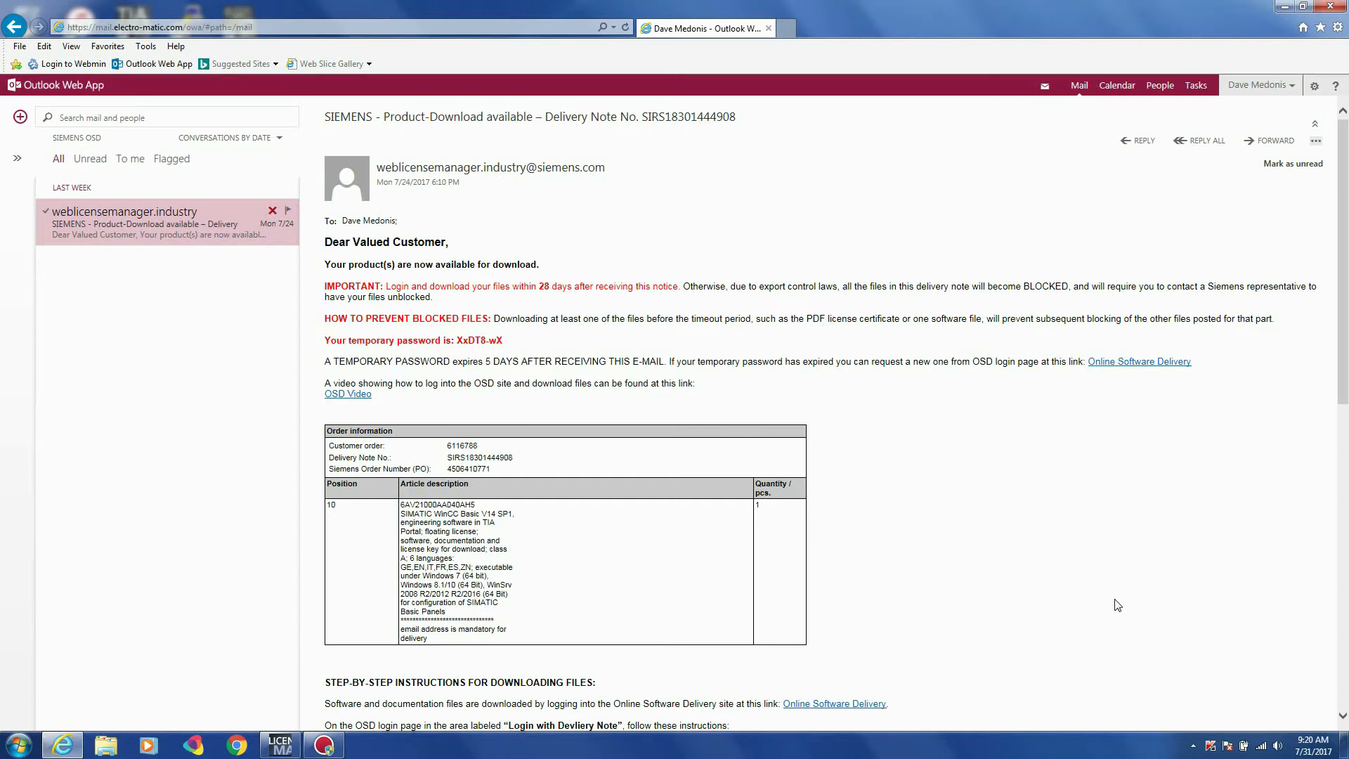
{"action": "mouse_move", "coordinate": [1138, 581]}
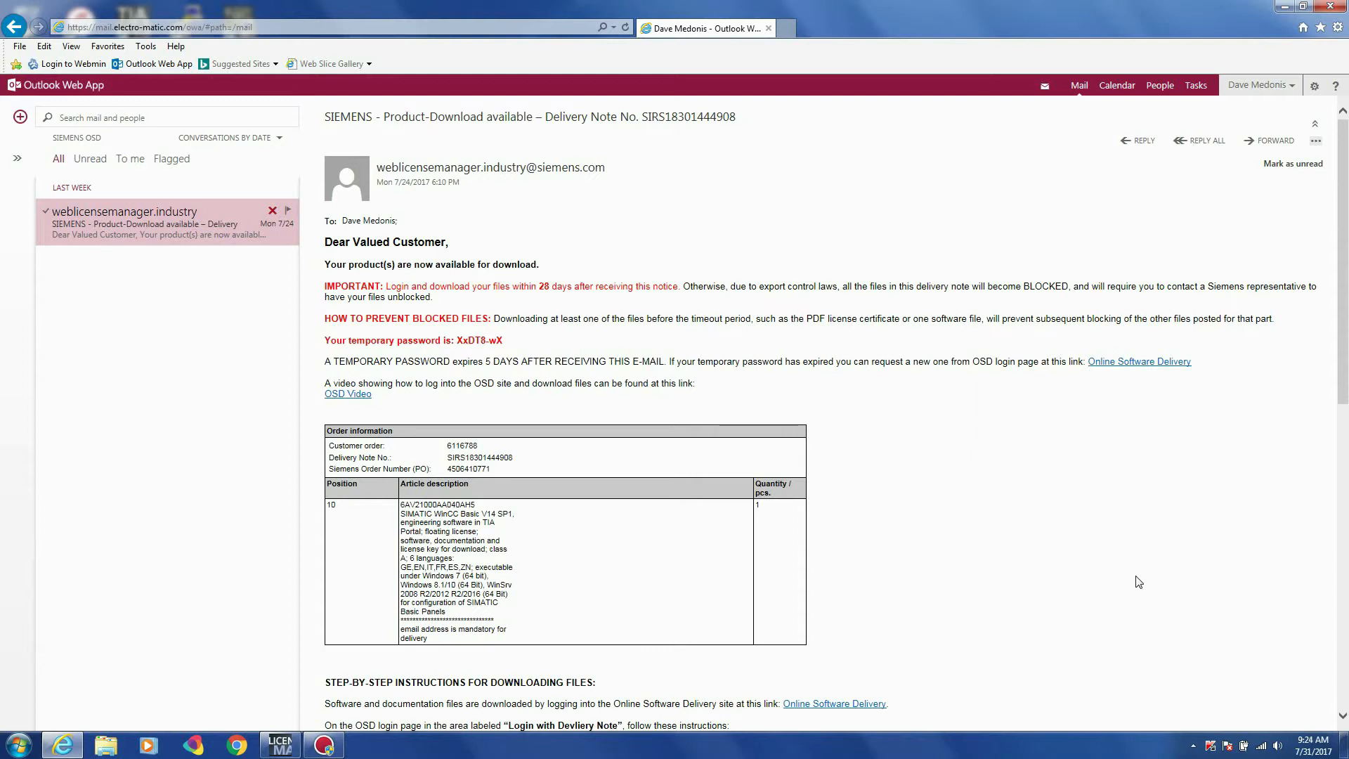
{"action": "mouse_move", "coordinate": [1128, 481]}
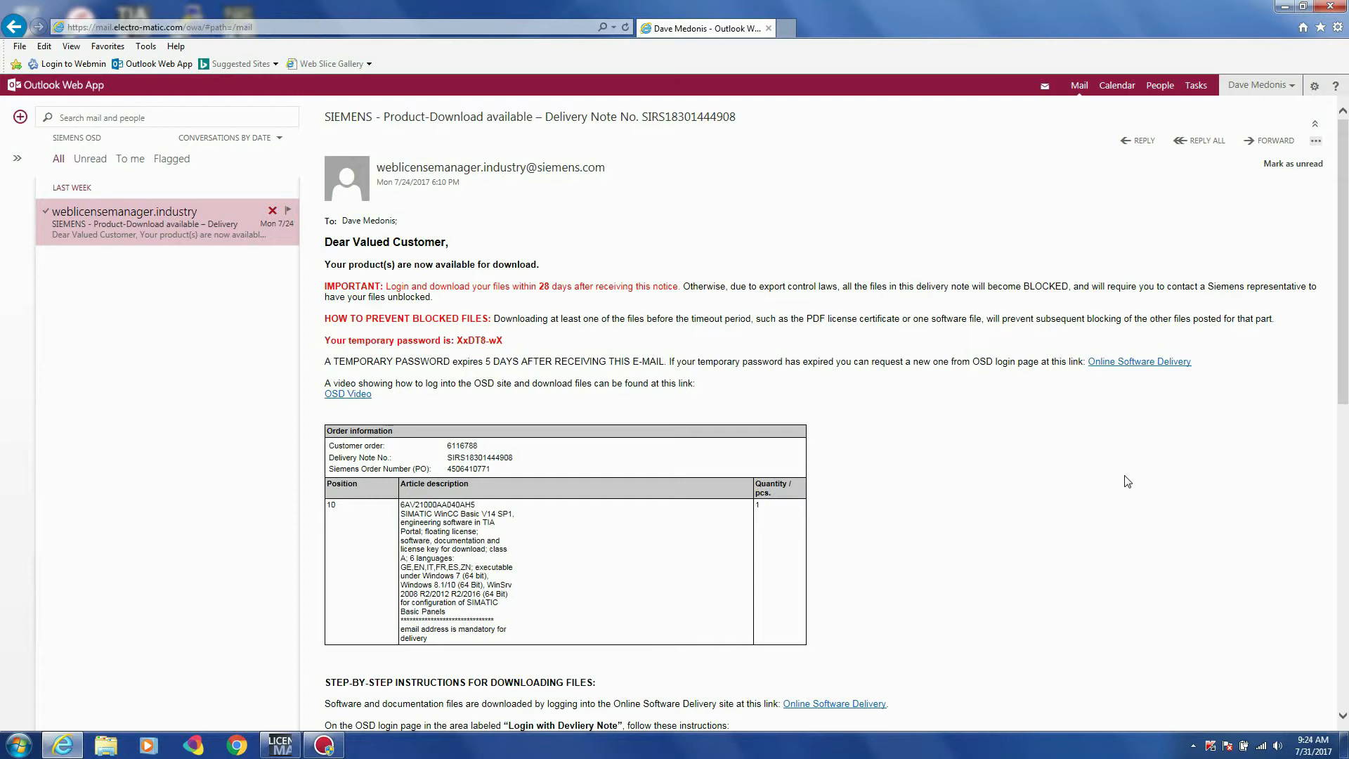
{"action": "mouse_move", "coordinate": [454, 360]}
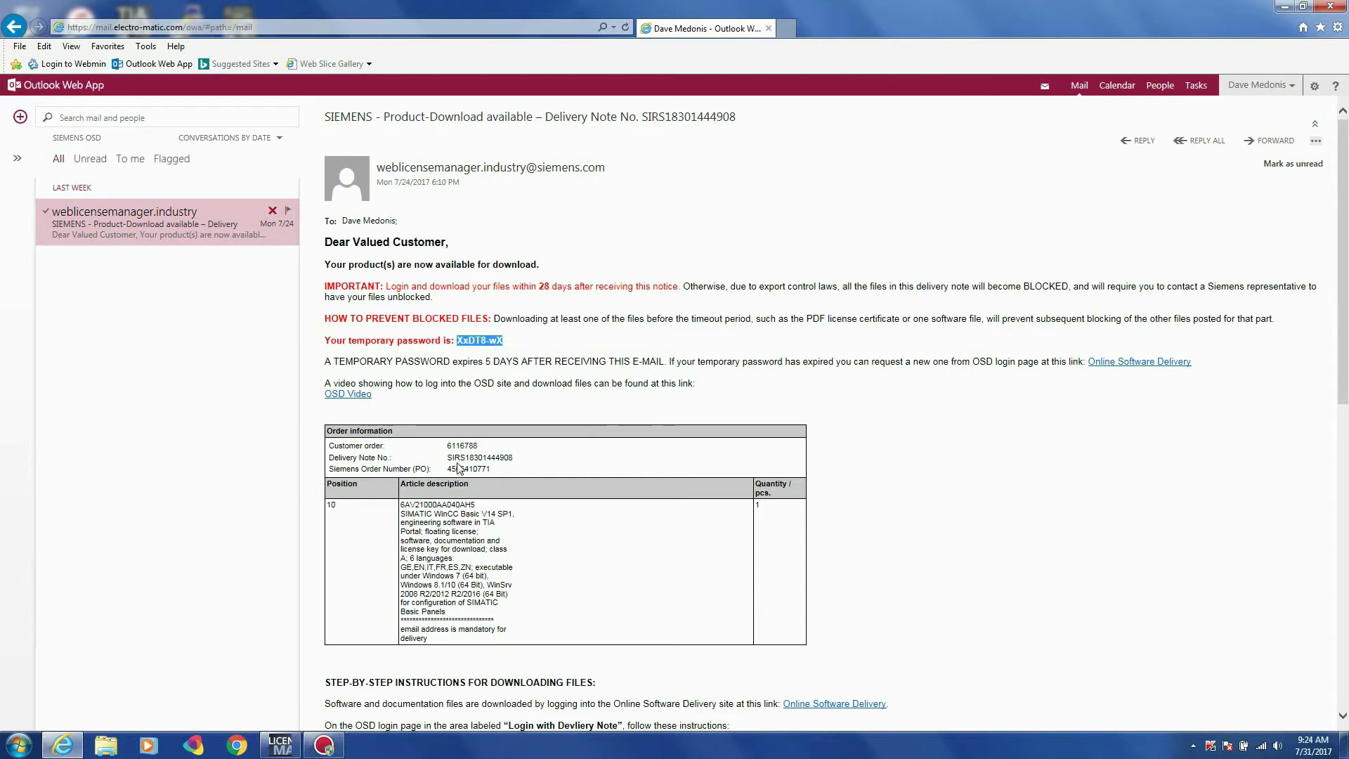
- Review the temporary password and ordered article number in the delivery email
{"action": "double_click", "coordinate": [479, 456]}
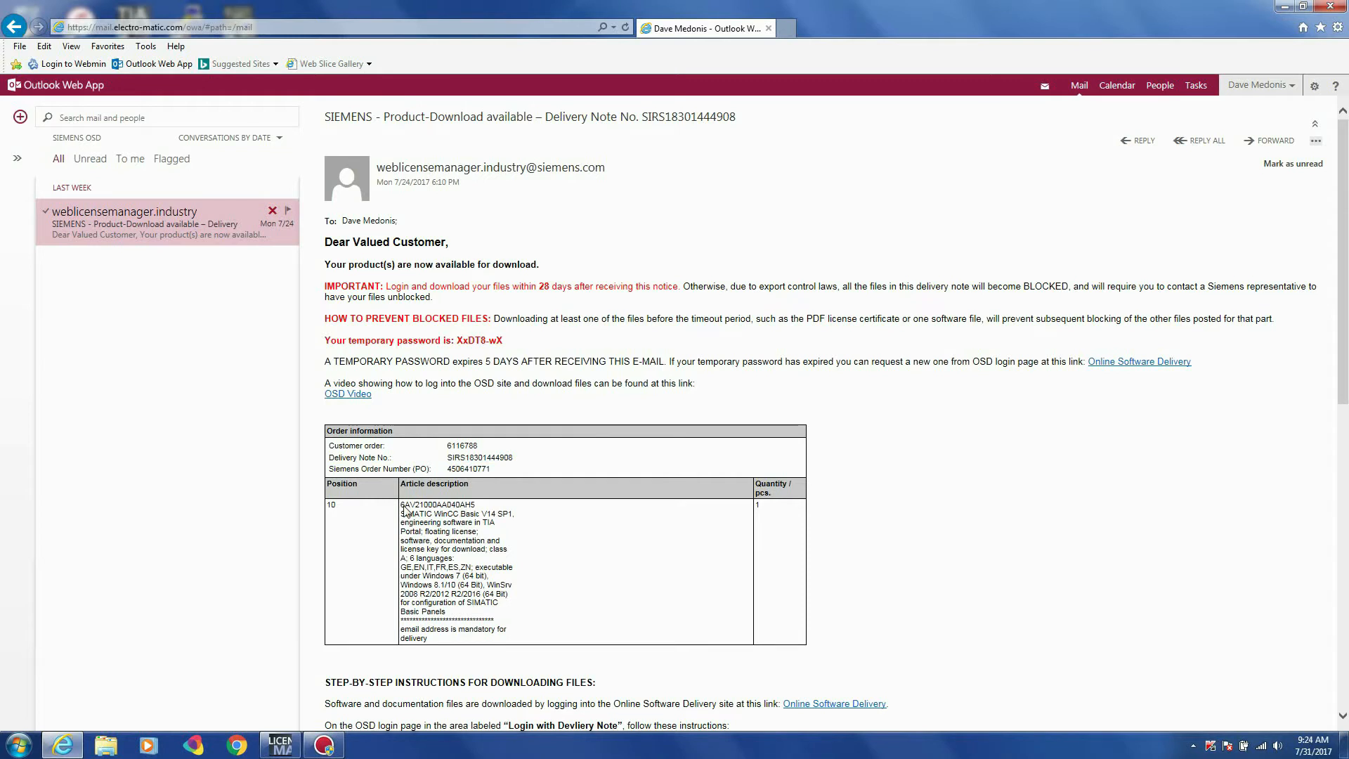
{"action": "double_click", "coordinate": [439, 504]}
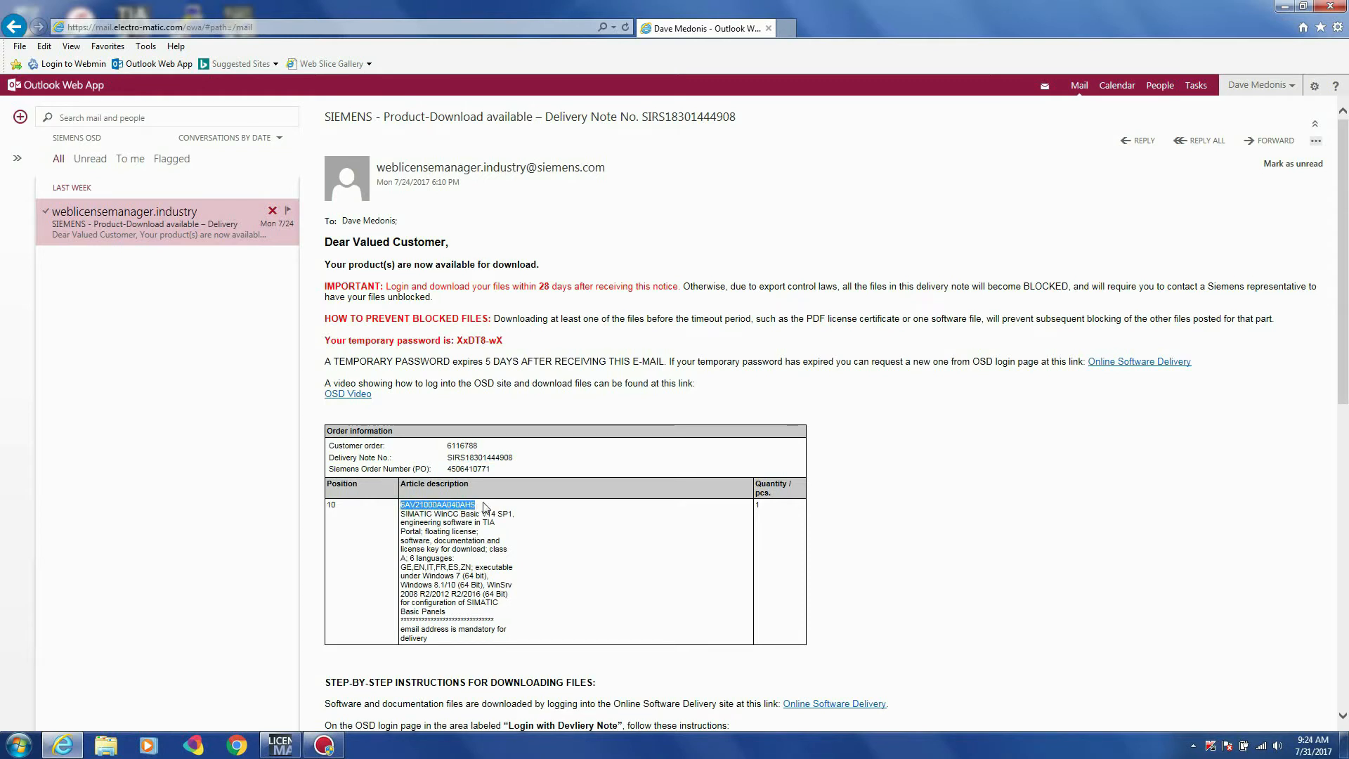
{"action": "left_click", "coordinate": [580, 528]}
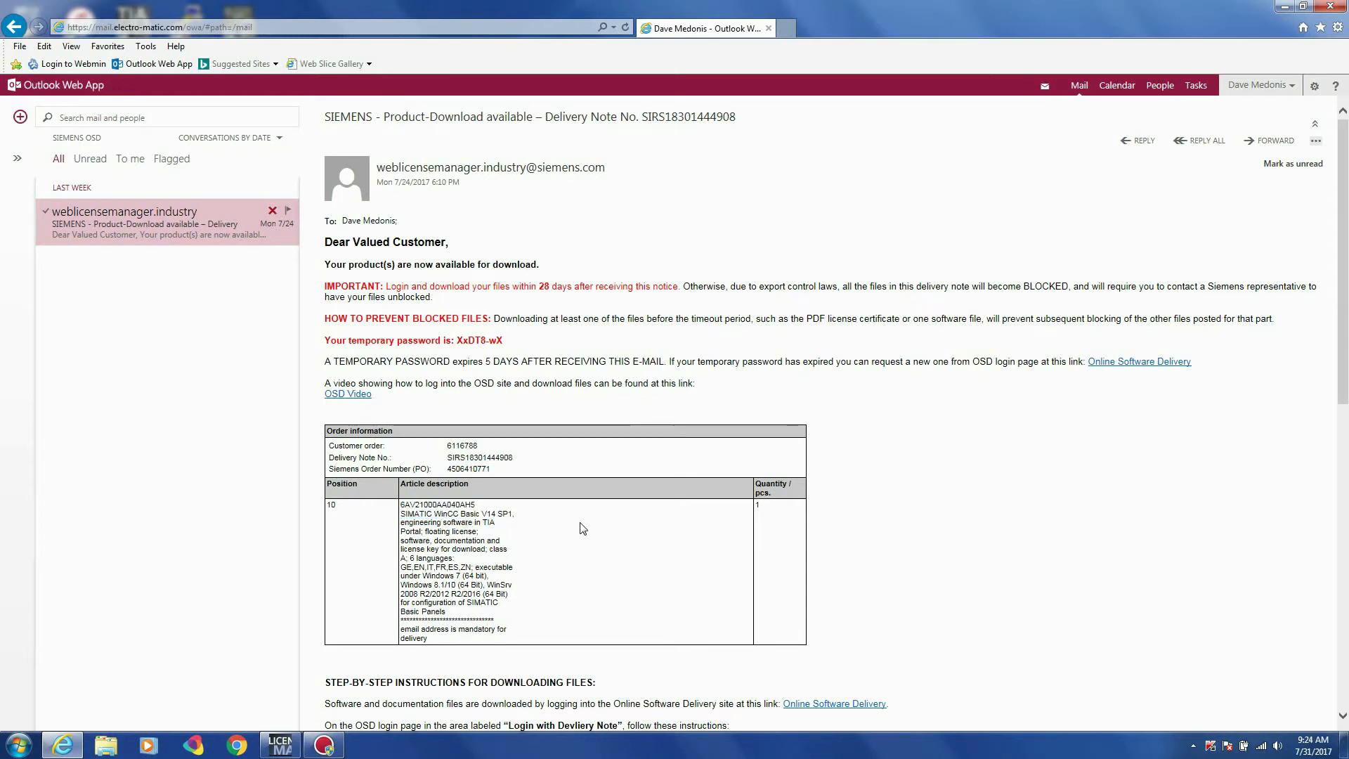
{"action": "mouse_move", "coordinate": [534, 529]}
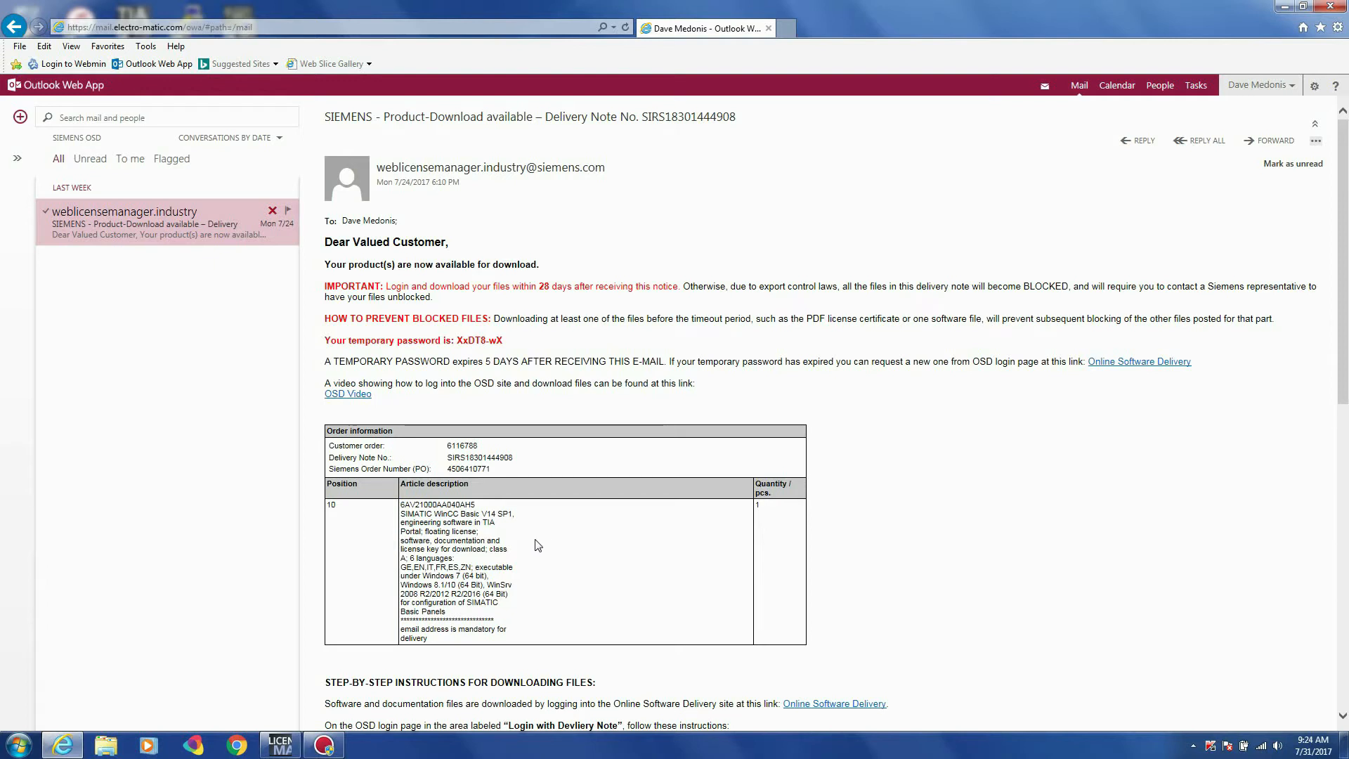
{"action": "mouse_move", "coordinate": [1025, 435]}
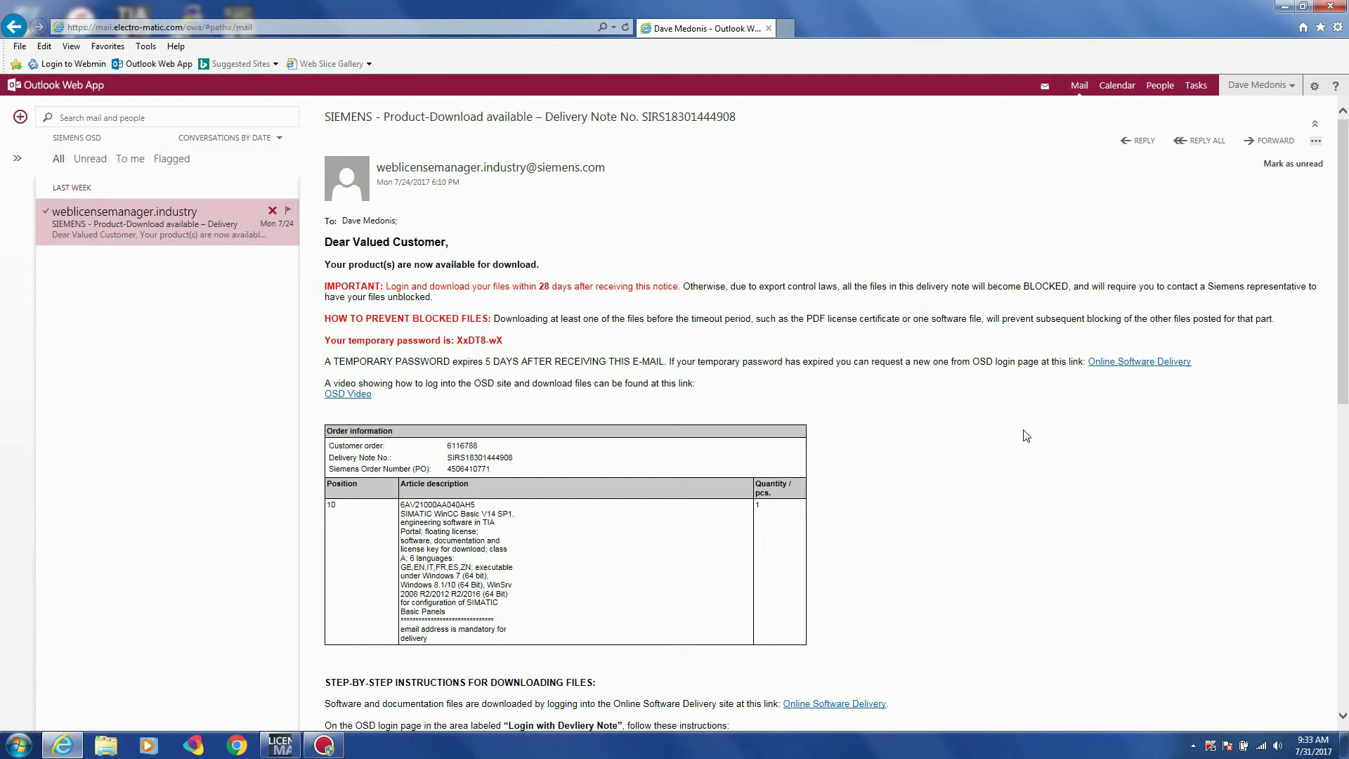
{"action": "mouse_move", "coordinate": [1272, 350]}
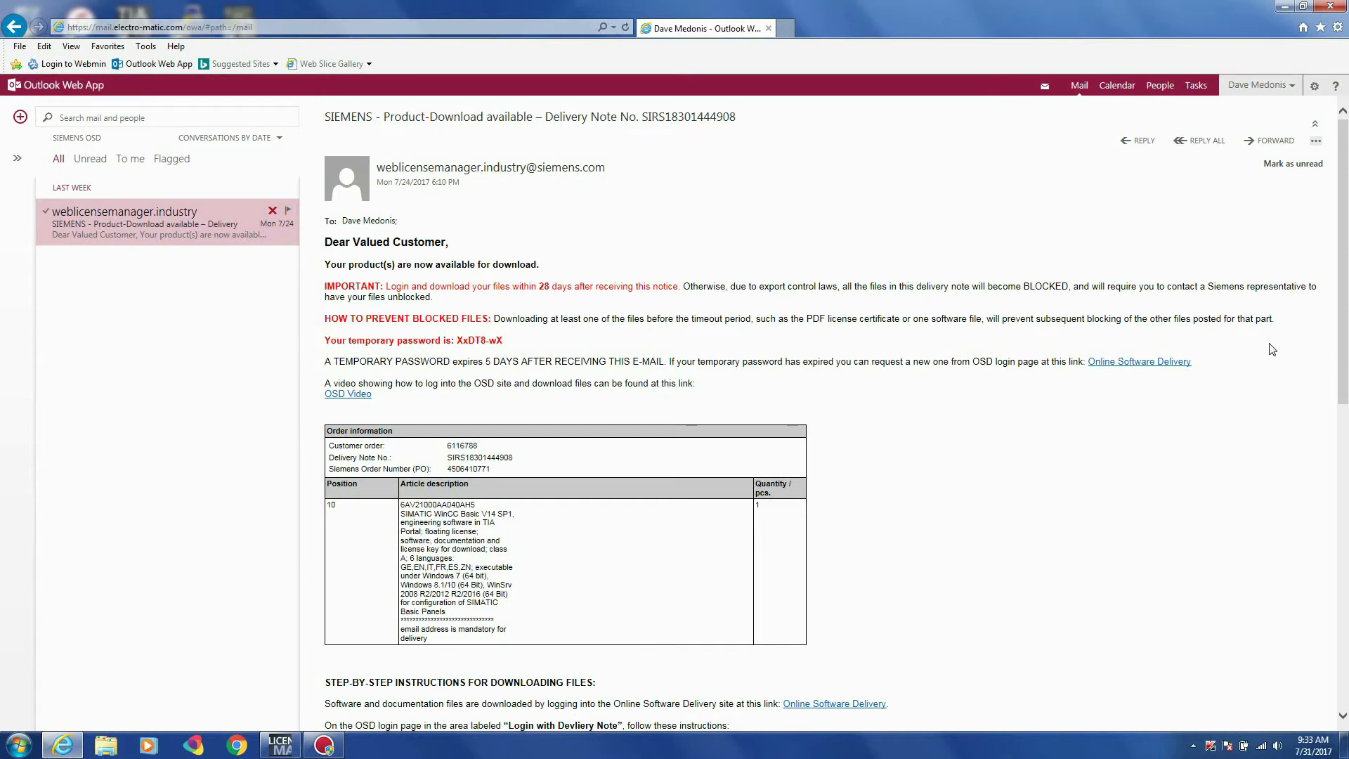
- Follow the email's ALM link and request the 114358_ALM_V5_3_SP3_Upd3.zip download
{"action": "scroll", "scroll_direction": "down", "scroll_amount": 3}
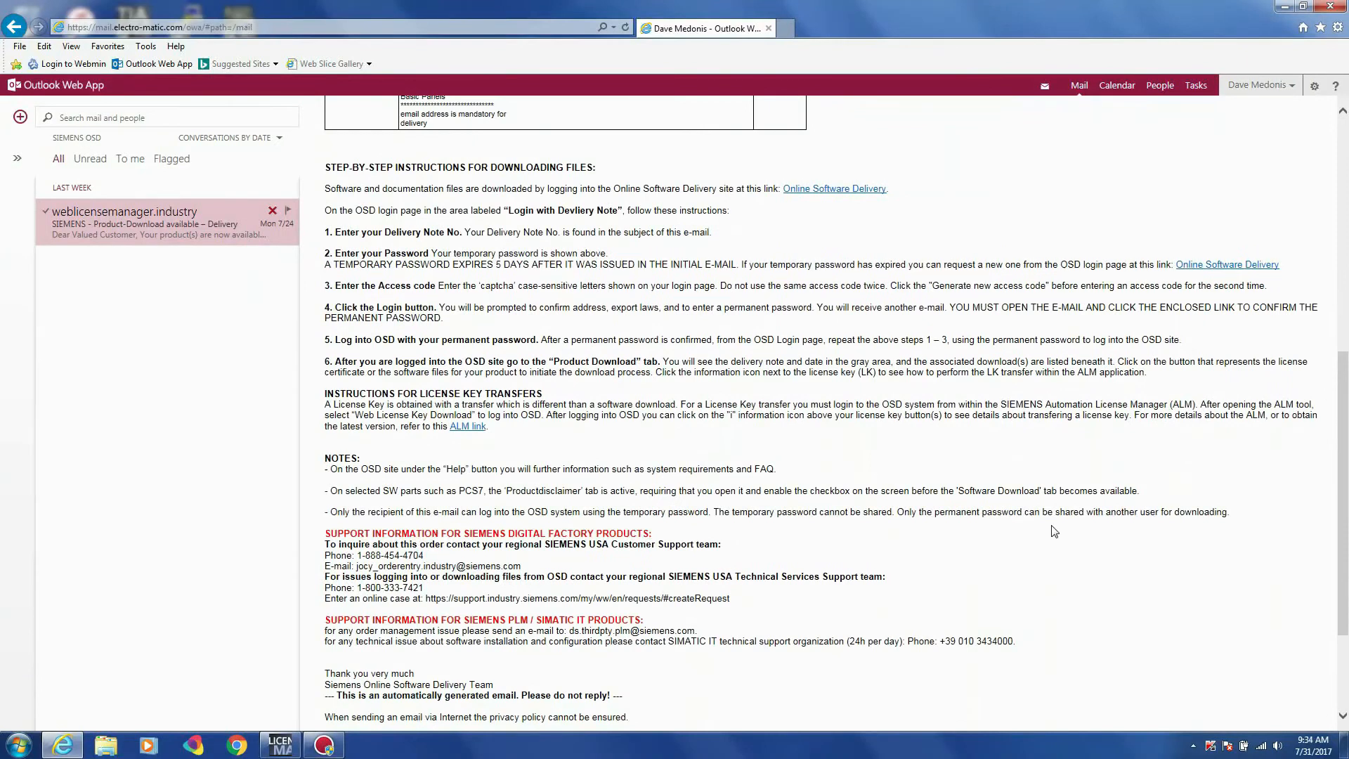
{"action": "mouse_move", "coordinate": [468, 427]}
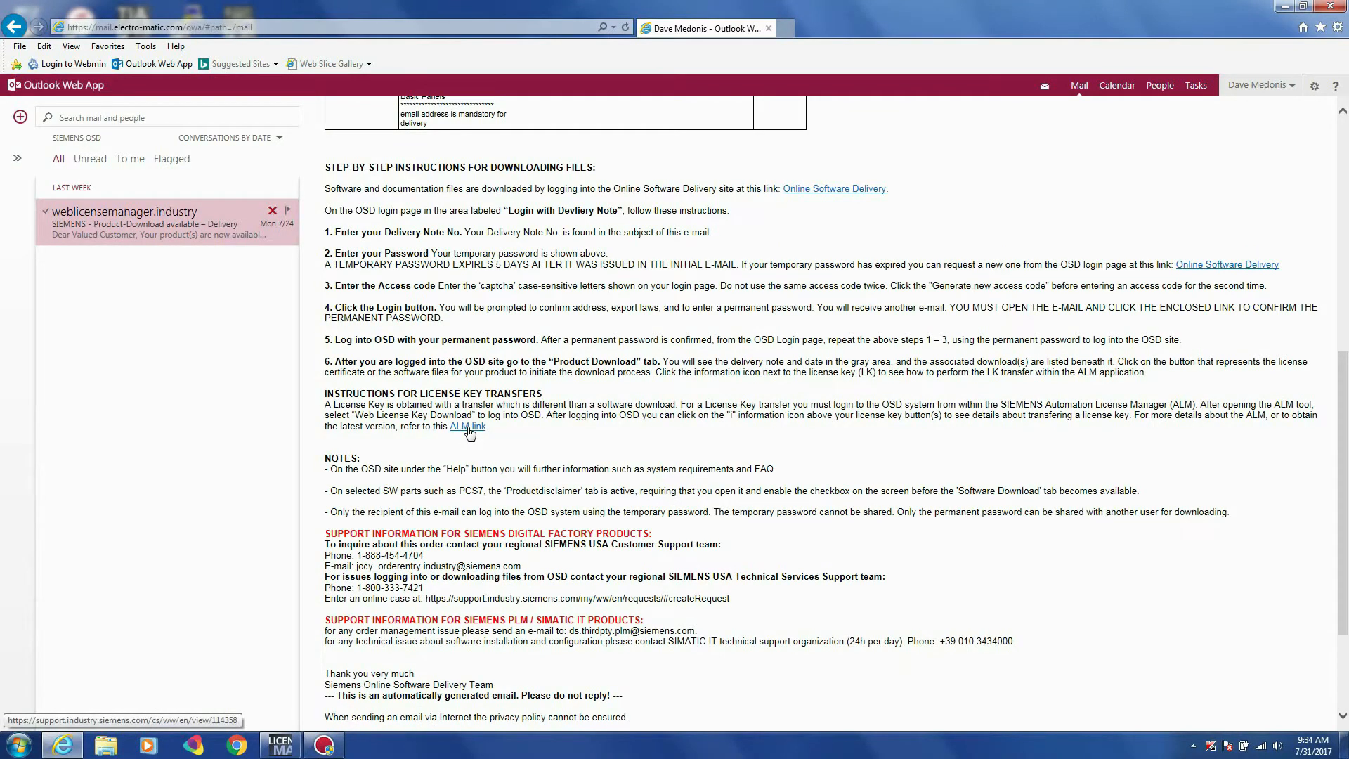
{"action": "left_click", "coordinate": [467, 427]}
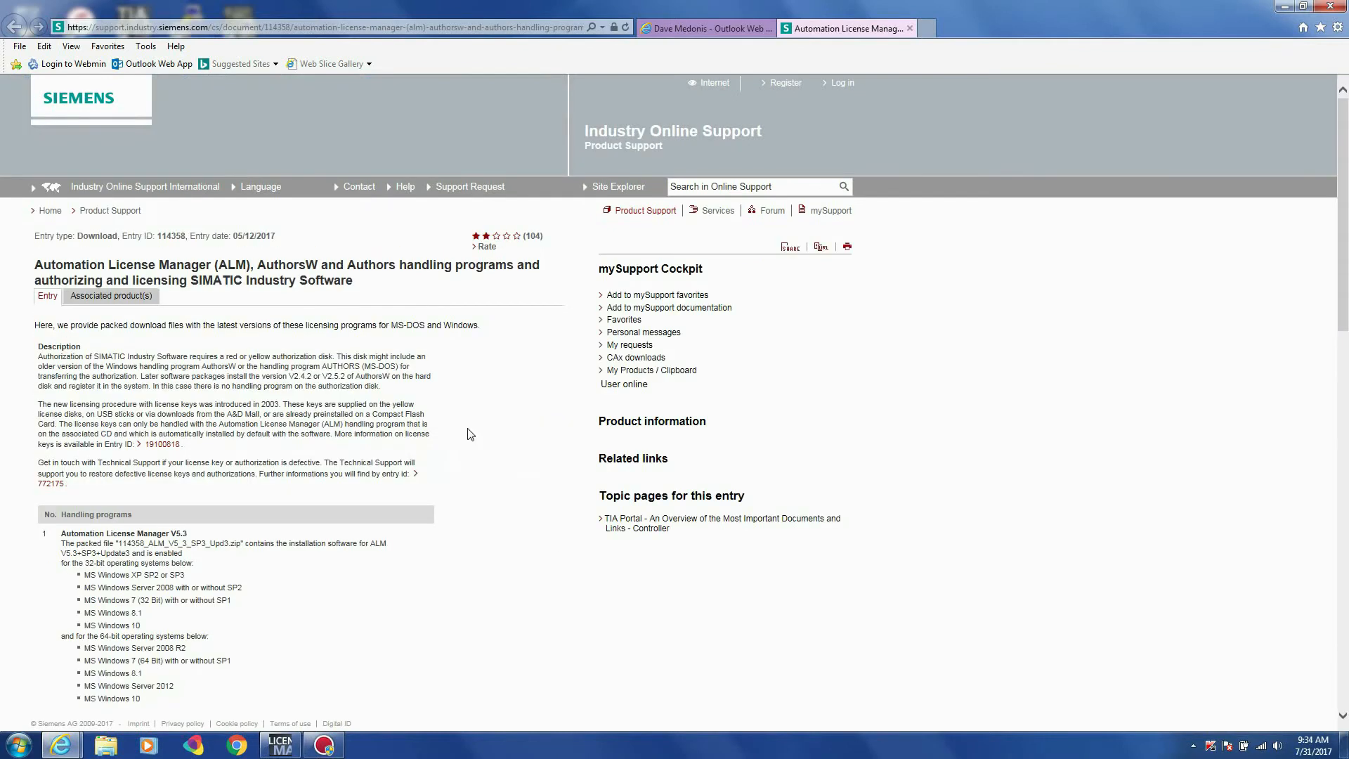
{"action": "scroll", "scroll_direction": "down", "scroll_amount": 3}
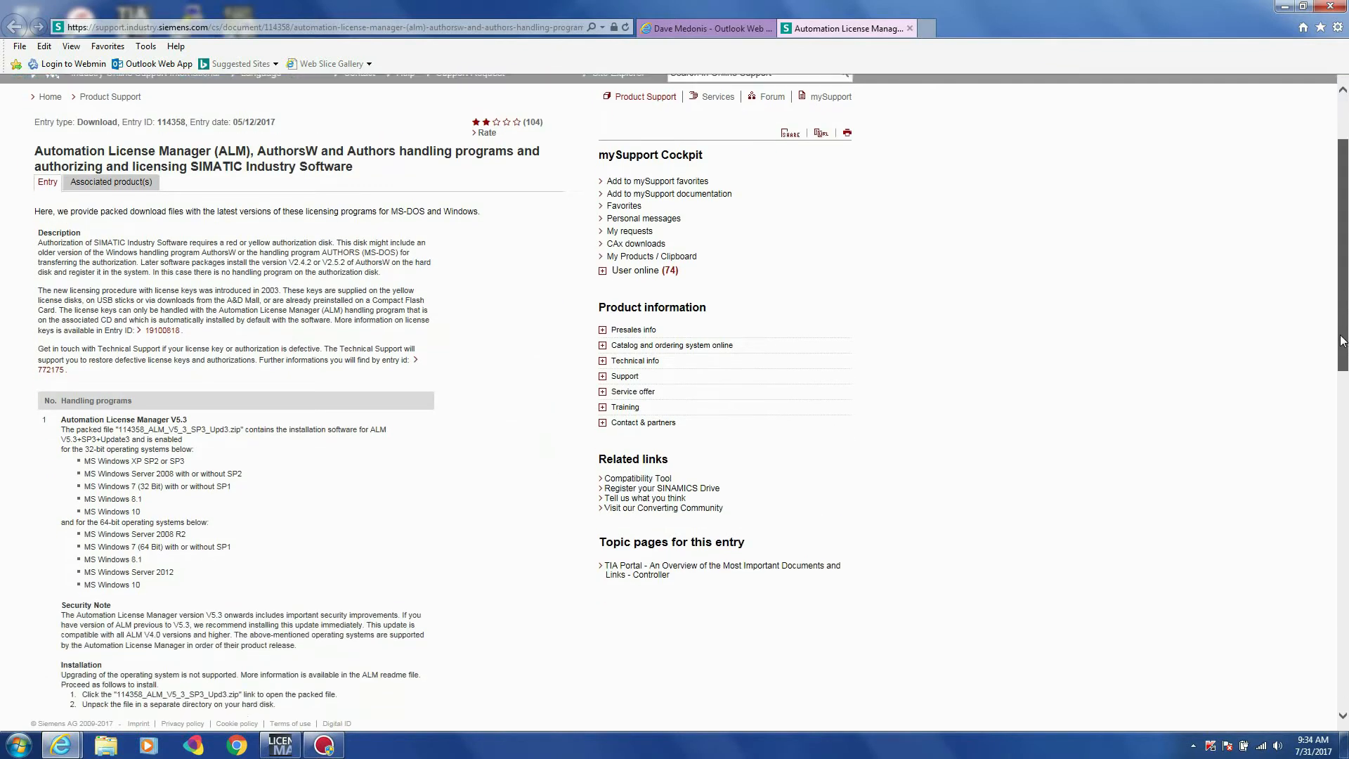
{"action": "scroll", "scroll_direction": "down", "scroll_amount": 3}
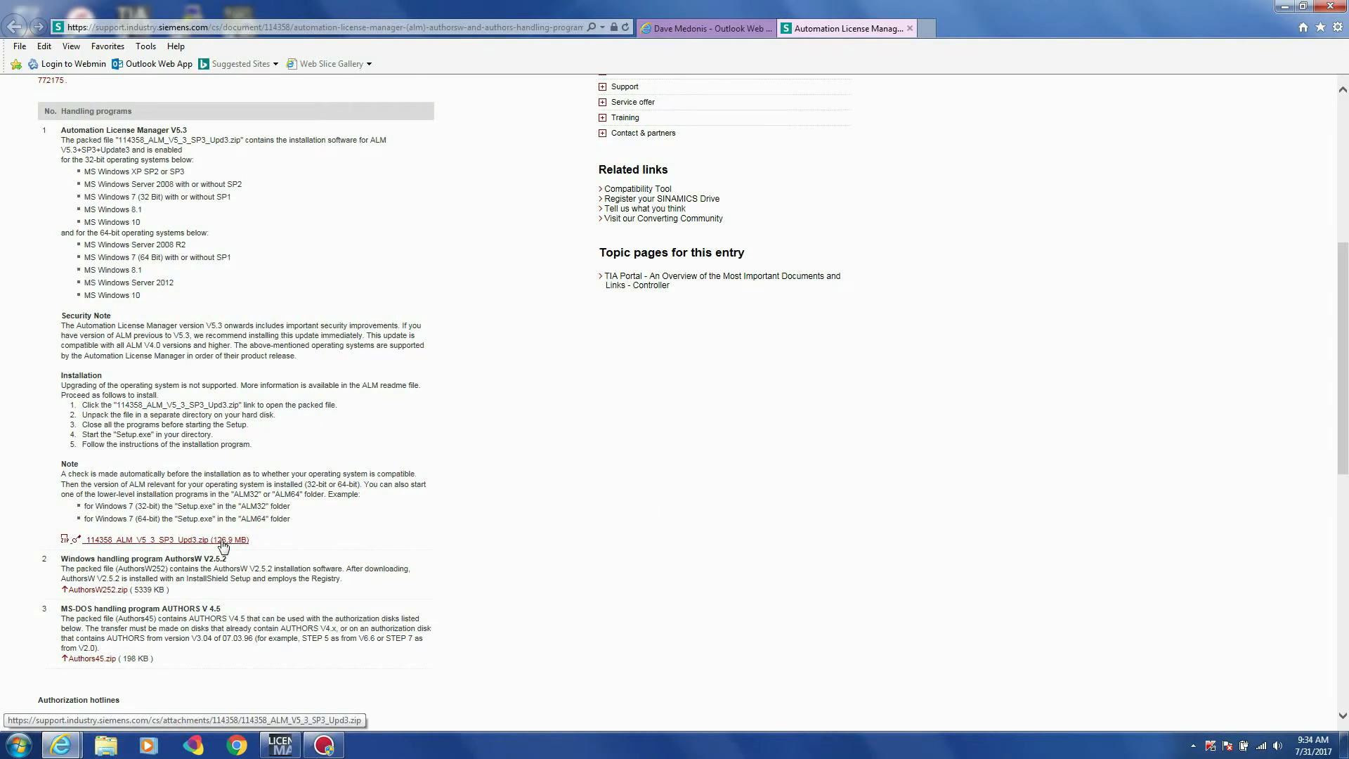
{"action": "left_click", "coordinate": [146, 539]}
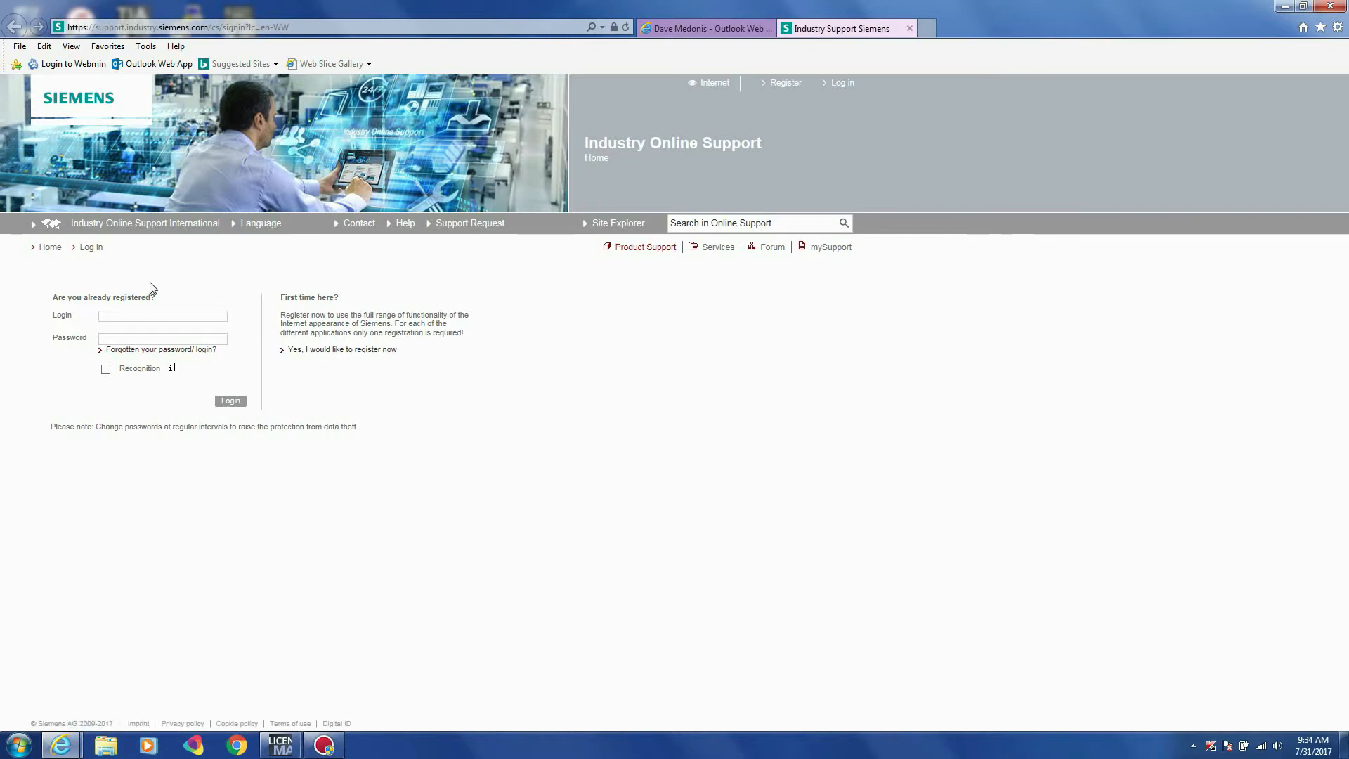
{"action": "mouse_move", "coordinate": [662, 274]}
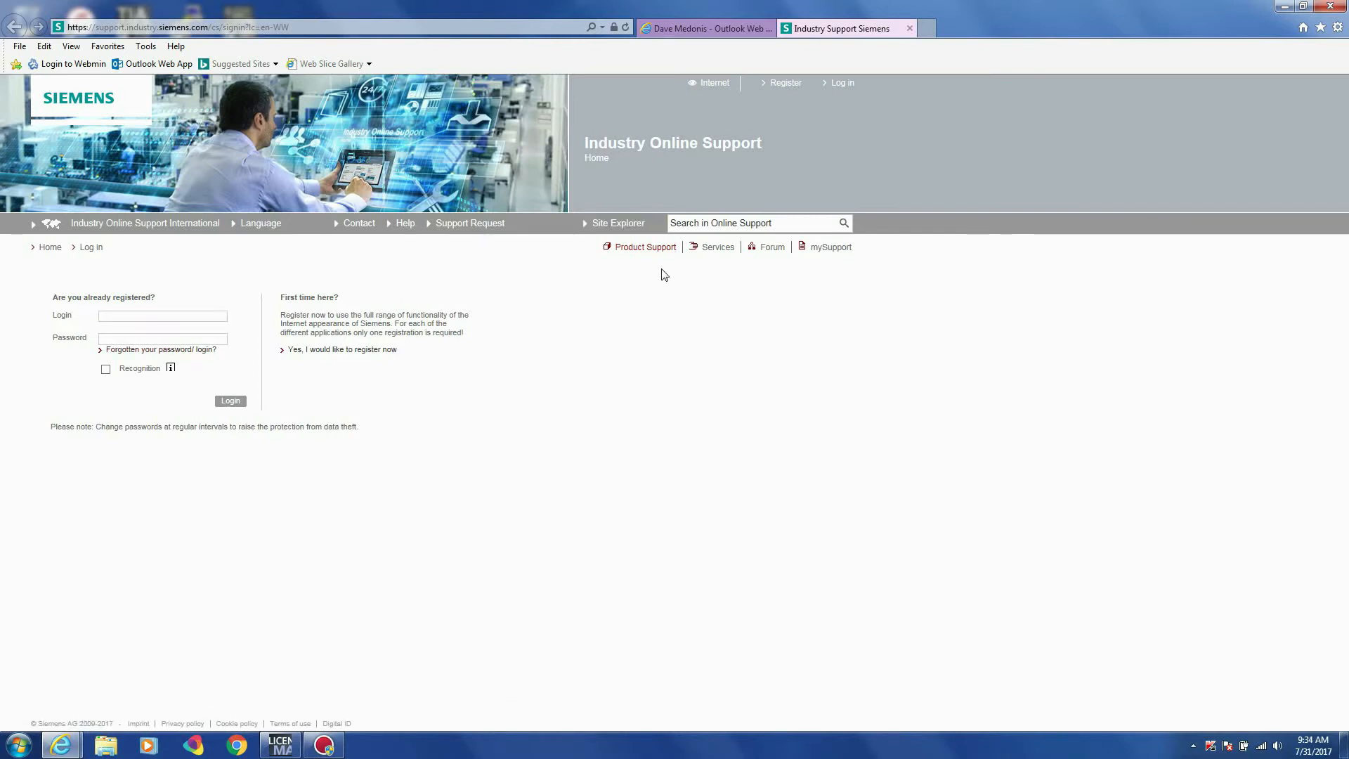
{"action": "mouse_move", "coordinate": [784, 81]}
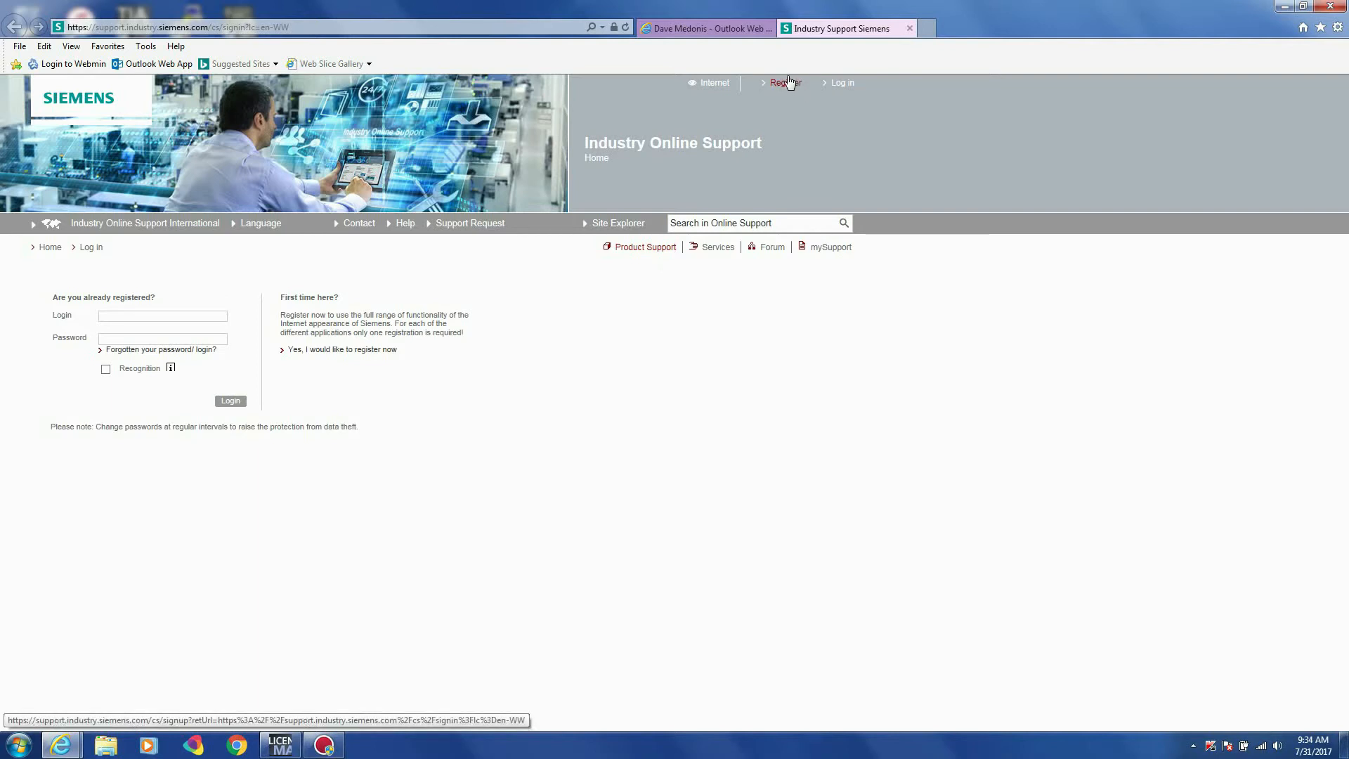
{"action": "mouse_move", "coordinate": [749, 293]}
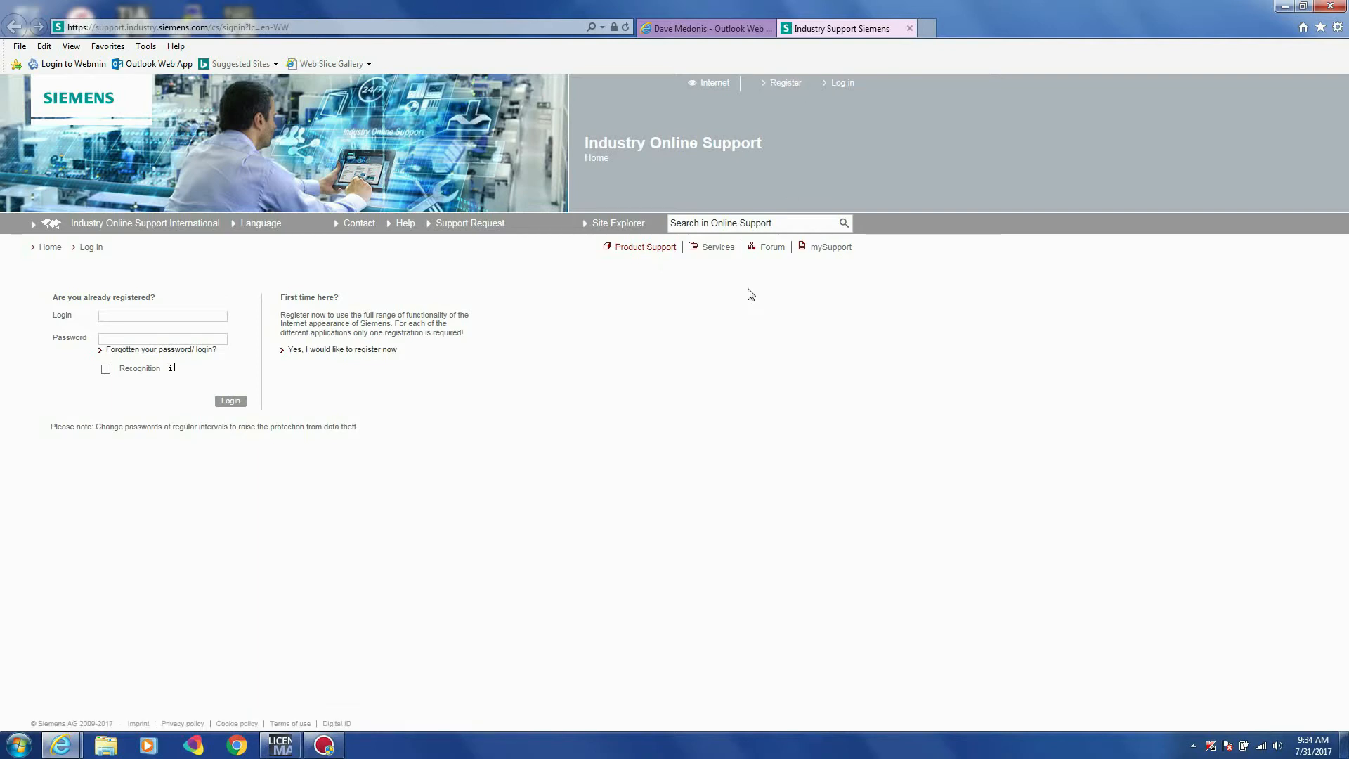
{"action": "mouse_move", "coordinate": [701, 298]}
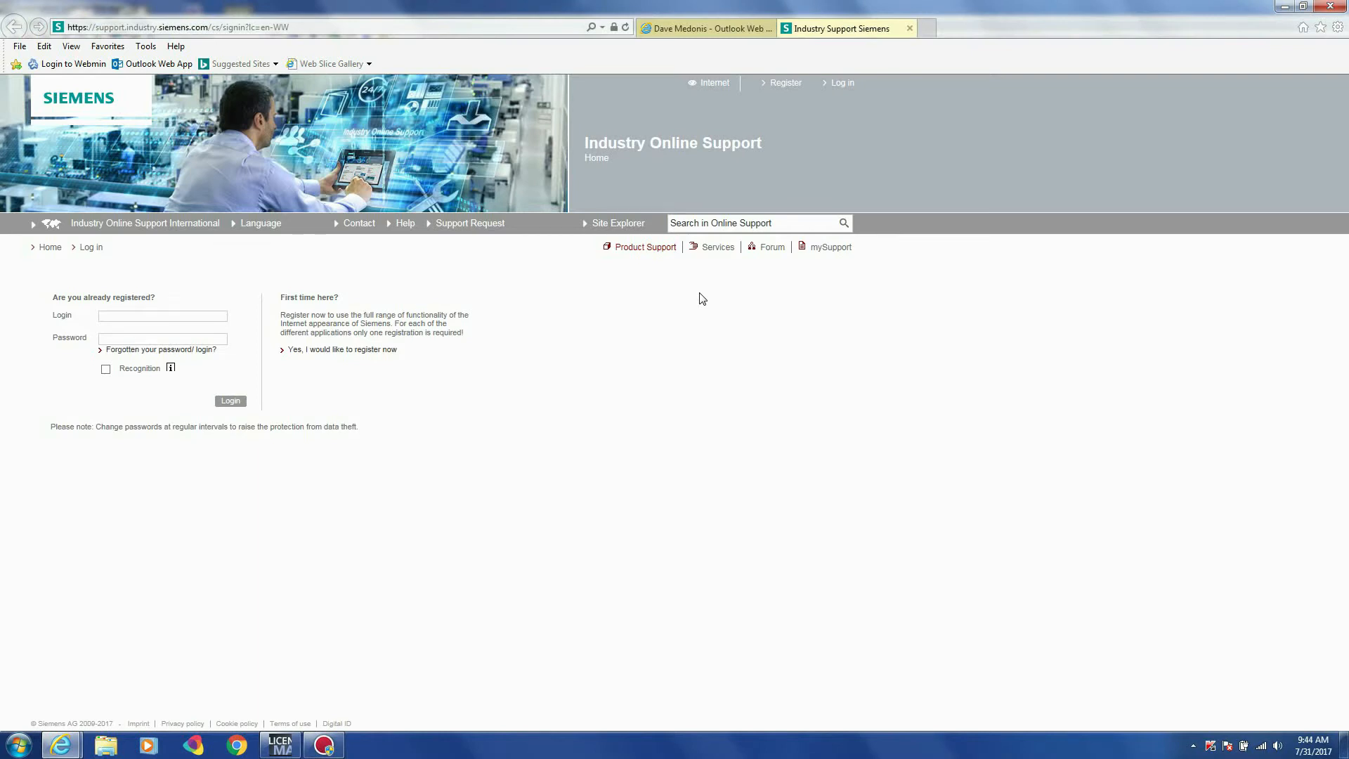
{"action": "mouse_move", "coordinate": [646, 347]}
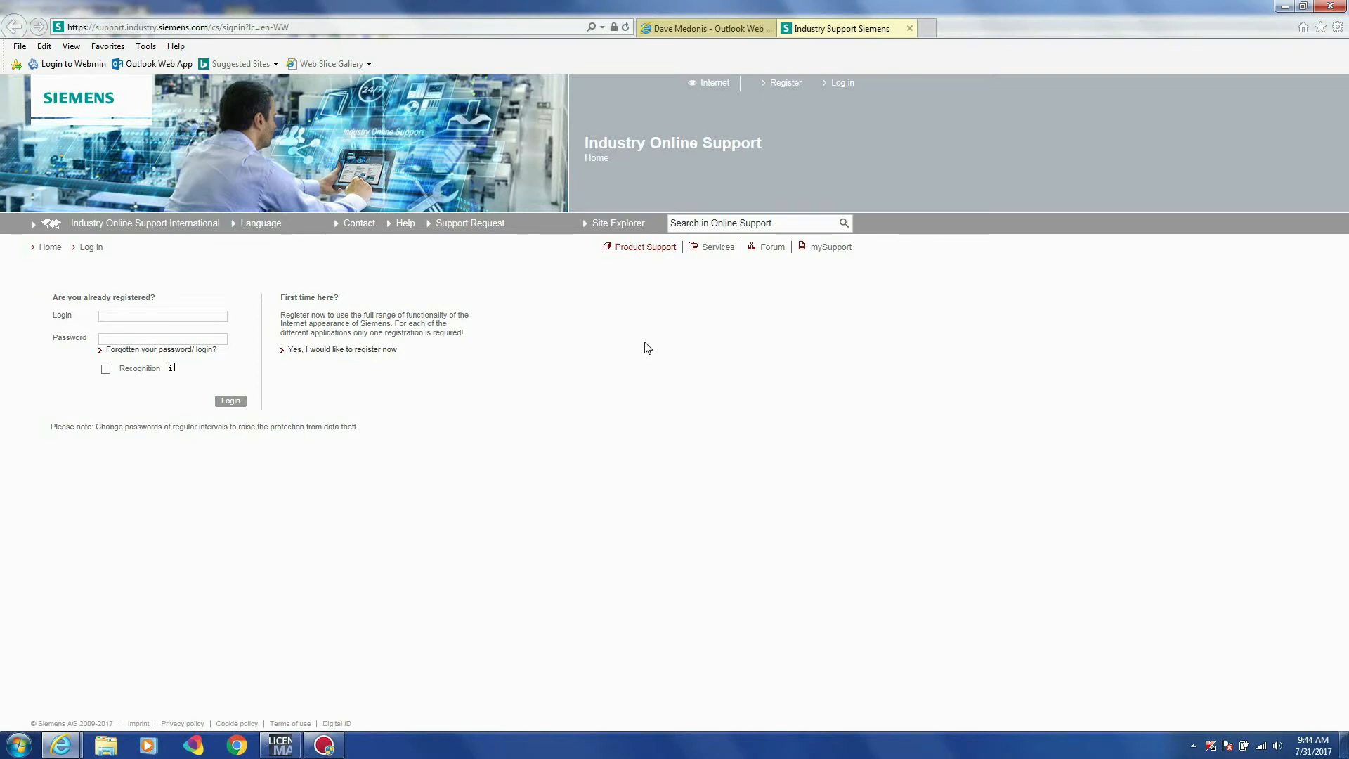
{"action": "left_click", "coordinate": [278, 744]}
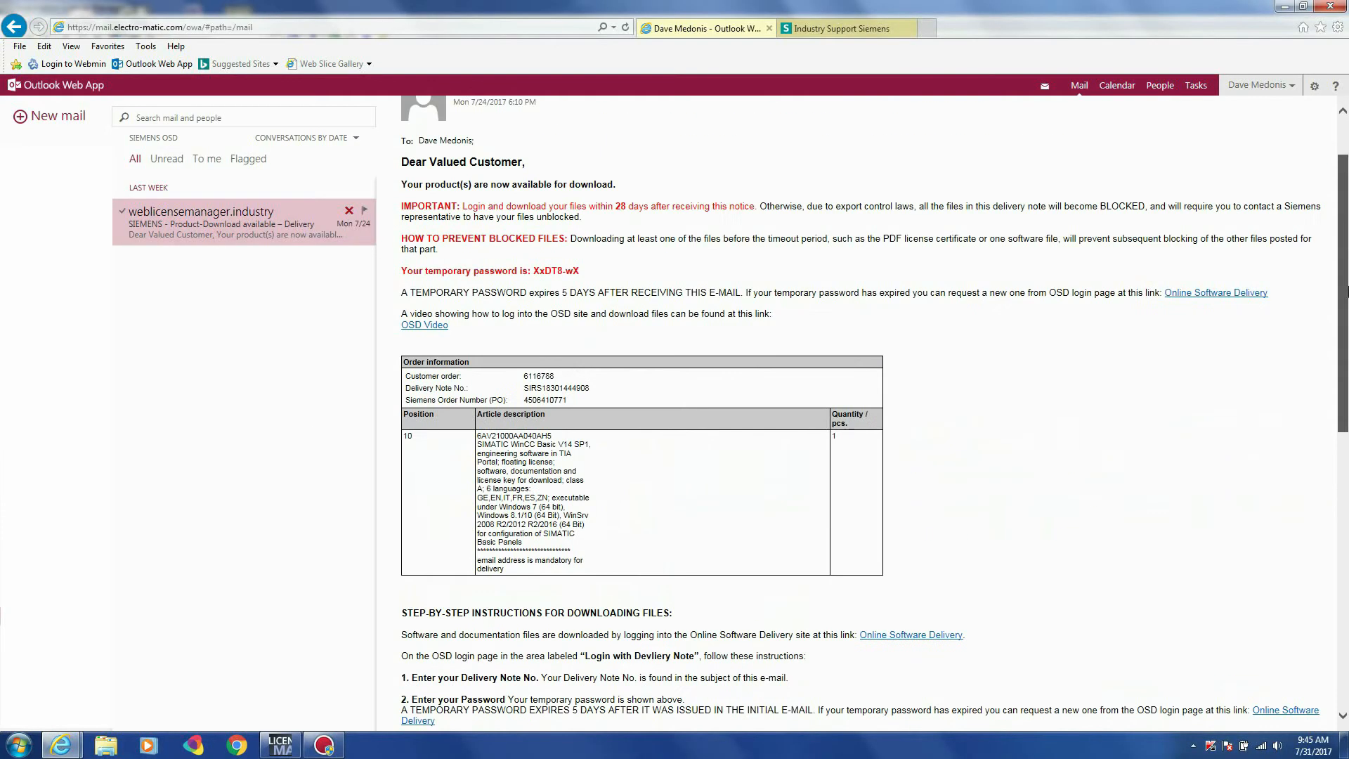
{"action": "double_click", "coordinate": [555, 388]}
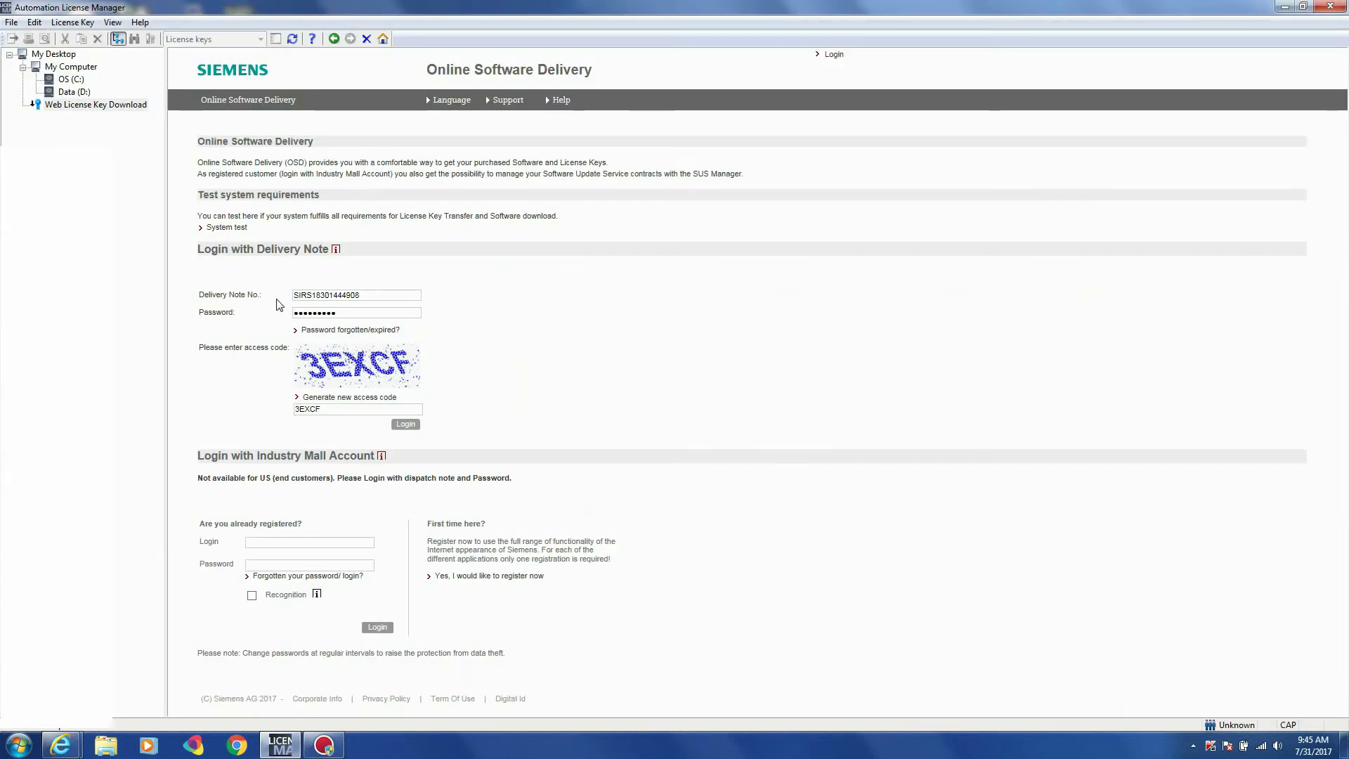
{"action": "left_click", "coordinate": [355, 312]}
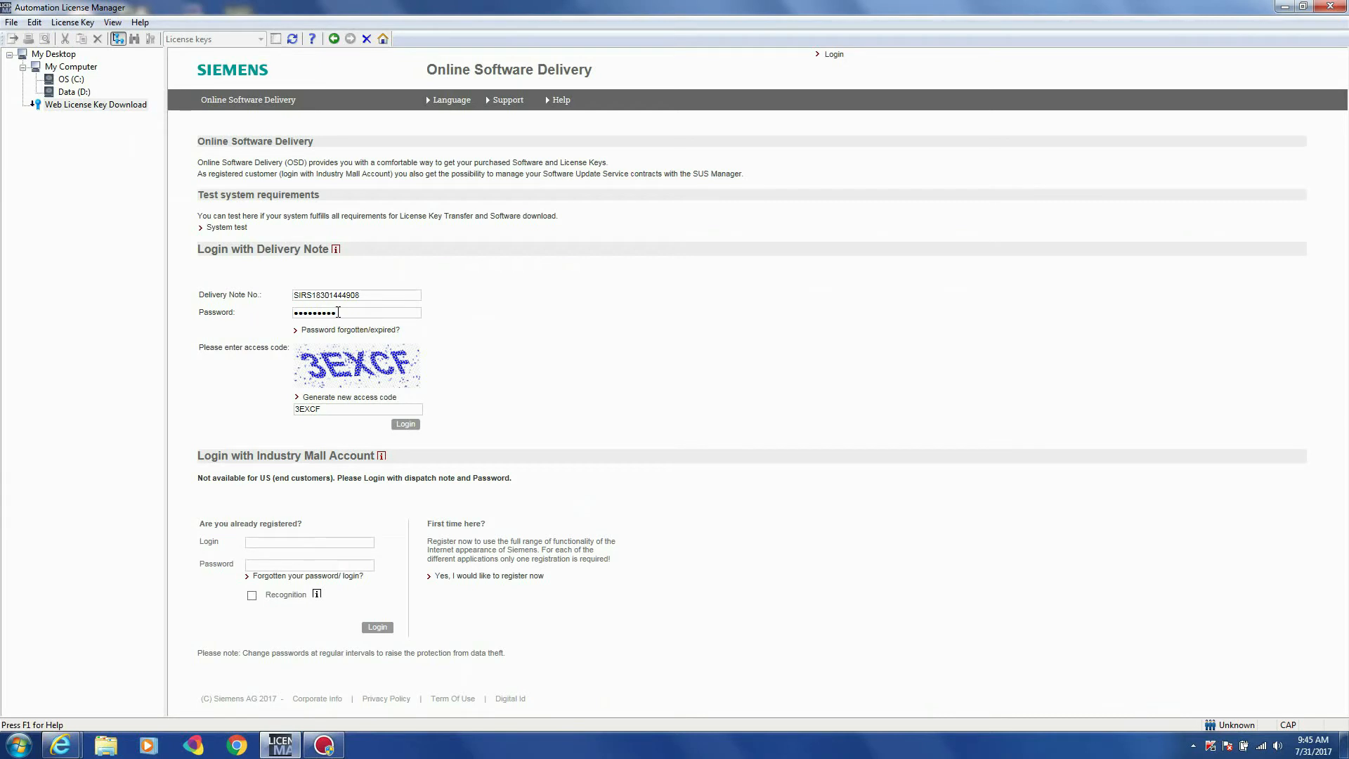
{"action": "mouse_move", "coordinate": [336, 311]}
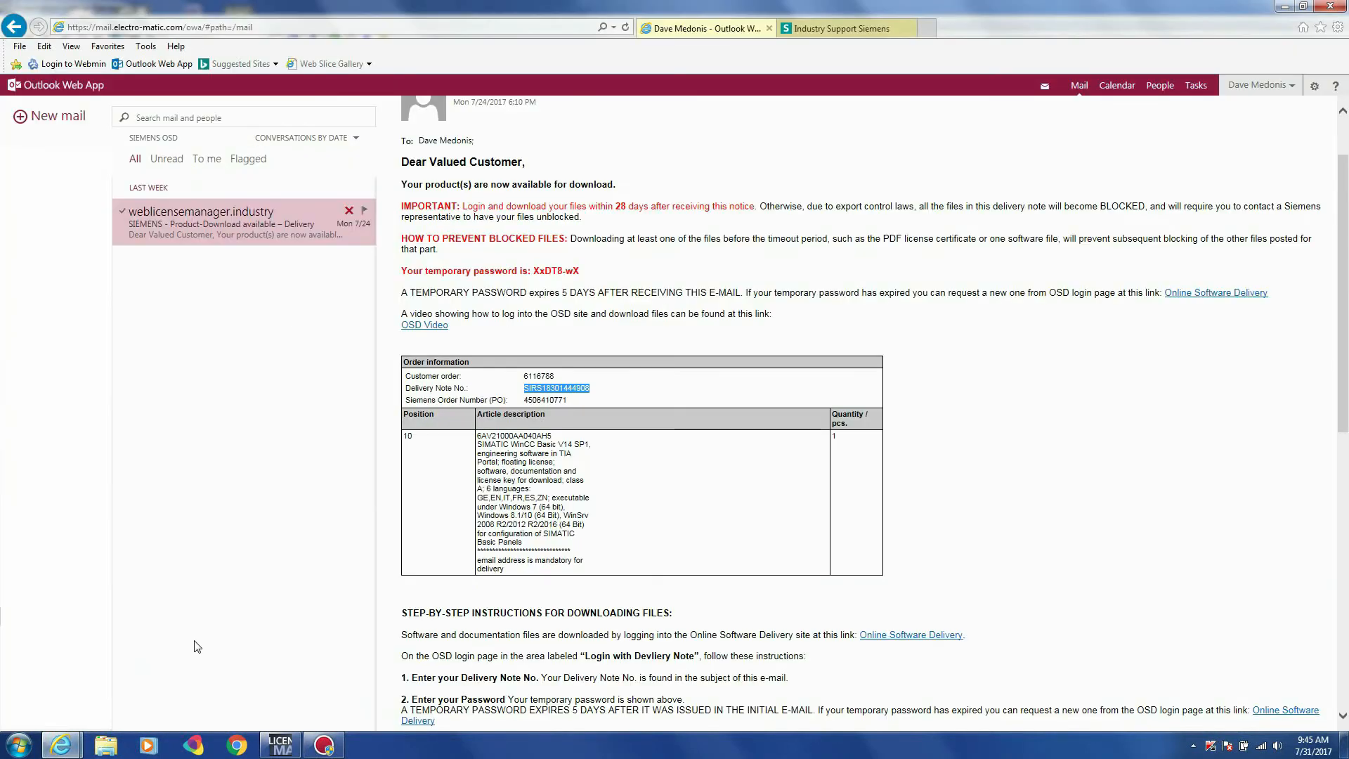
{"action": "double_click", "coordinate": [556, 270]}
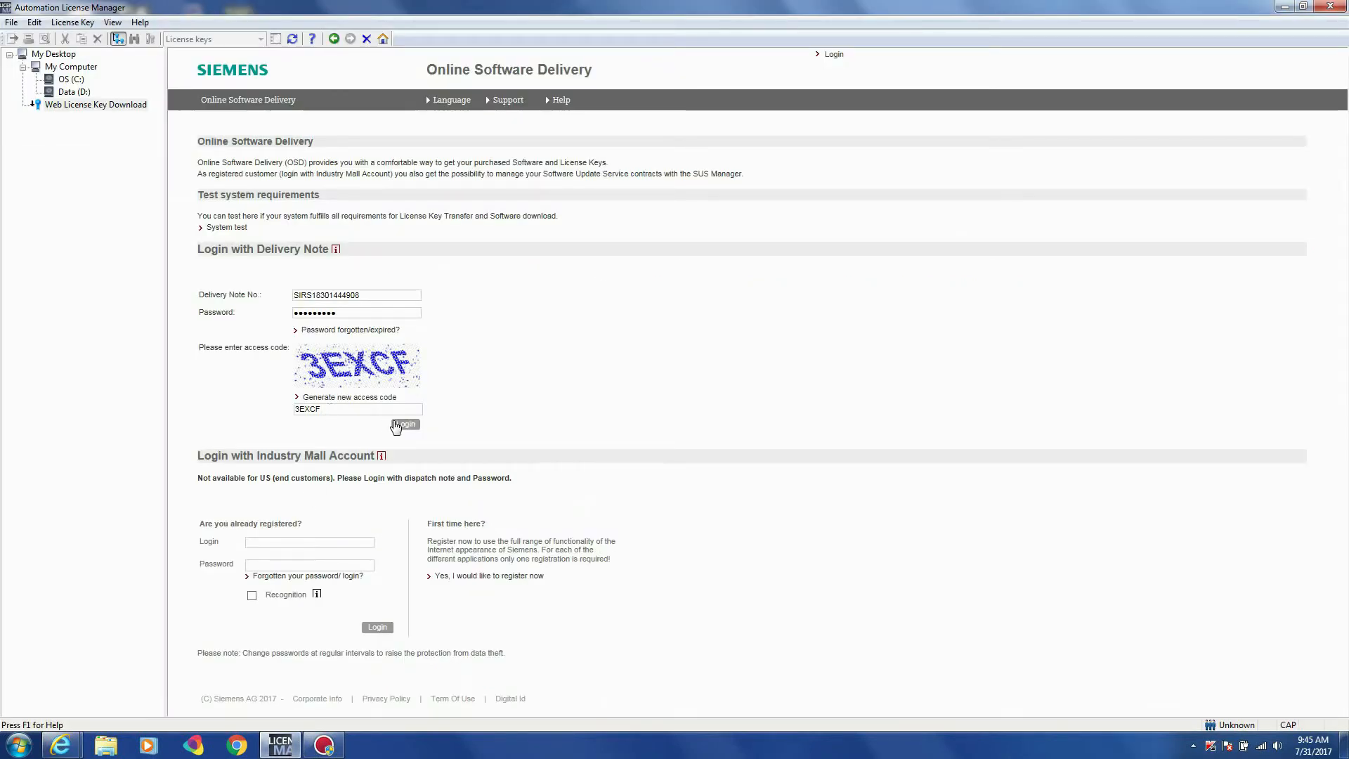
- Log in, set and repeat a new personal password, and acknowledge the confirmation email notice
{"action": "left_click", "coordinate": [404, 424]}
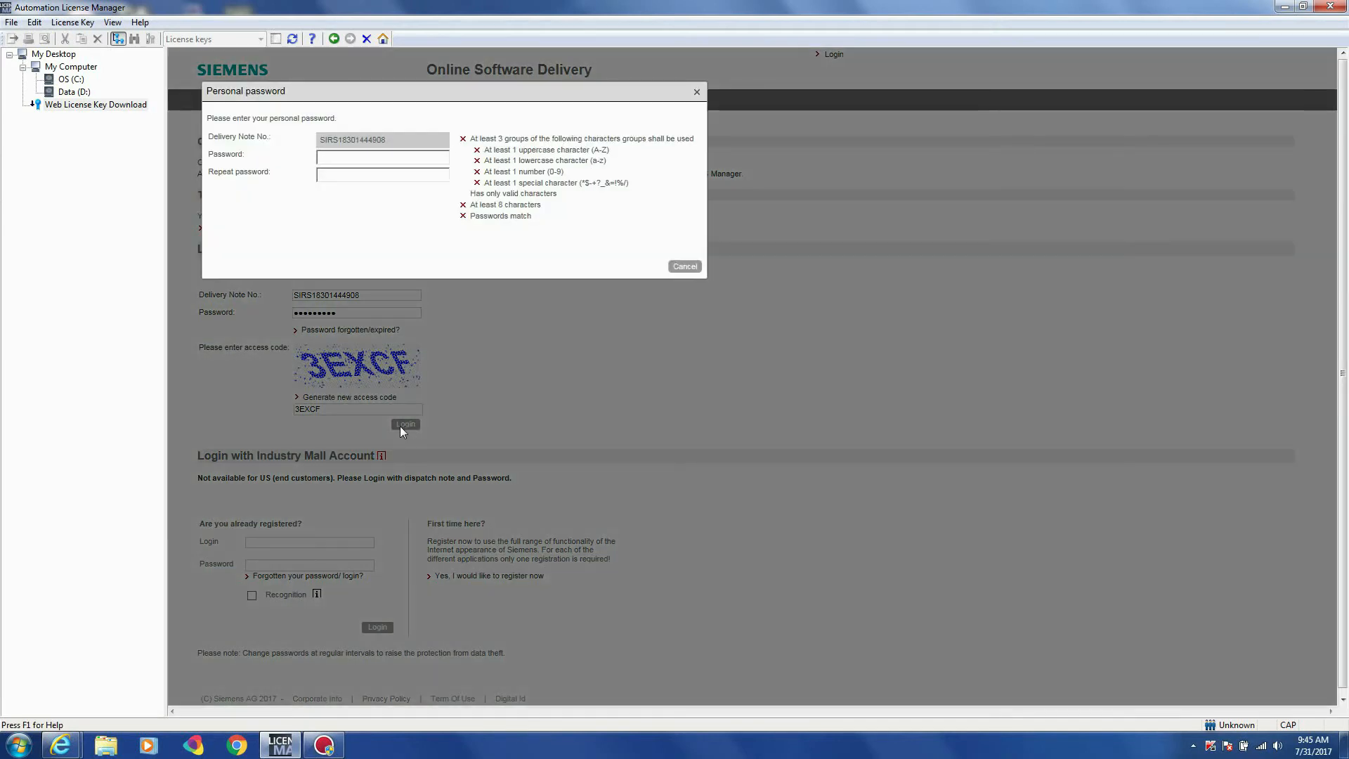
{"action": "mouse_move", "coordinate": [423, 101]}
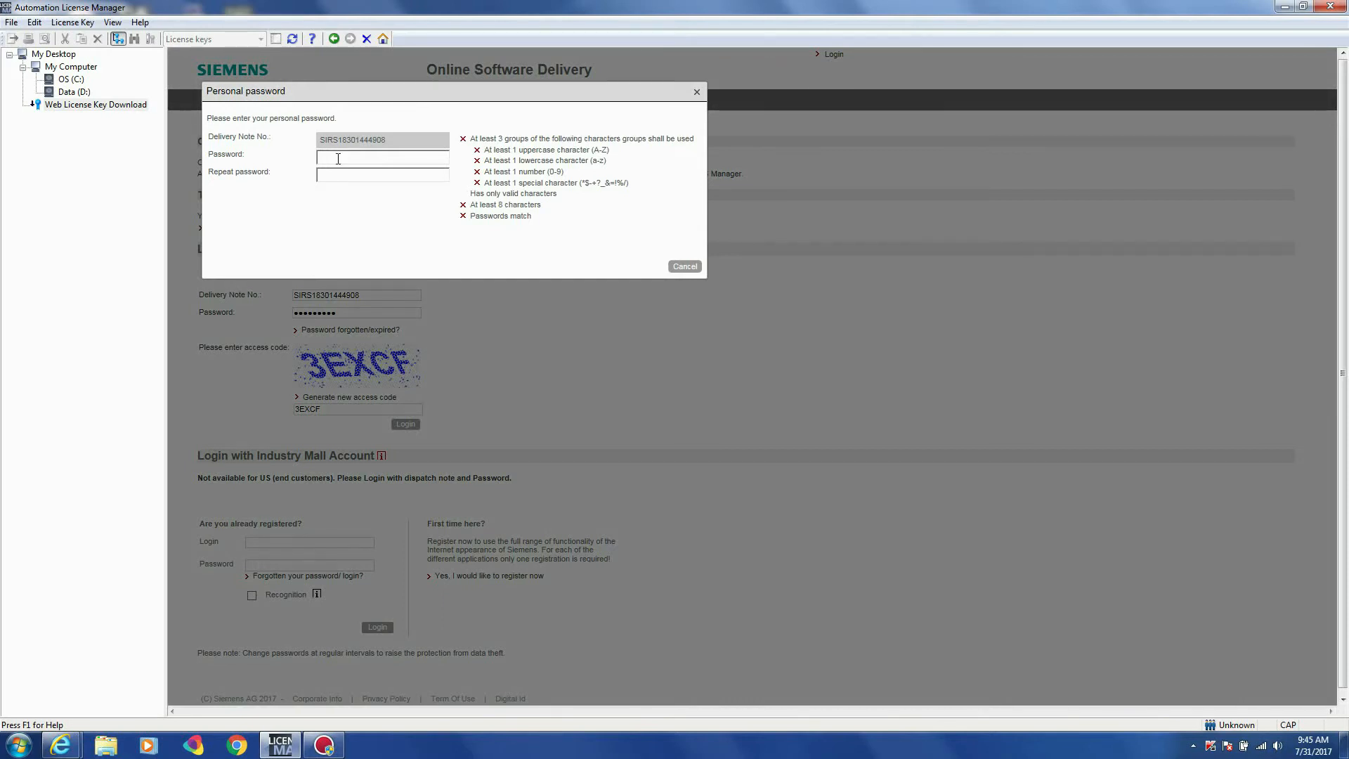
{"action": "left_click", "coordinate": [381, 159]}
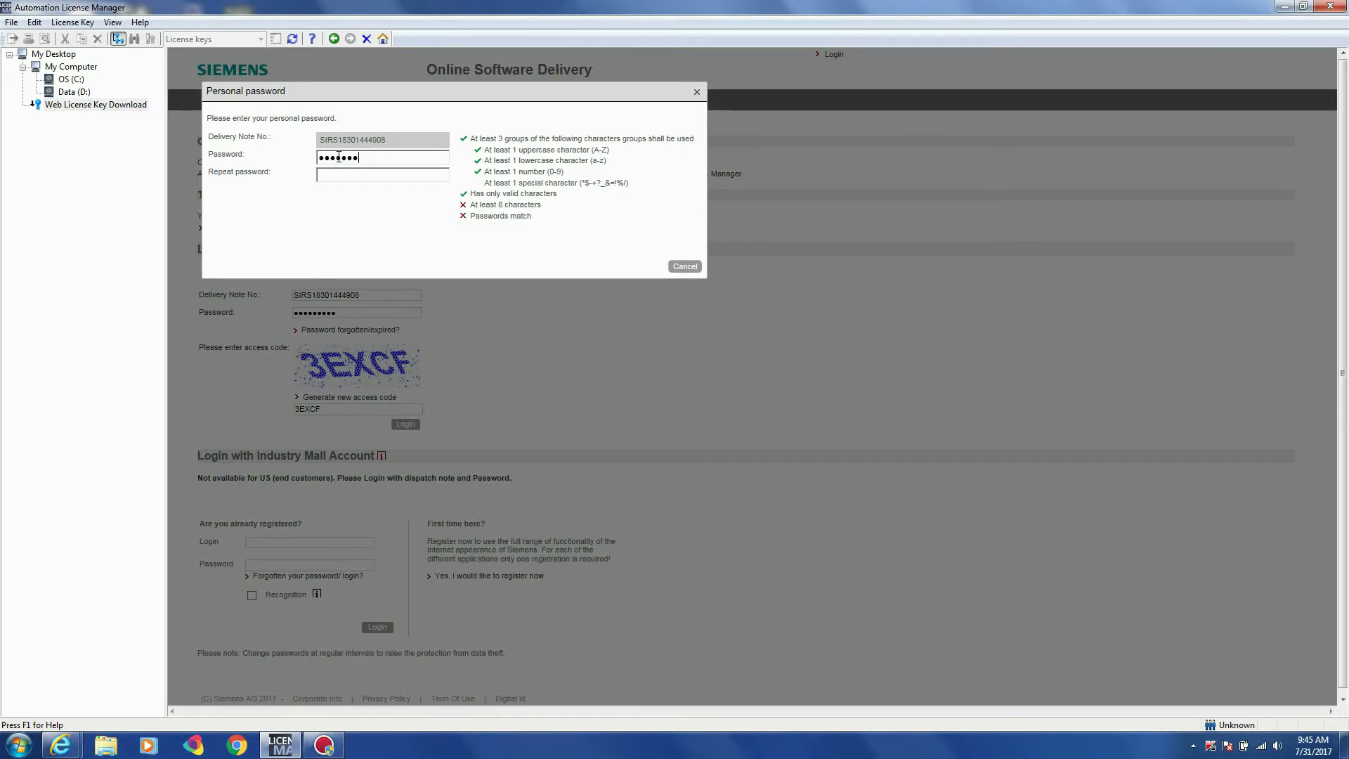
{"action": "type", "text": "a"}
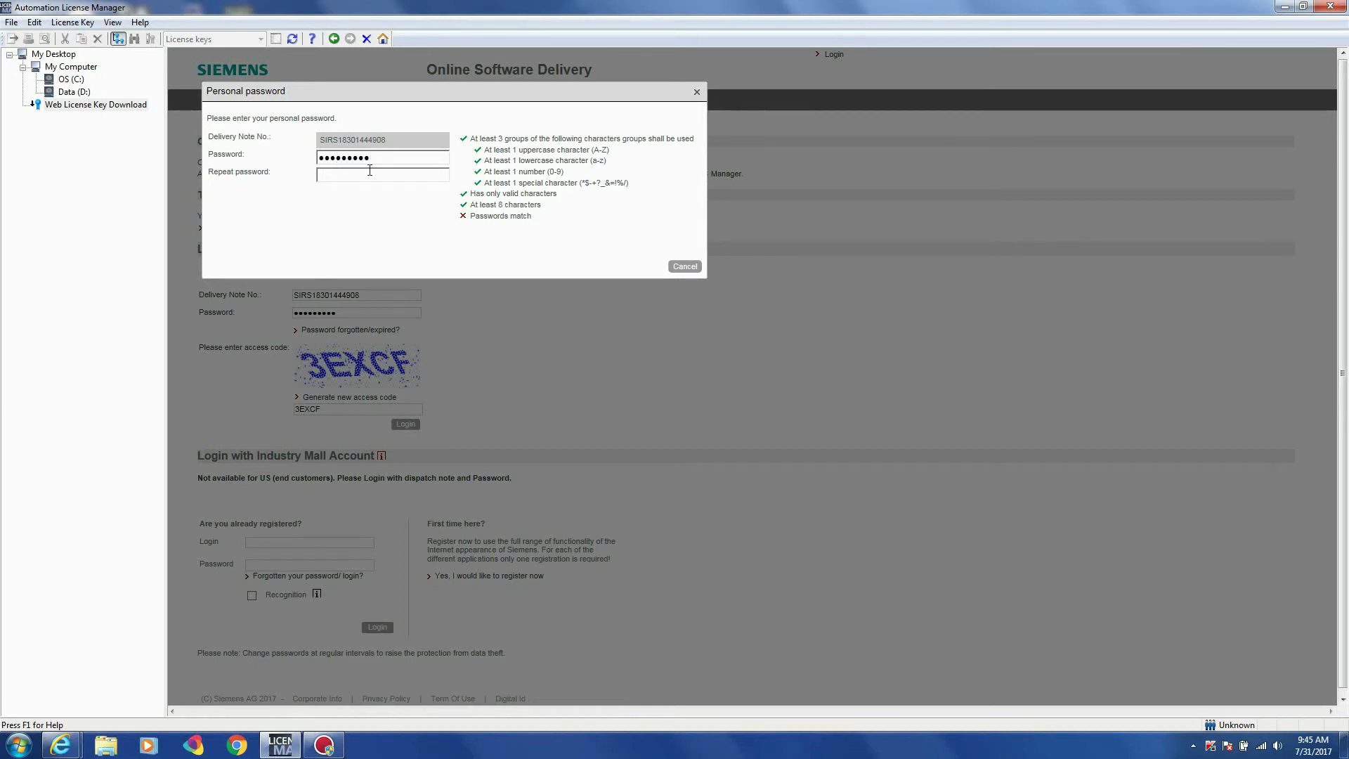
{"action": "type", "text": "••••"}
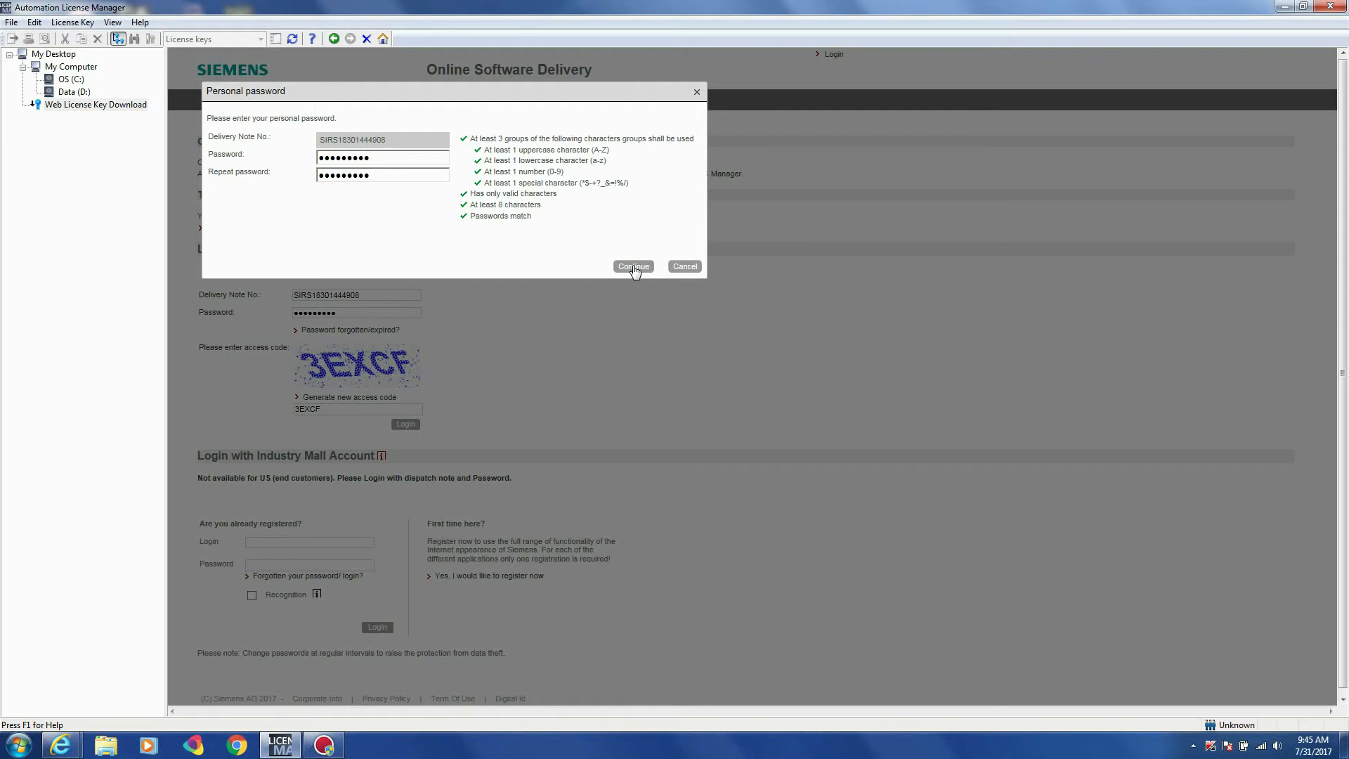
{"action": "left_click", "coordinate": [632, 265]}
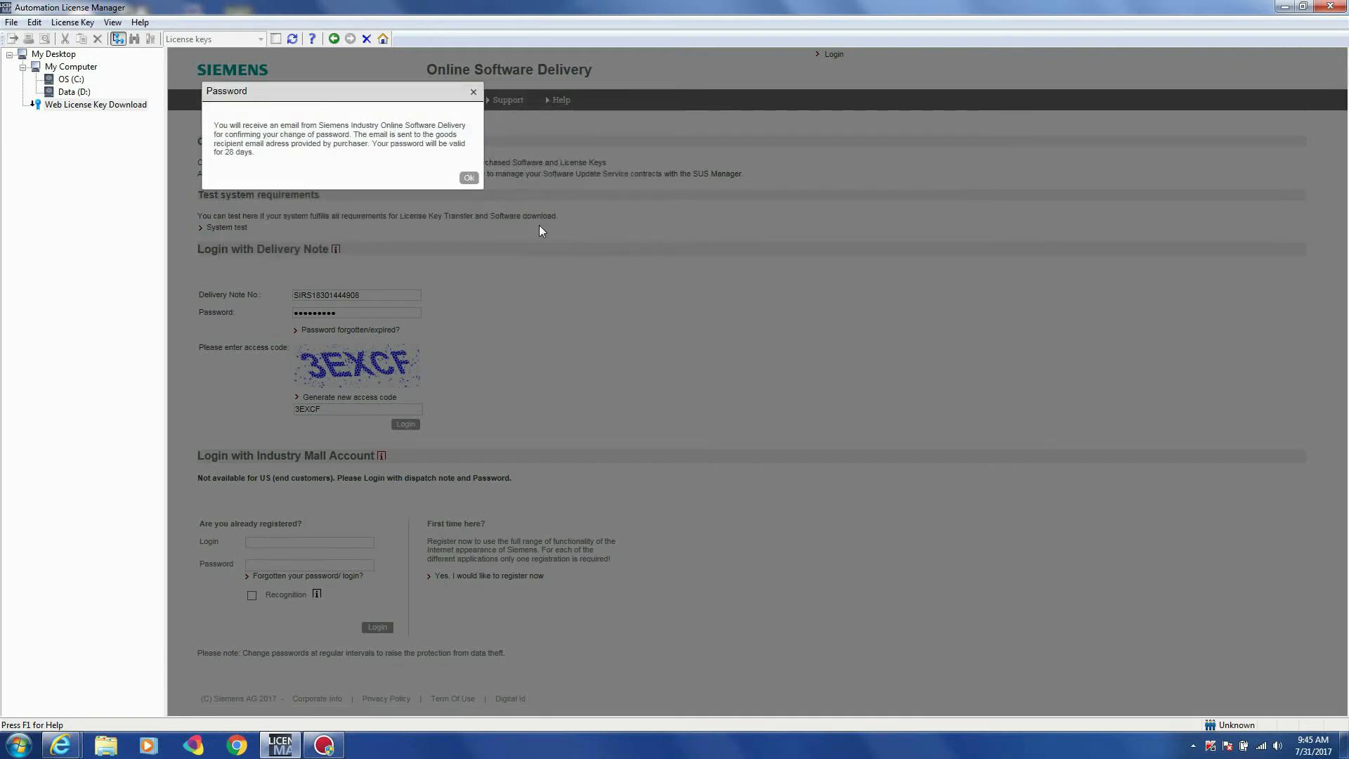
{"action": "left_click", "coordinate": [468, 178]}
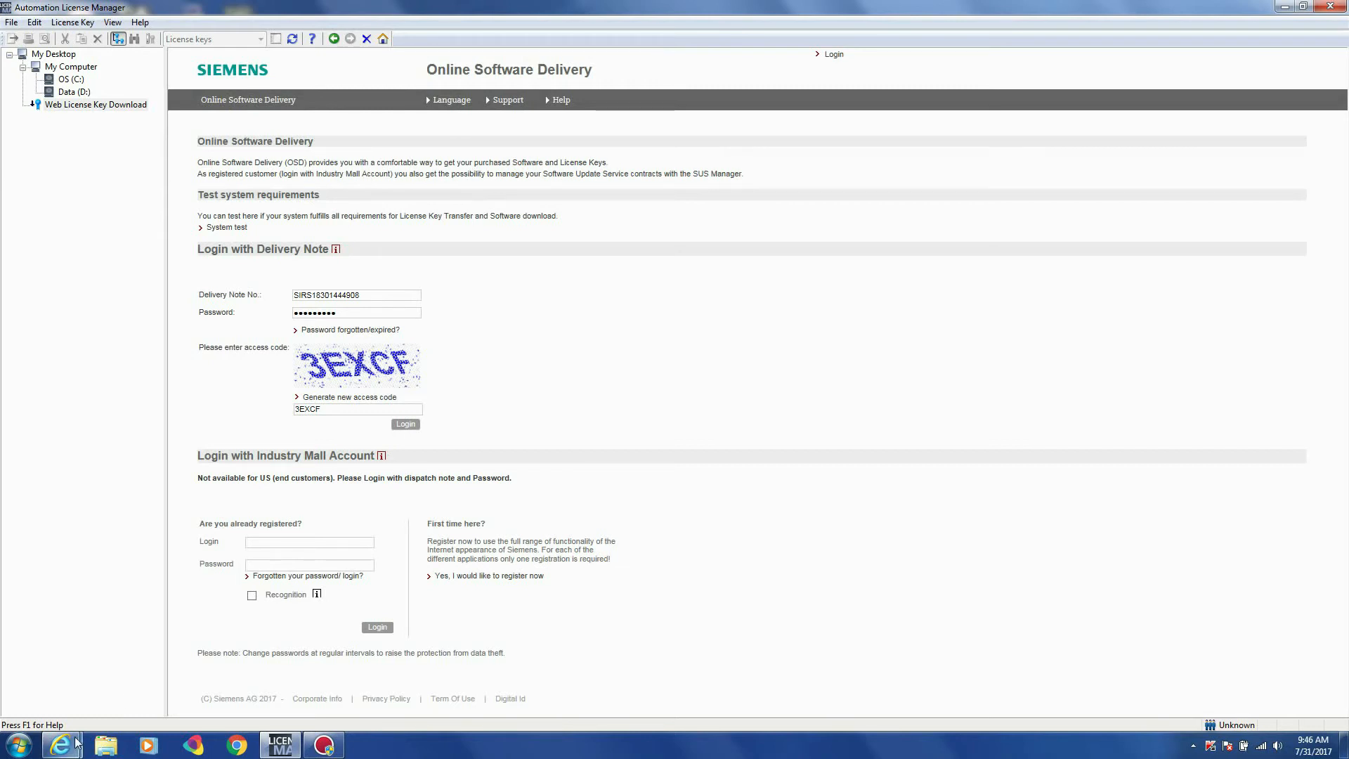
- Confirm the password change via the Siemens email link, then return to Automation License Manager
{"action": "left_click", "coordinate": [61, 745]}
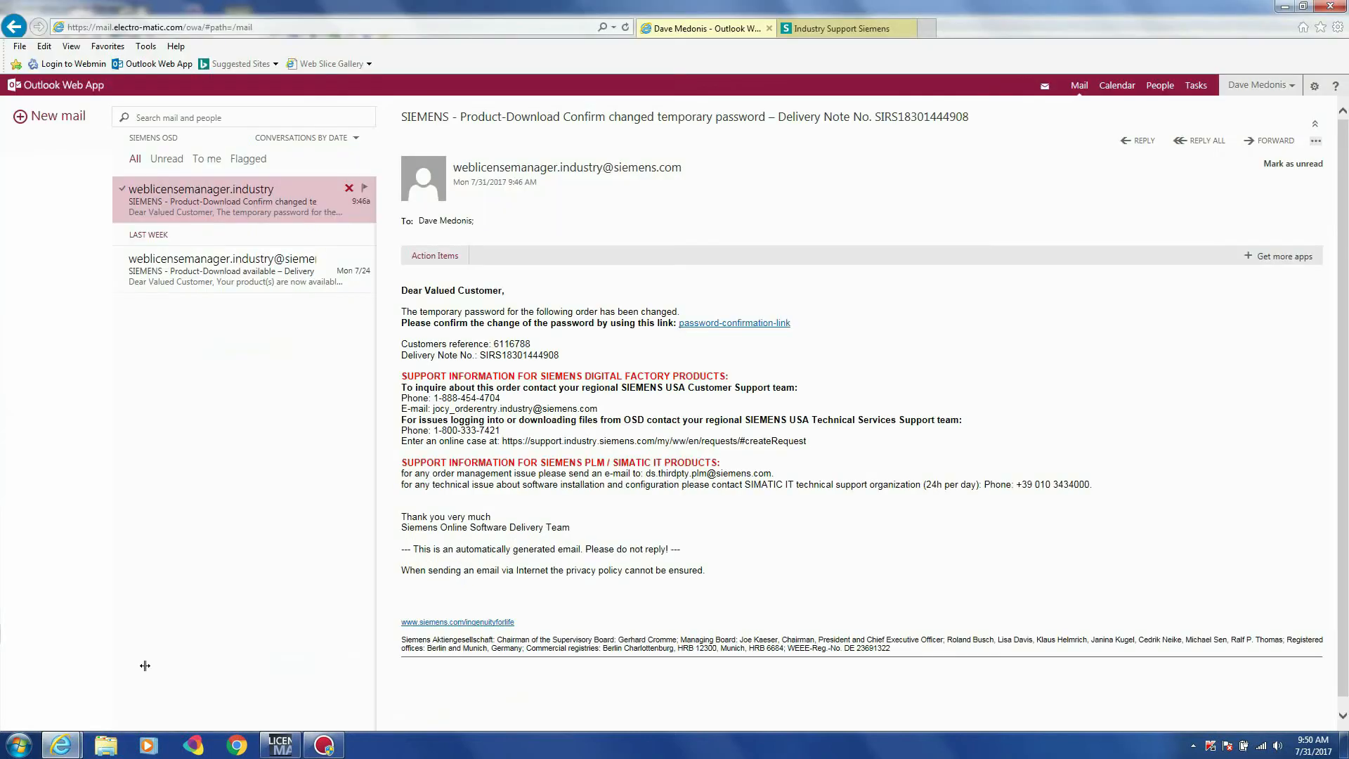
{"action": "mouse_move", "coordinate": [733, 323]}
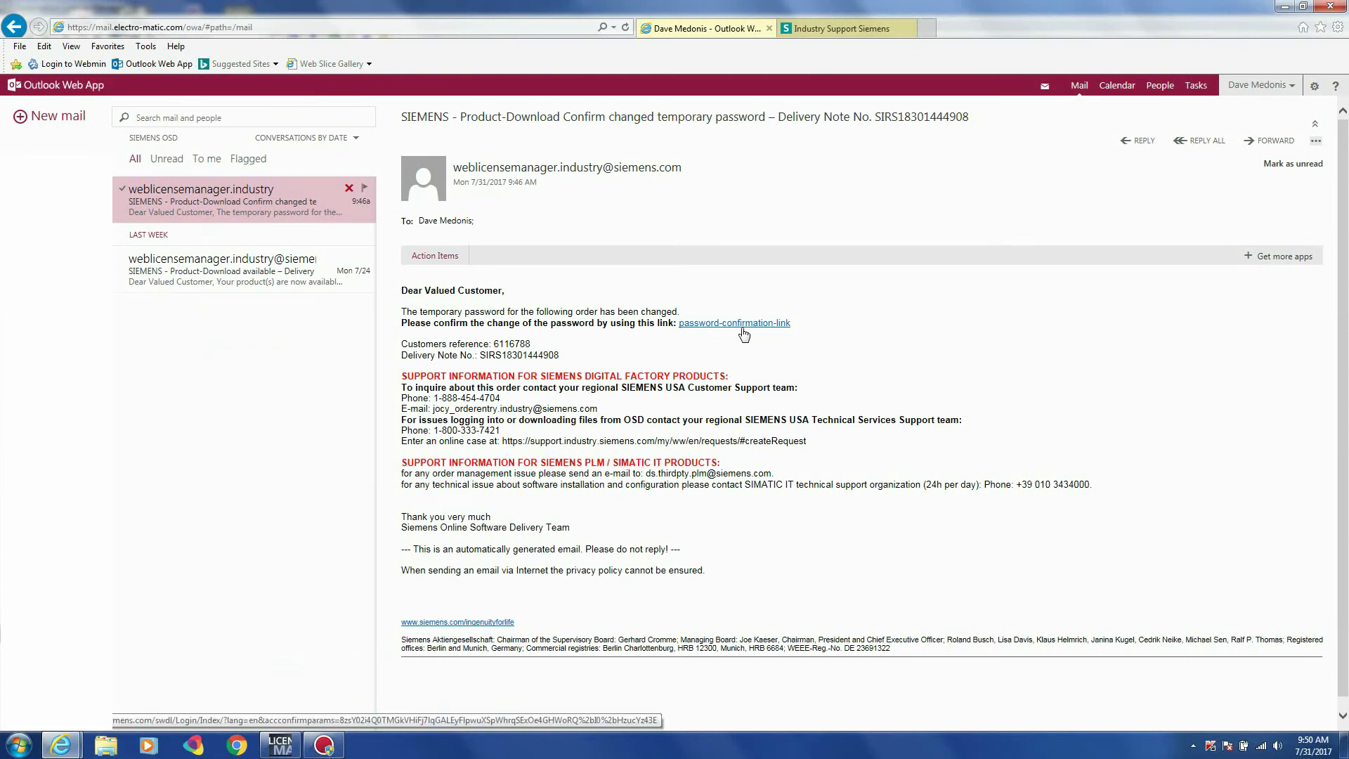
{"action": "left_click", "coordinate": [733, 323]}
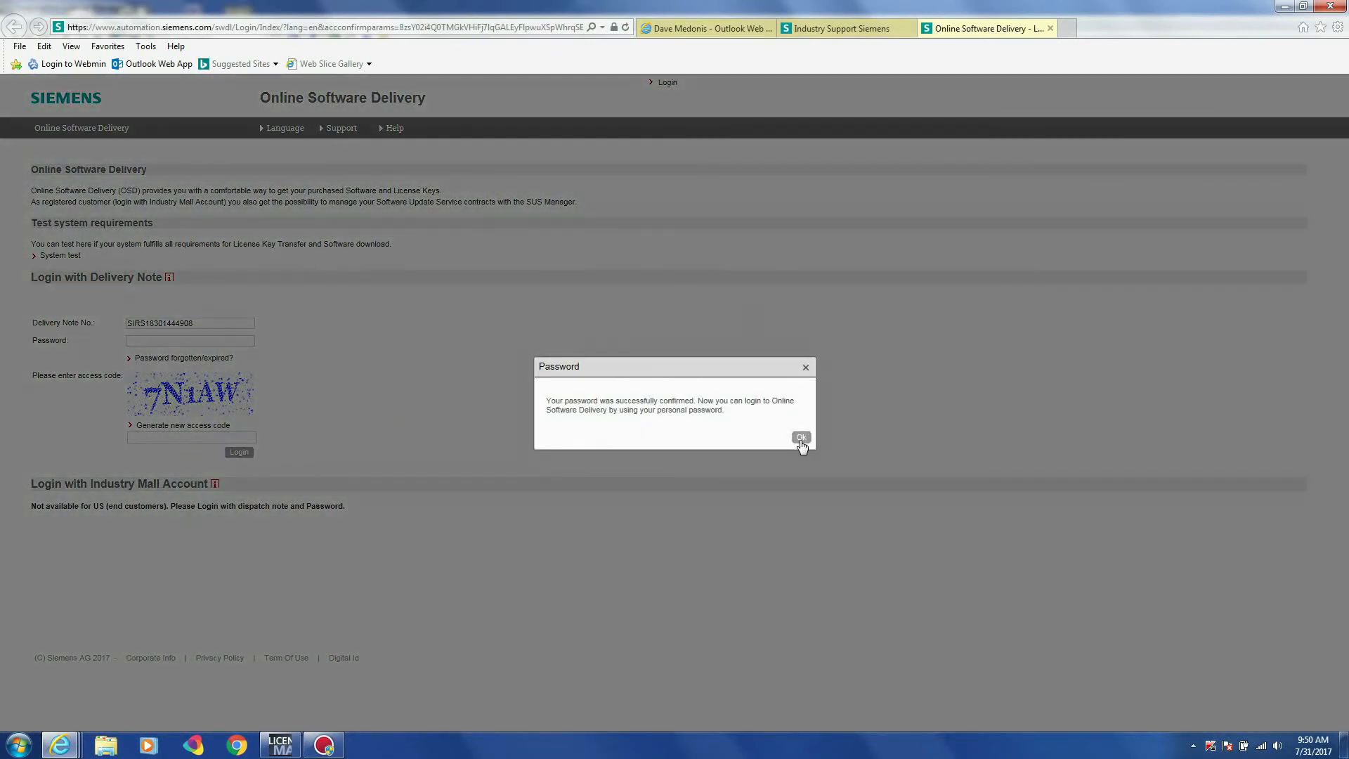
{"action": "left_click", "coordinate": [799, 437]}
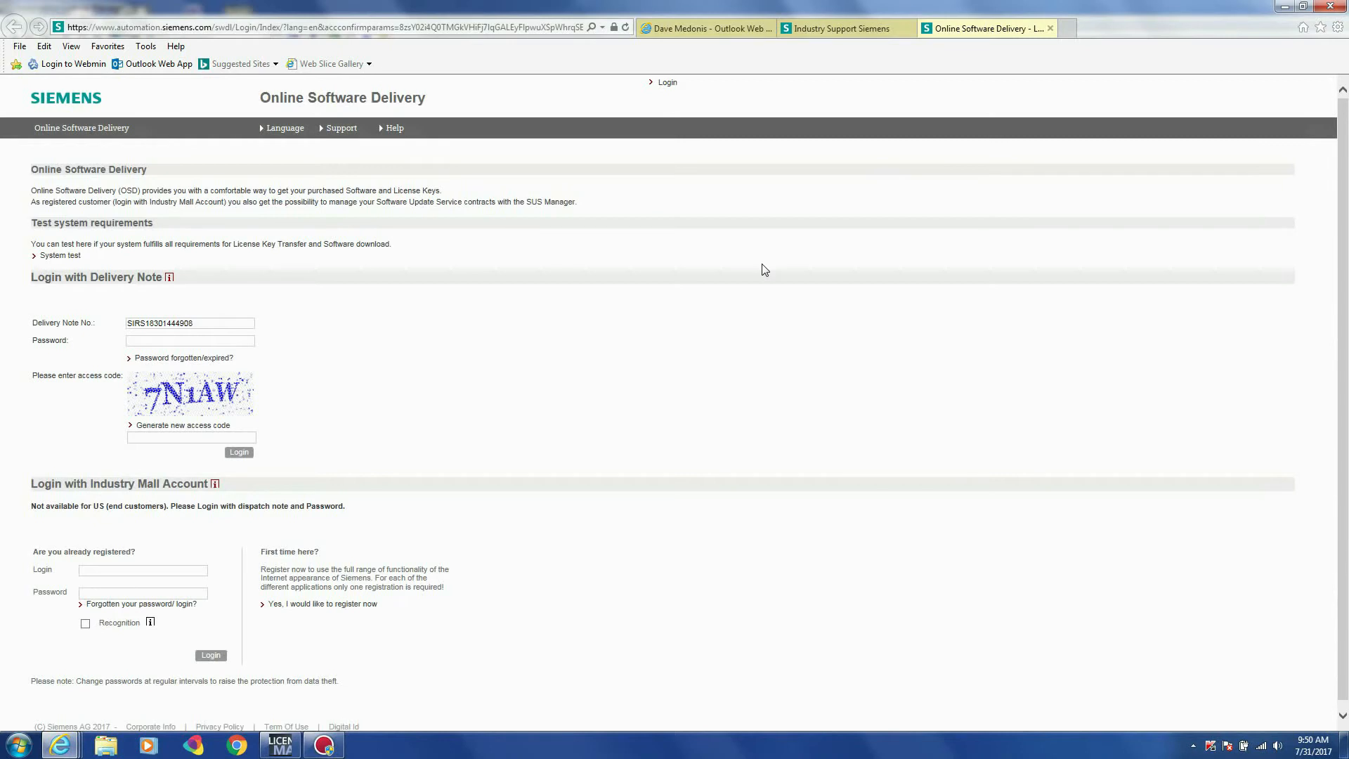
{"action": "mouse_move", "coordinate": [641, 339]}
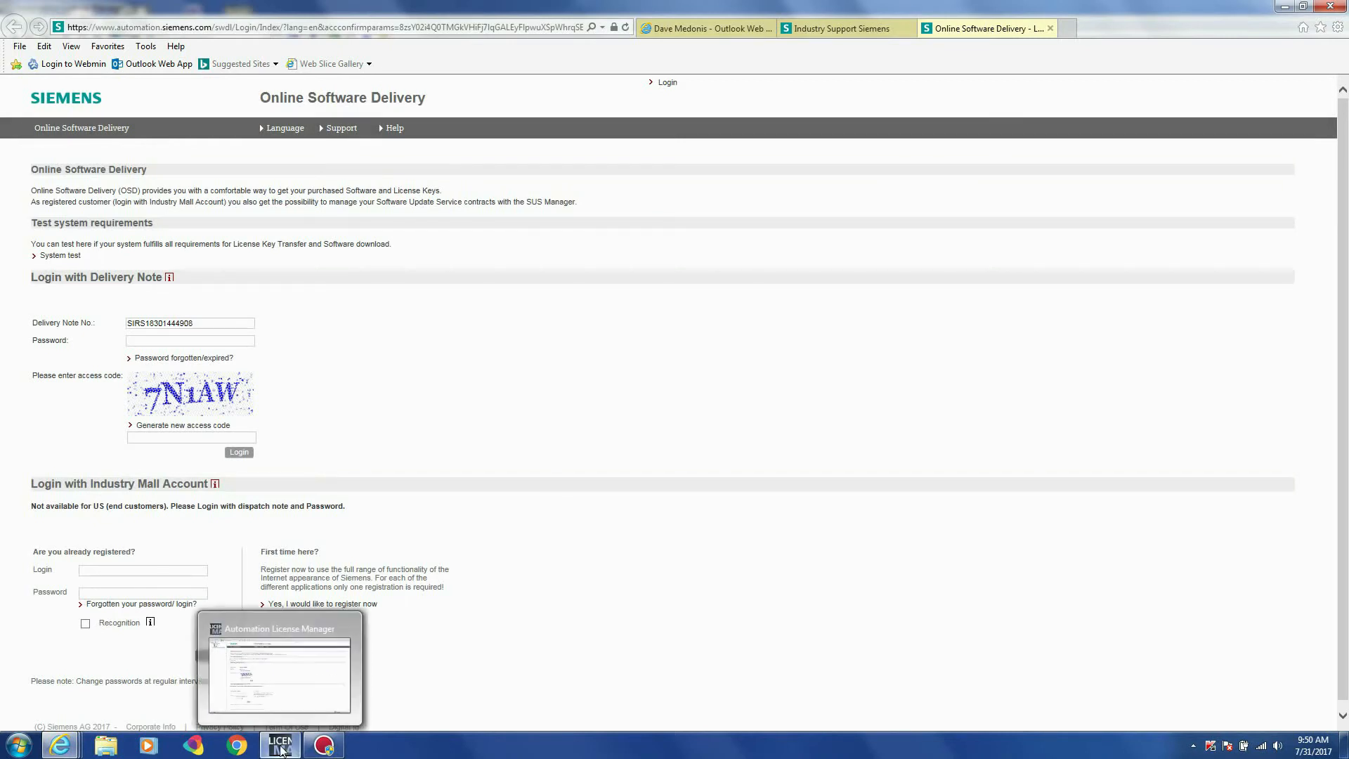
{"action": "left_click", "coordinate": [278, 744]}
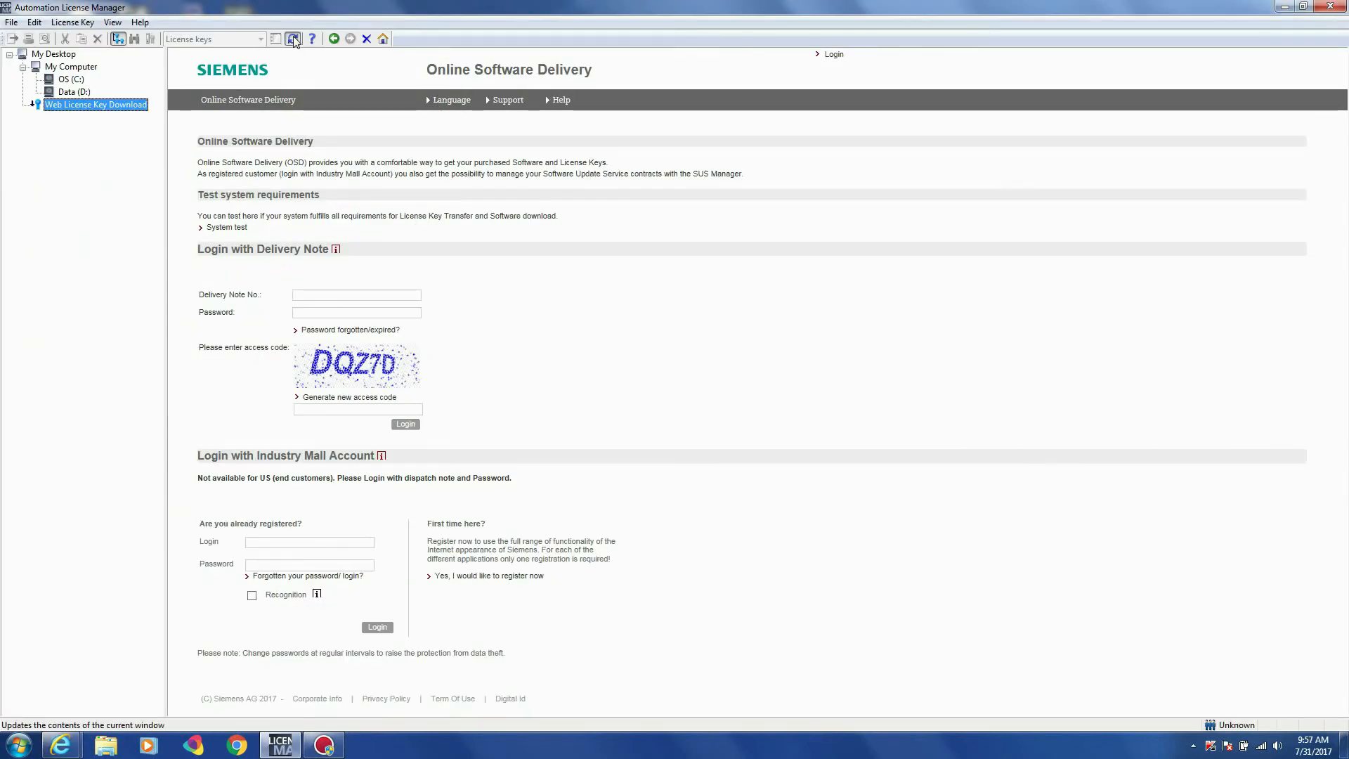
{"action": "left_click", "coordinate": [292, 40]}
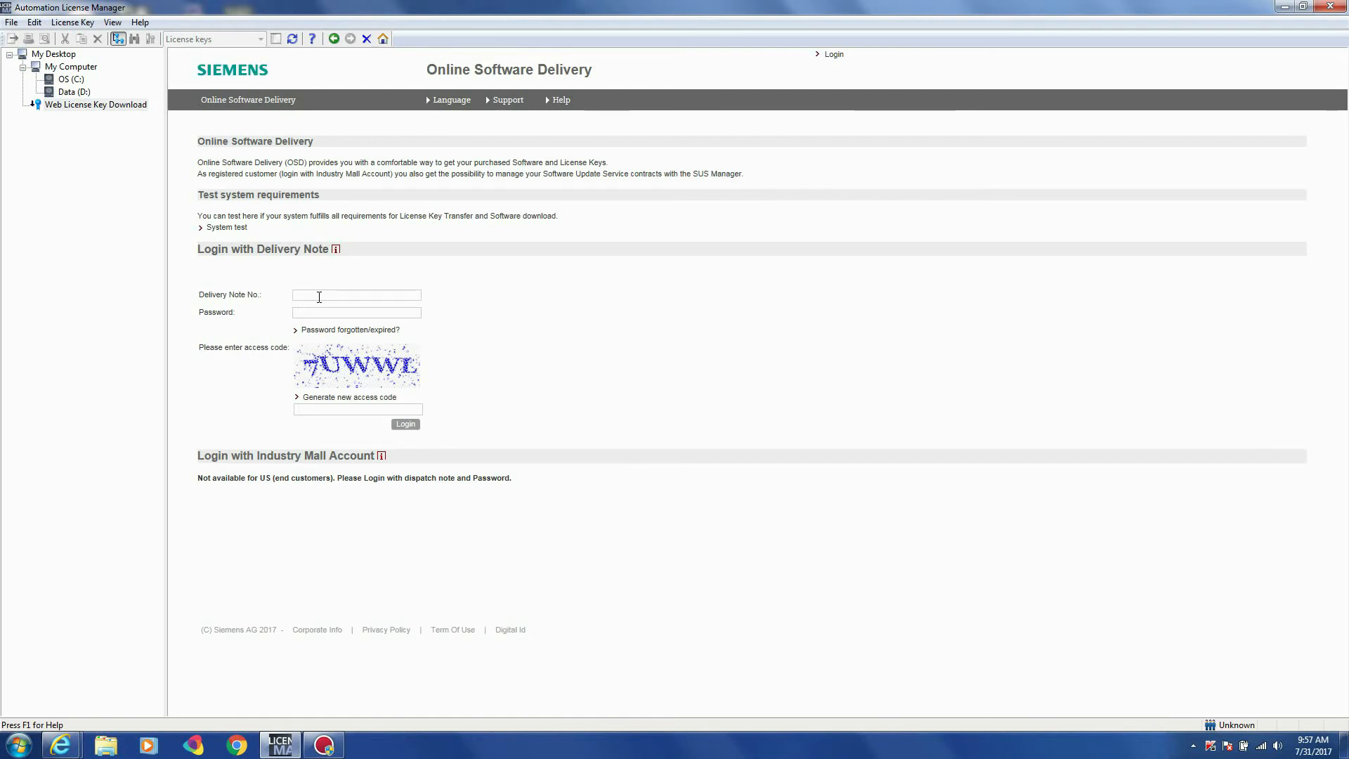
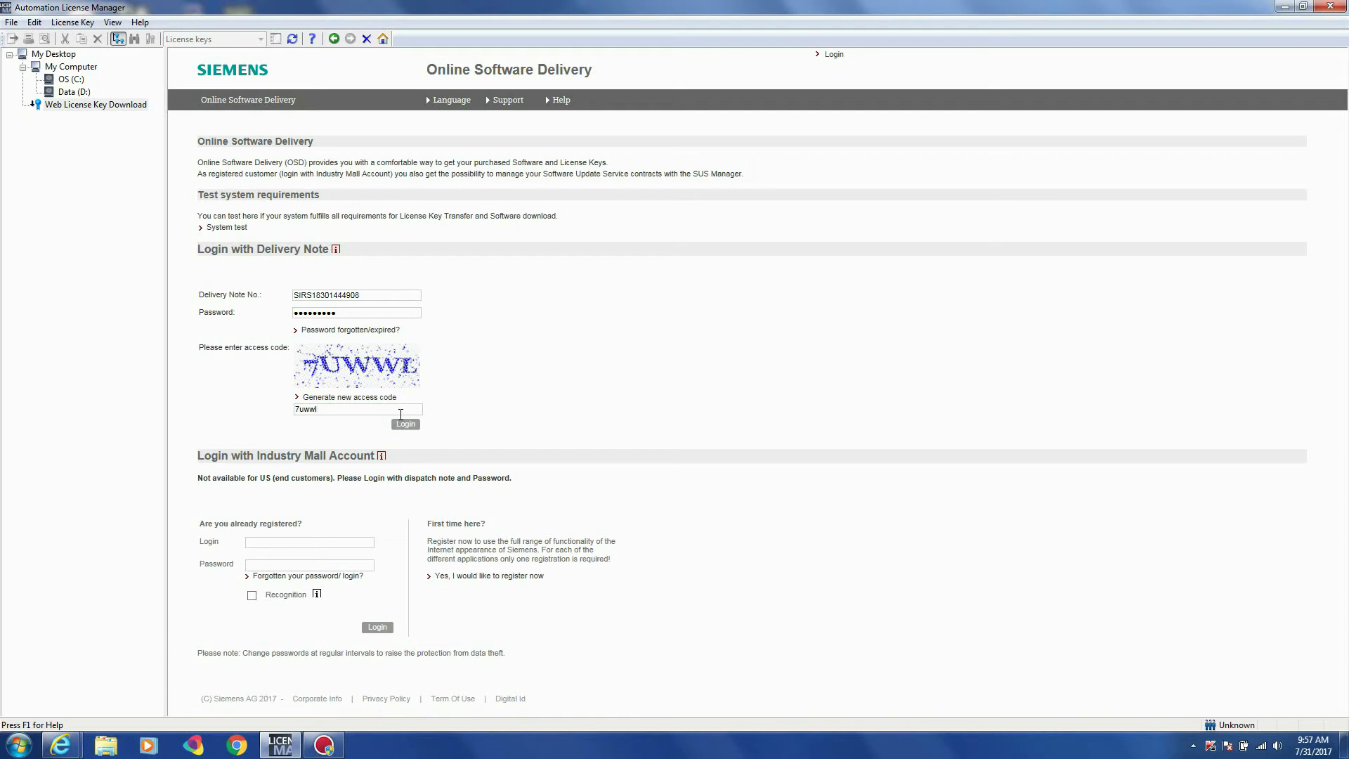
{"action": "left_click", "coordinate": [404, 423]}
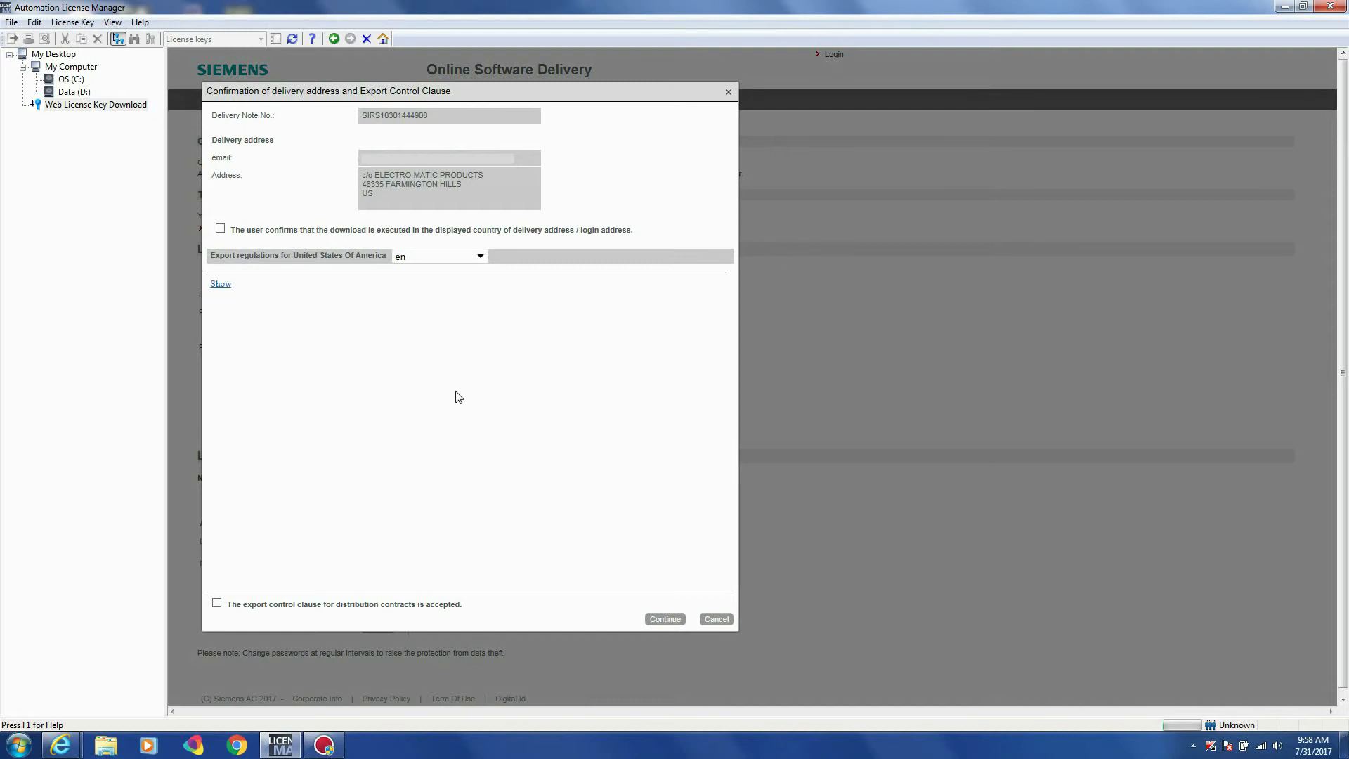
- Show the terms, accept the delivery-country and export control confirmations, and continue
{"action": "left_click", "coordinate": [220, 282]}
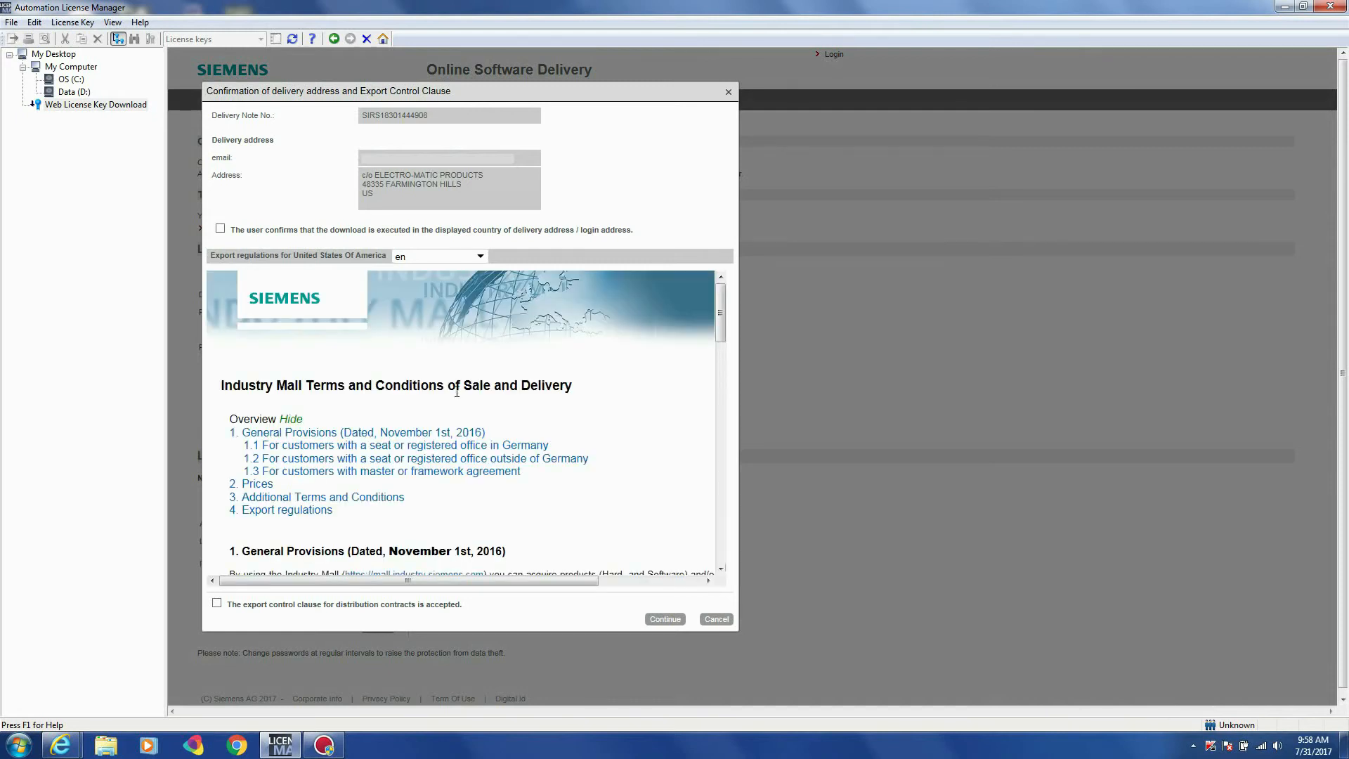
{"action": "mouse_move", "coordinate": [269, 196]}
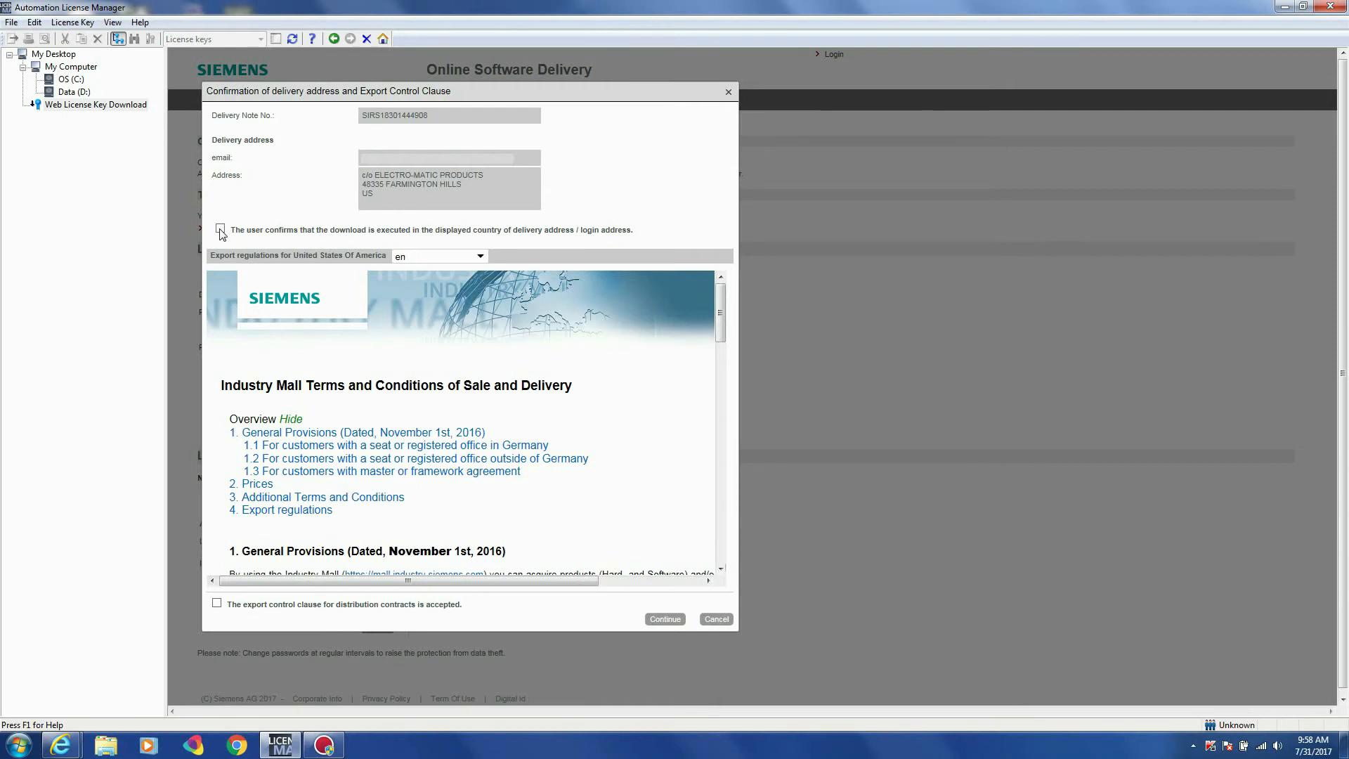
{"action": "left_click", "coordinate": [216, 604]}
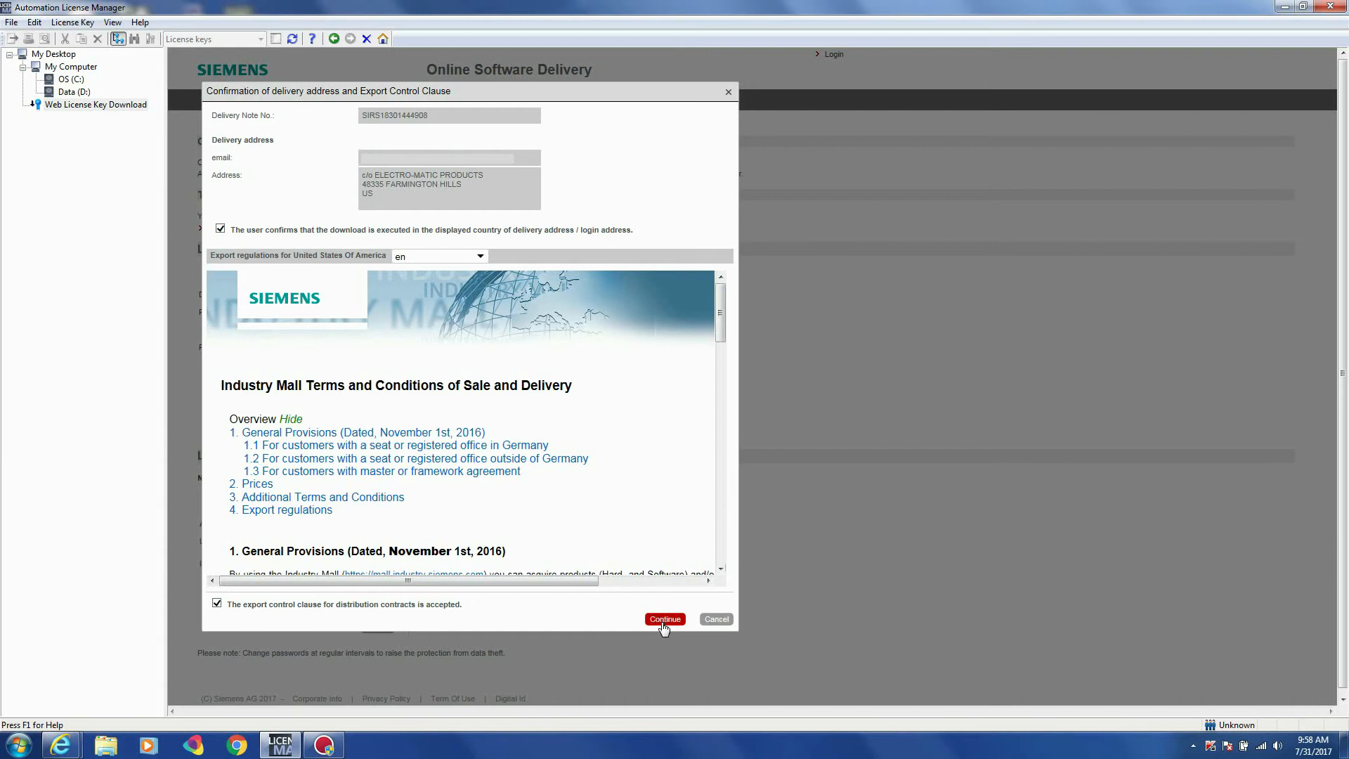
{"action": "mouse_move", "coordinate": [661, 627]}
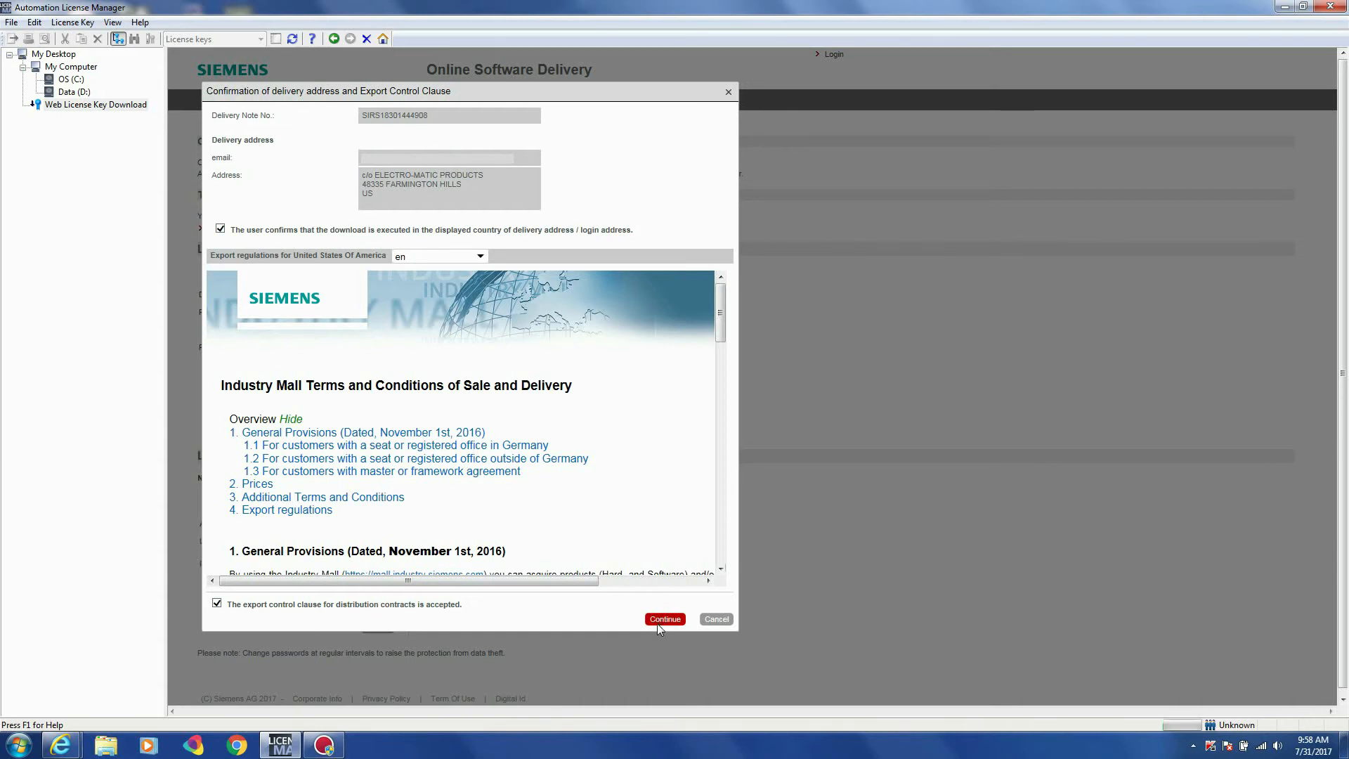
{"action": "left_click", "coordinate": [665, 618]}
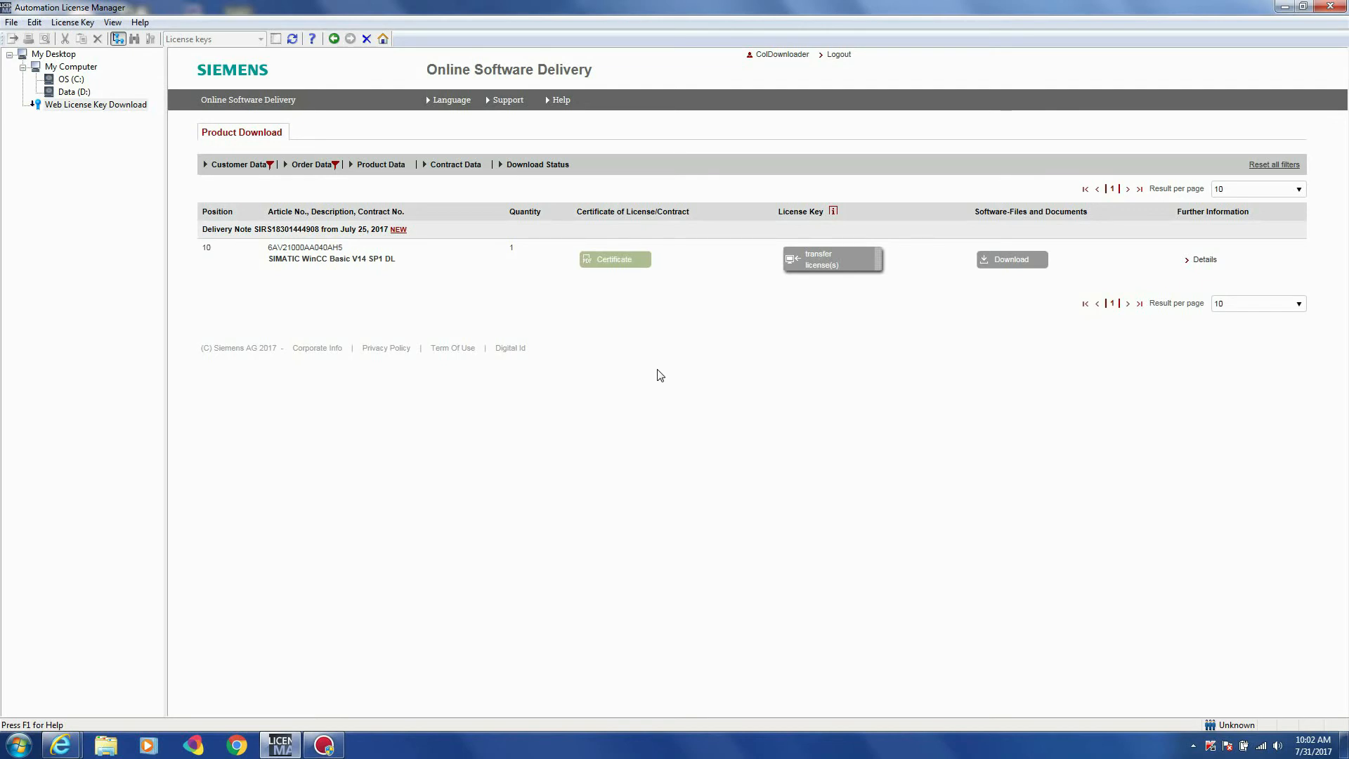
{"action": "mouse_move", "coordinate": [267, 251]}
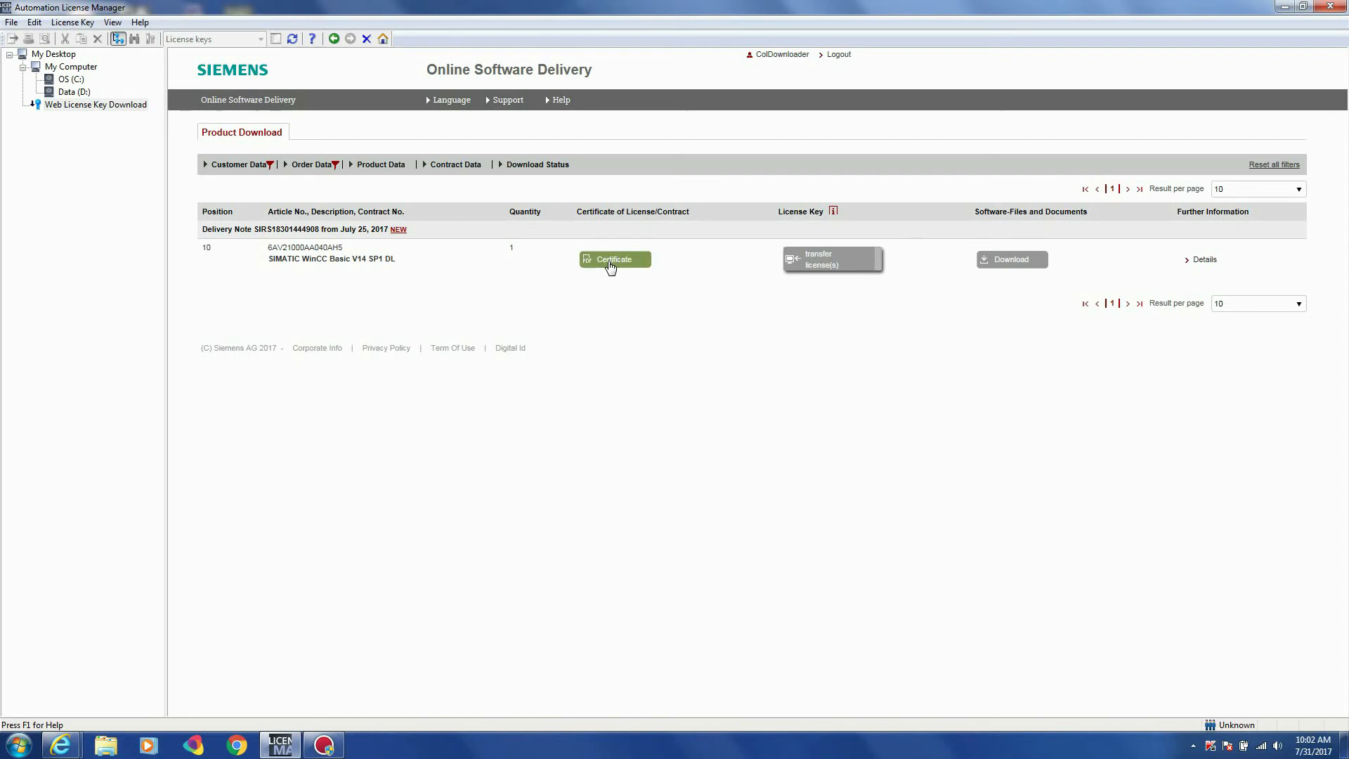
{"action": "mouse_move", "coordinate": [851, 274]}
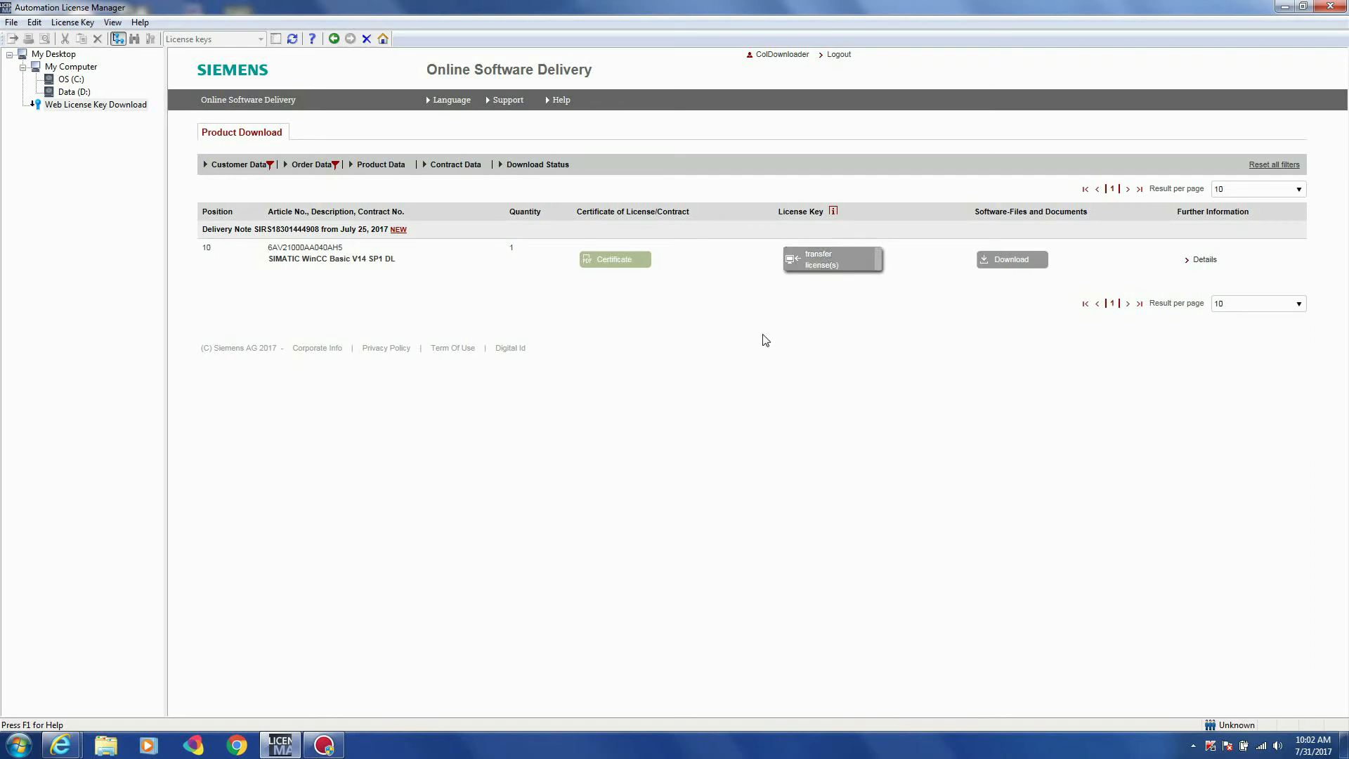
{"action": "mouse_move", "coordinate": [833, 263]}
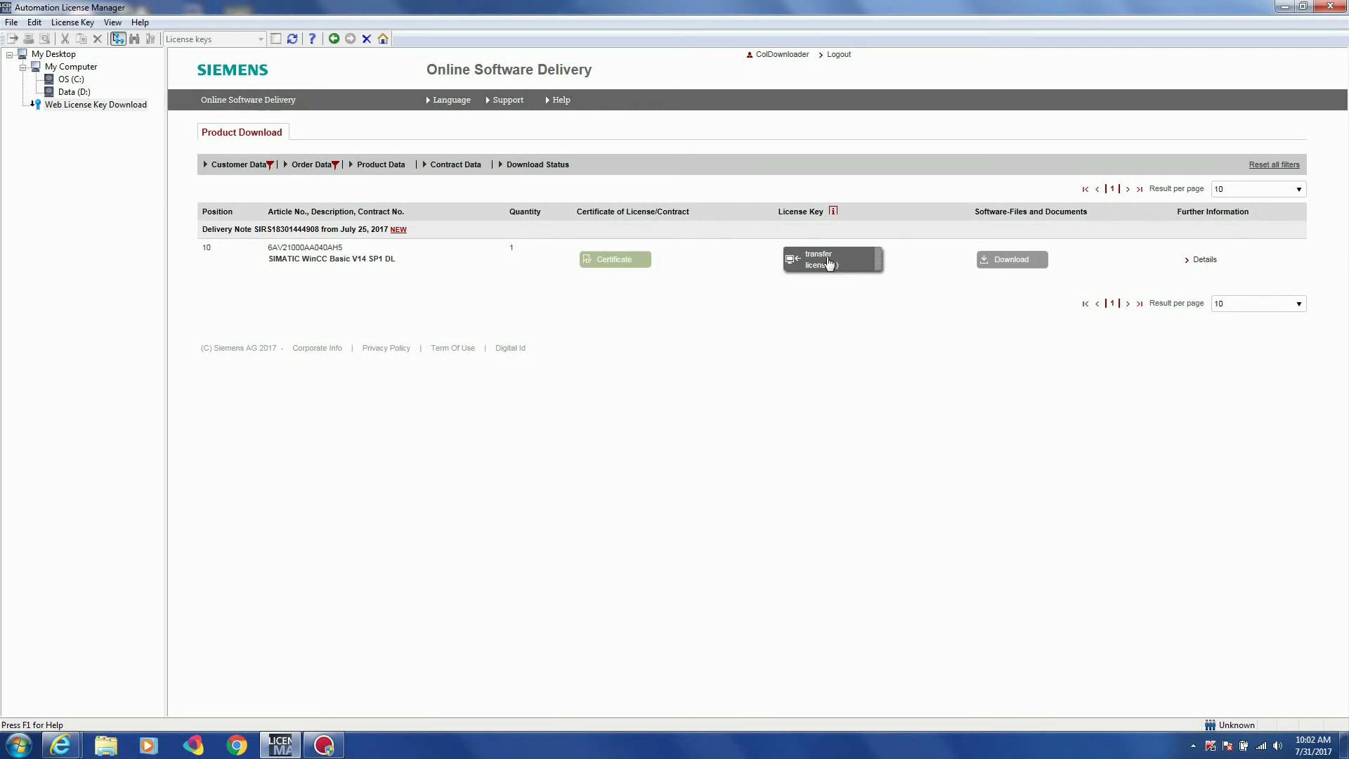
- Transfer the WinCC Basic V14 SP1 license key to drive OS (C:) and confirm
{"action": "left_click", "coordinate": [70, 79]}
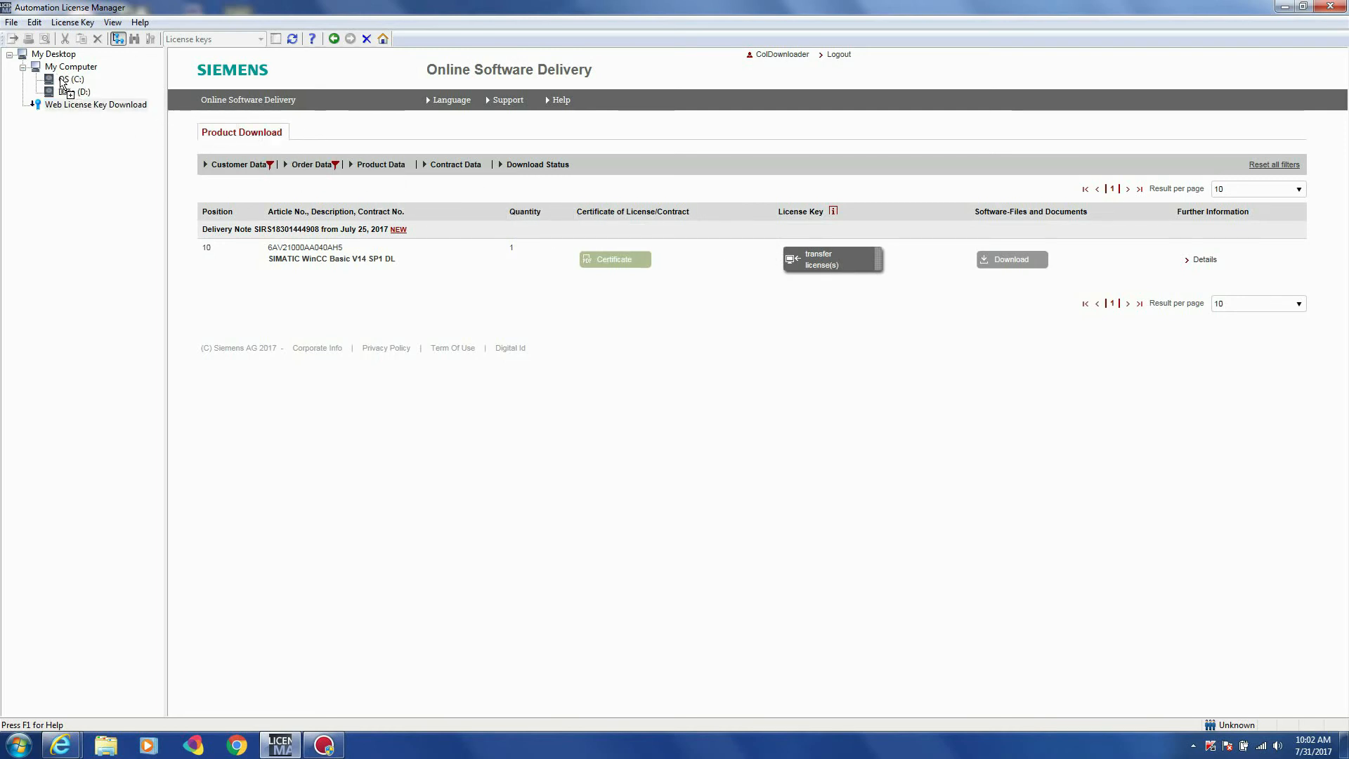
{"action": "left_click", "coordinate": [832, 259]}
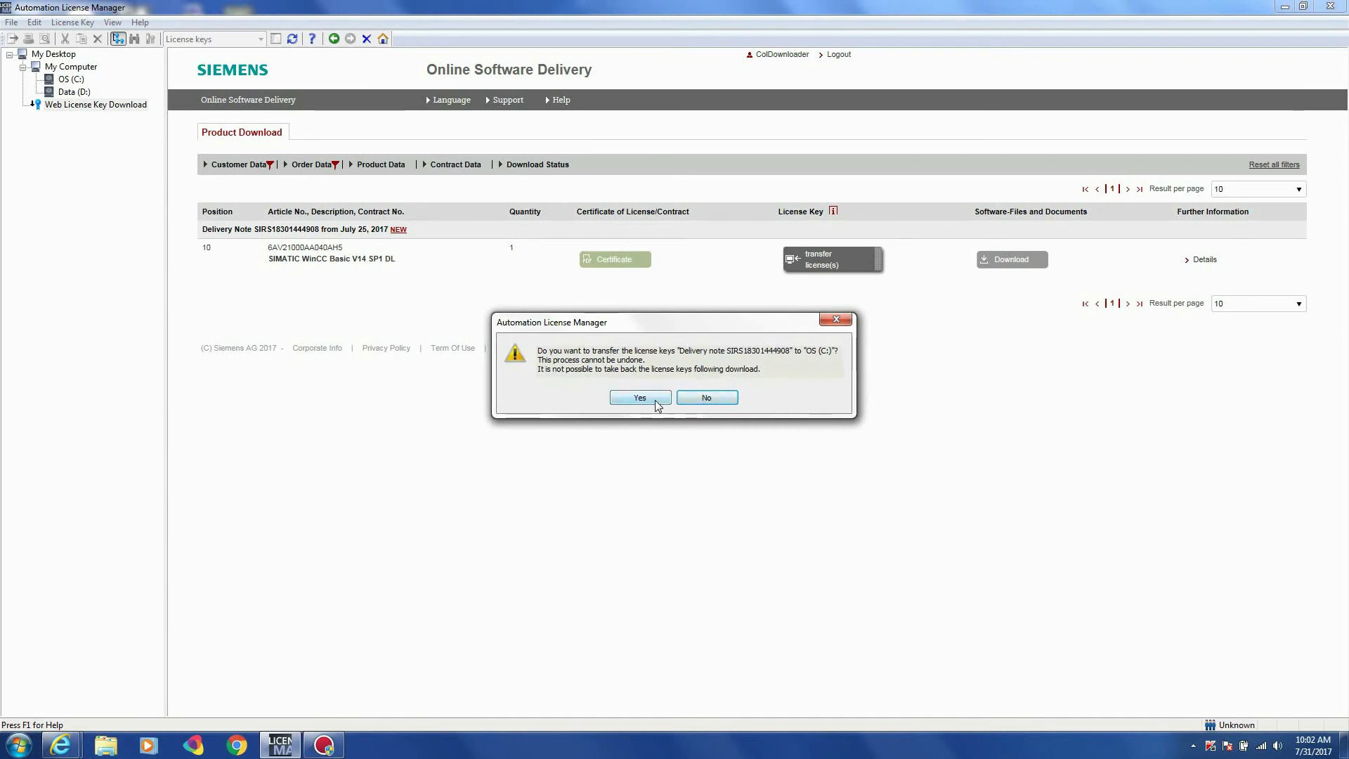
{"action": "left_click", "coordinate": [639, 396]}
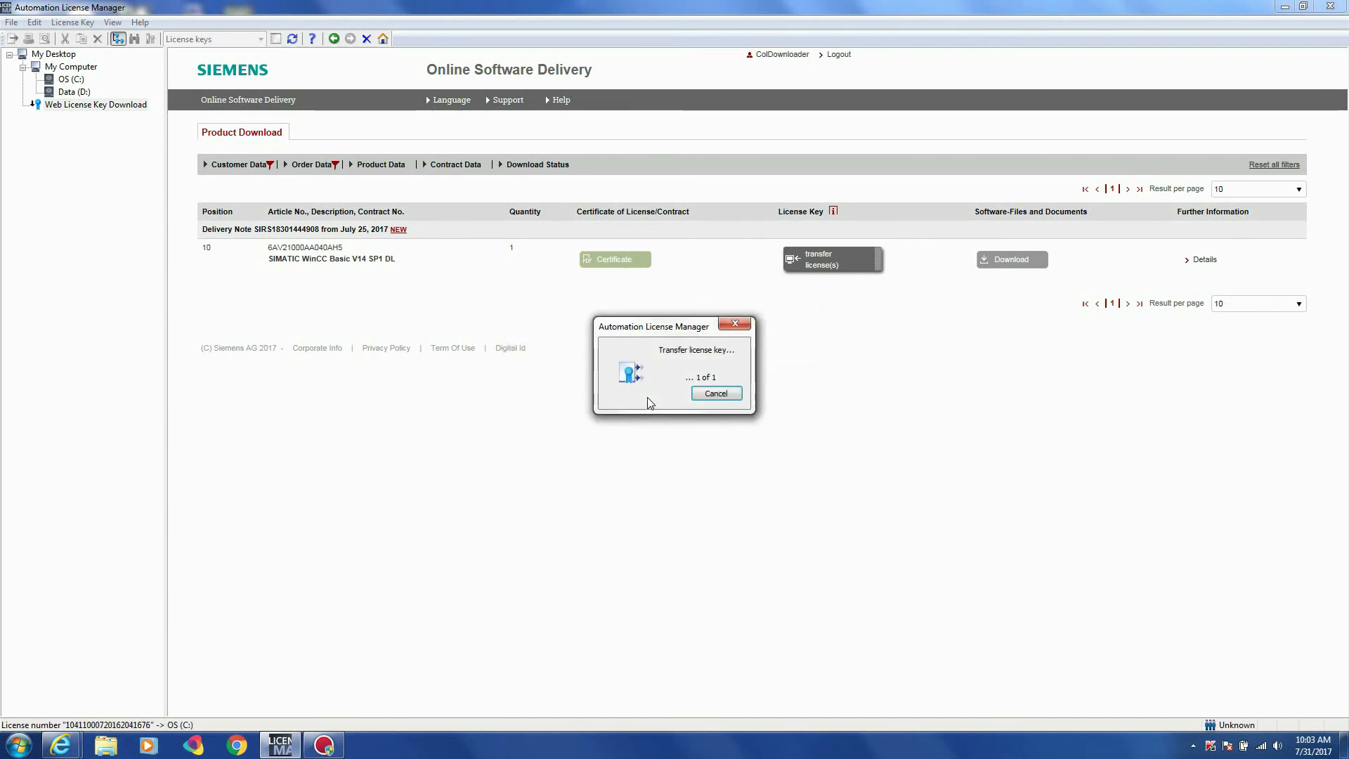
{"action": "mouse_move", "coordinate": [658, 442]}
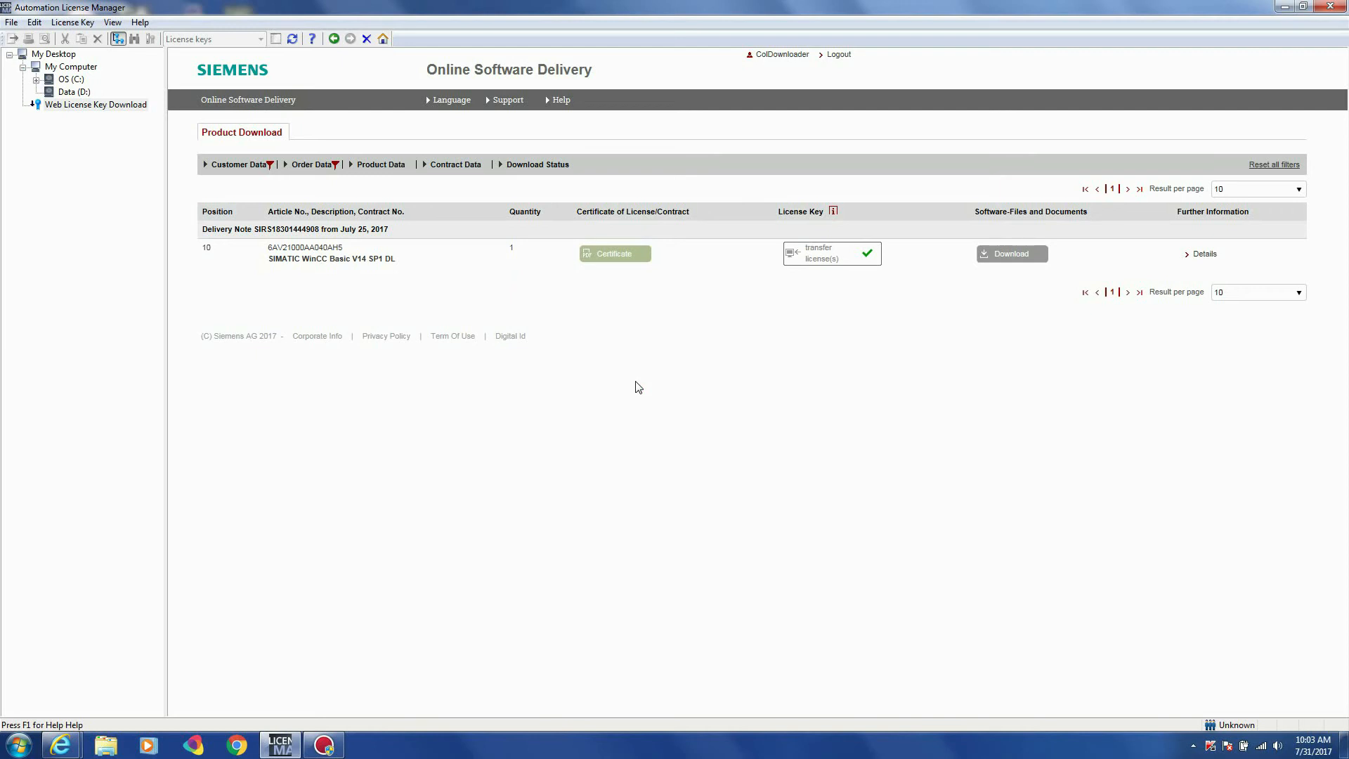
{"action": "mouse_move", "coordinate": [659, 371]}
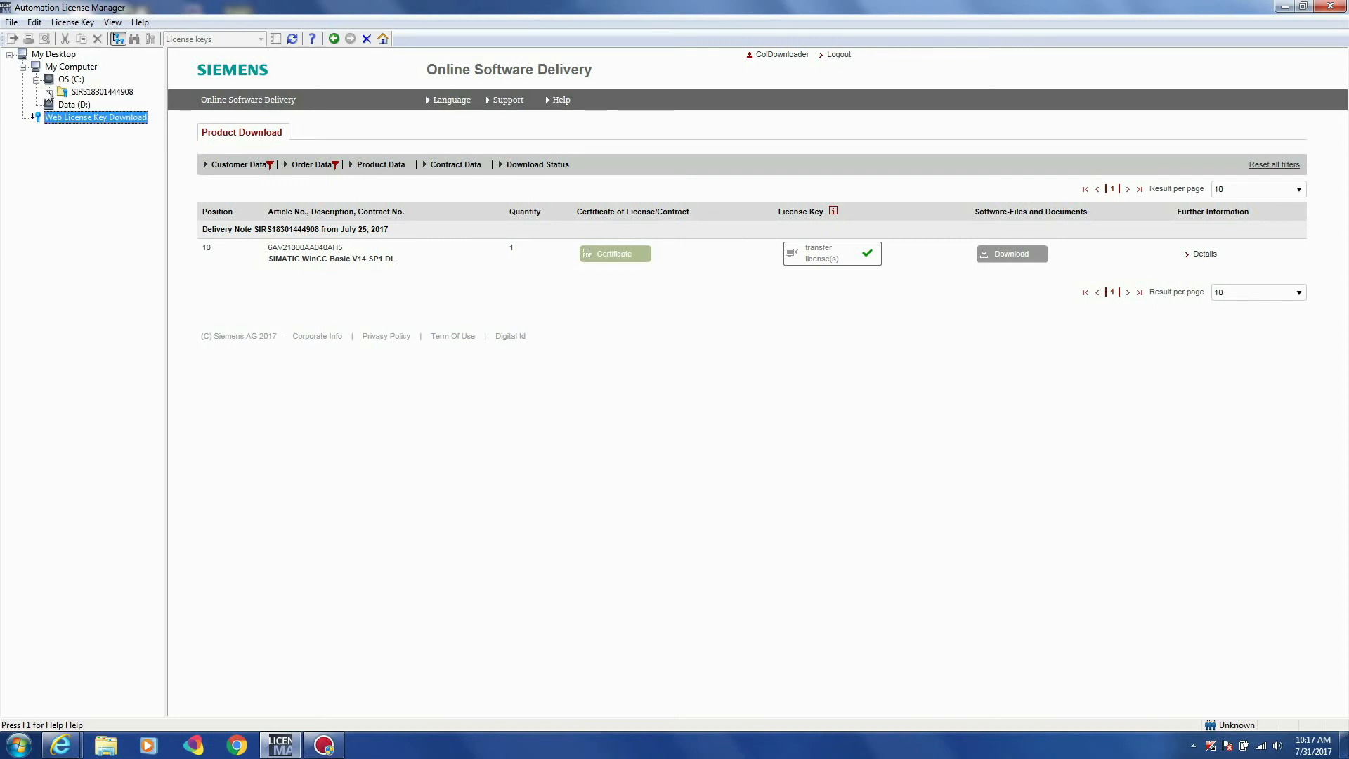
- Check the WinCC Basic key in the delivery note folder, then list all eight keys on OS (C:)
{"action": "left_click", "coordinate": [50, 91]}
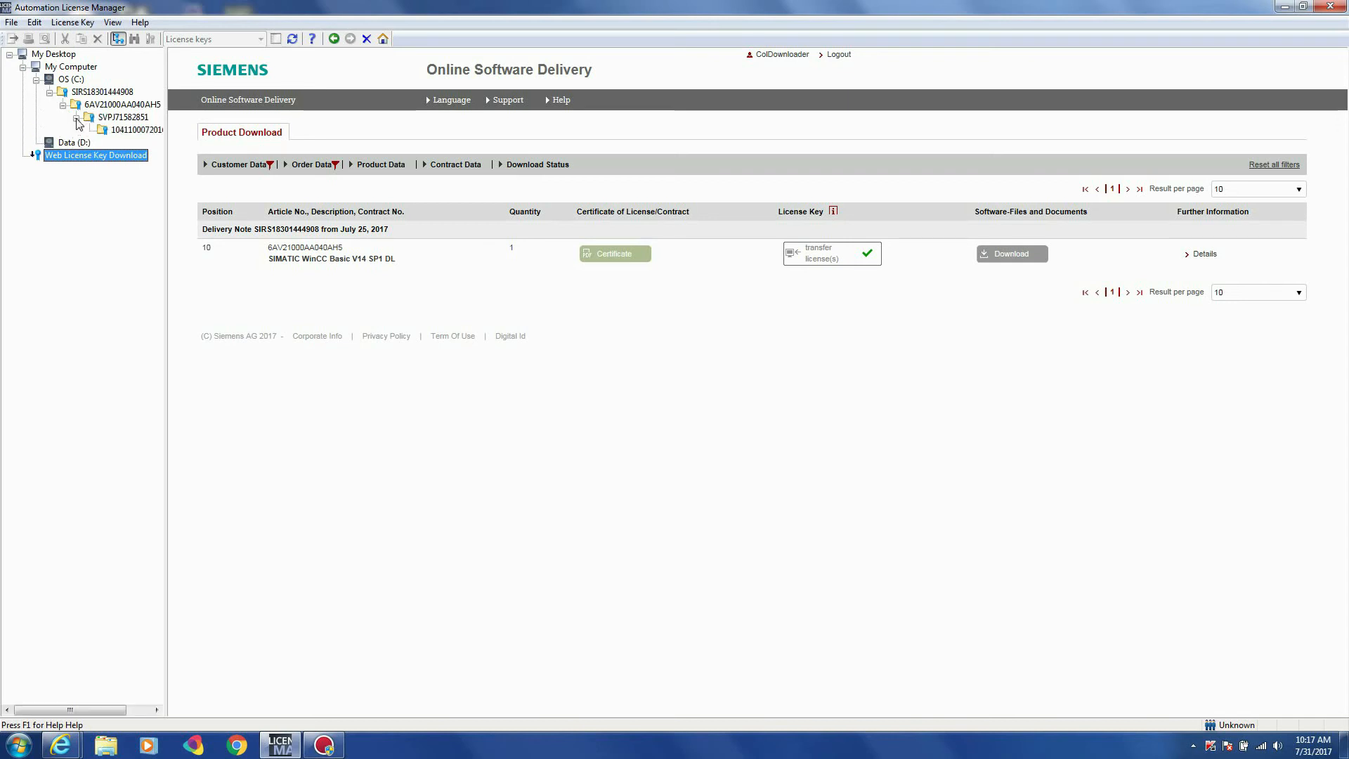
{"action": "left_click", "coordinate": [133, 129]}
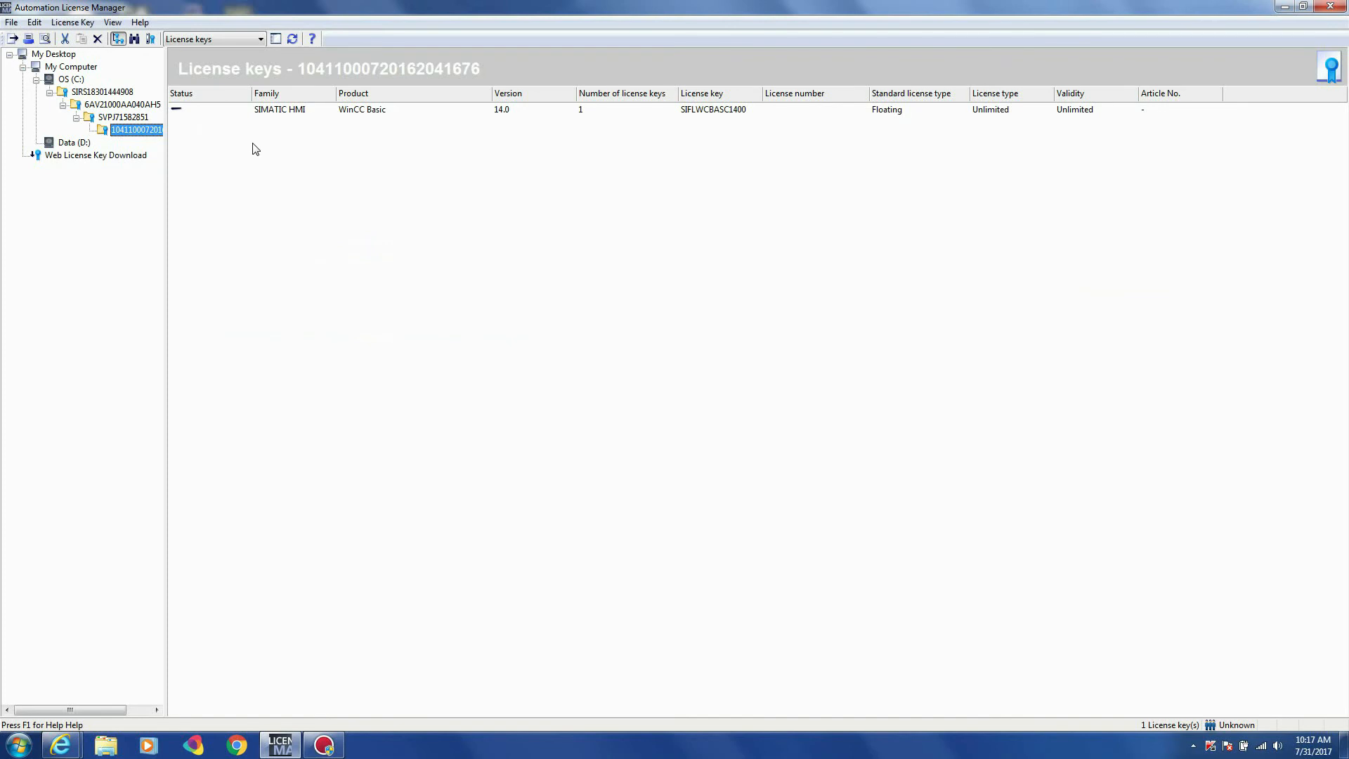
{"action": "mouse_move", "coordinate": [271, 122]}
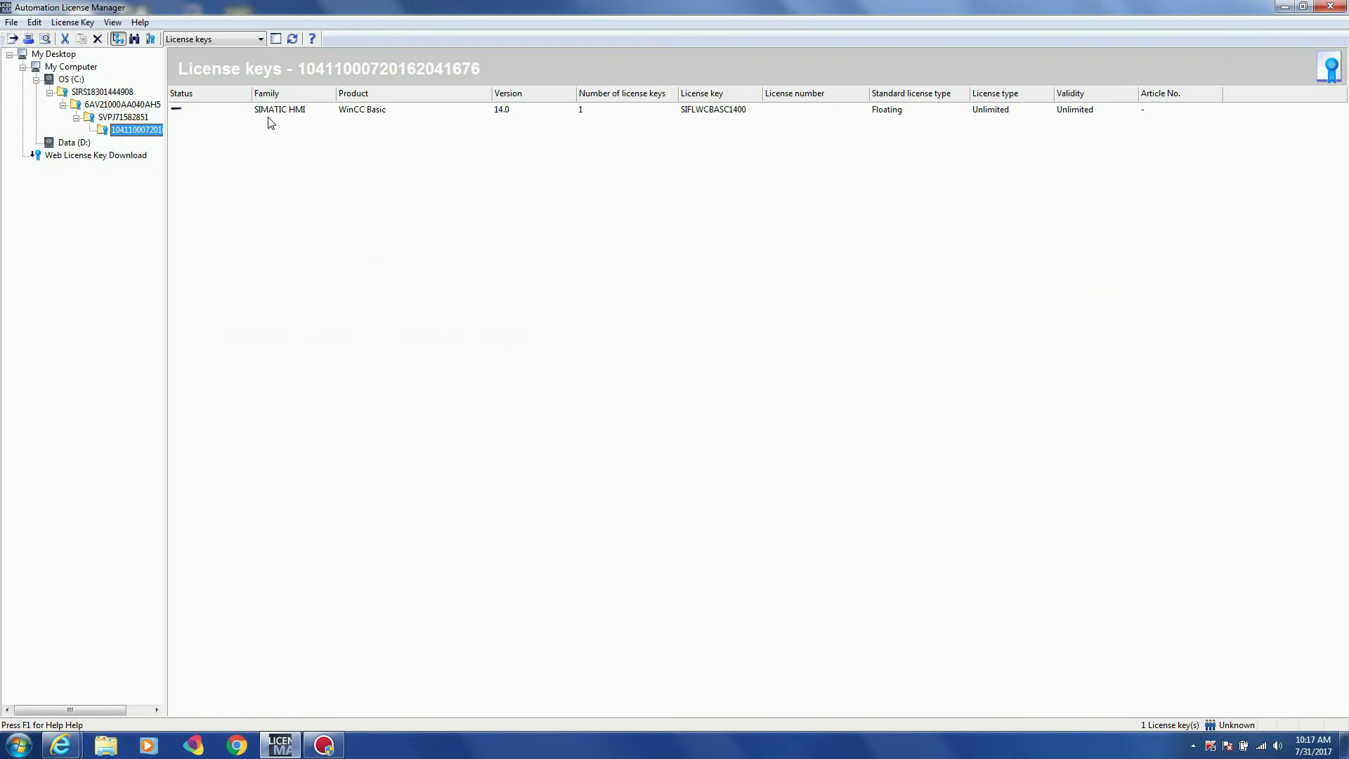
{"action": "left_click", "coordinate": [280, 110]}
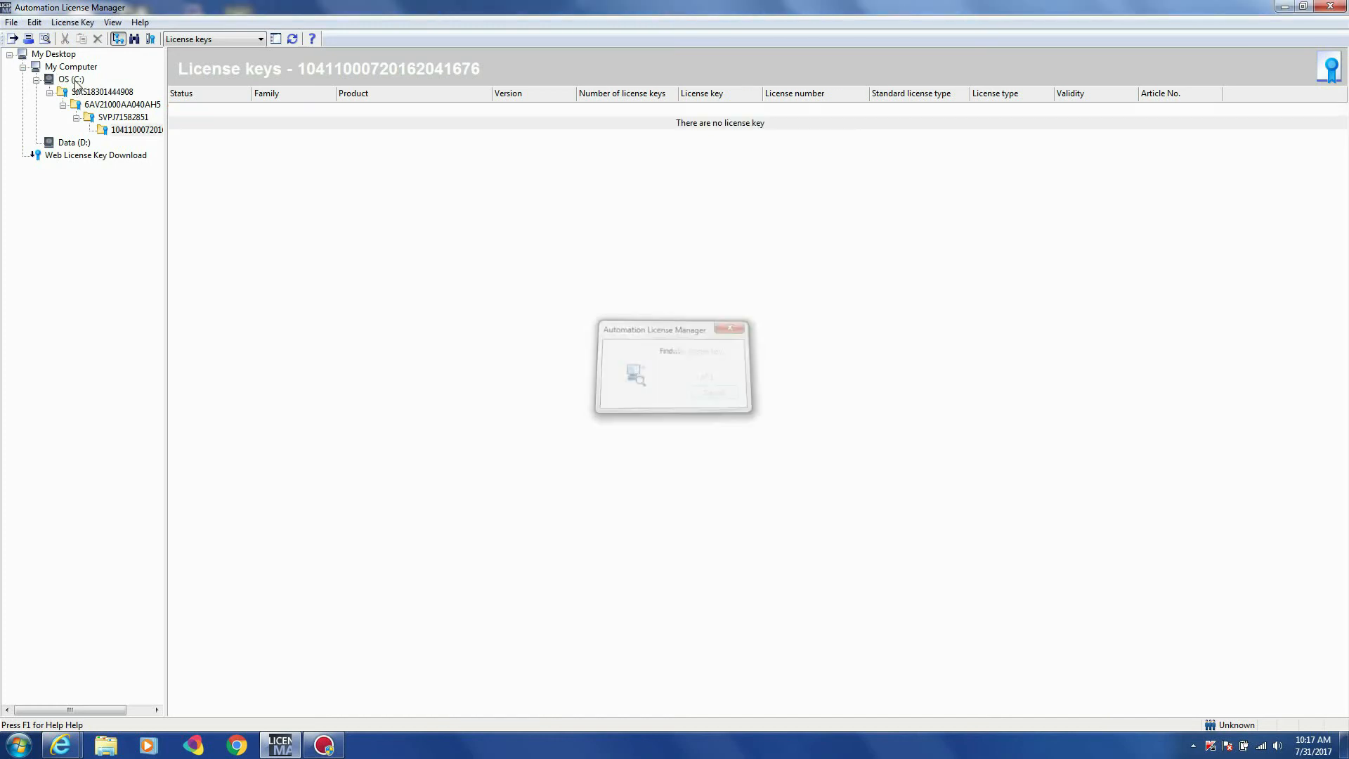
{"action": "left_click", "coordinate": [65, 79]}
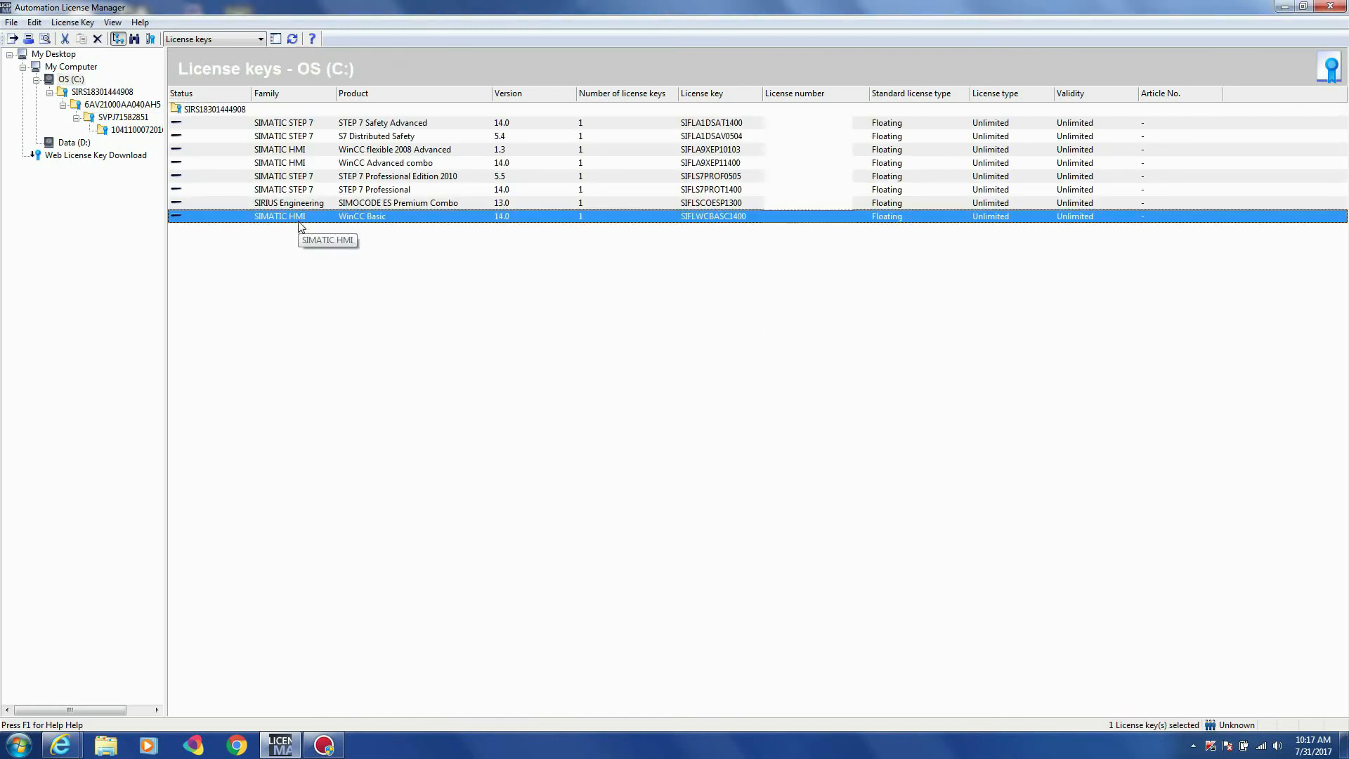
{"action": "mouse_move", "coordinate": [121, 103]}
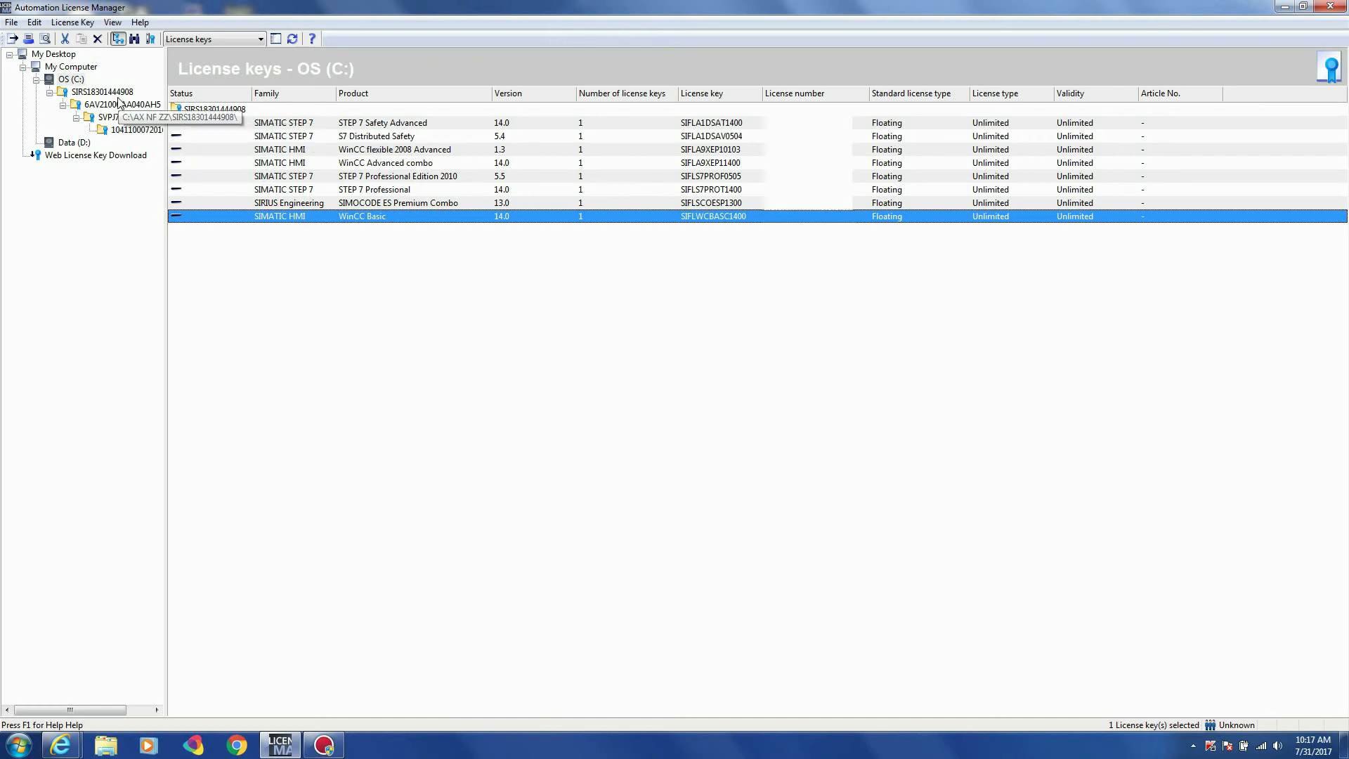
{"action": "left_click", "coordinate": [101, 92]}
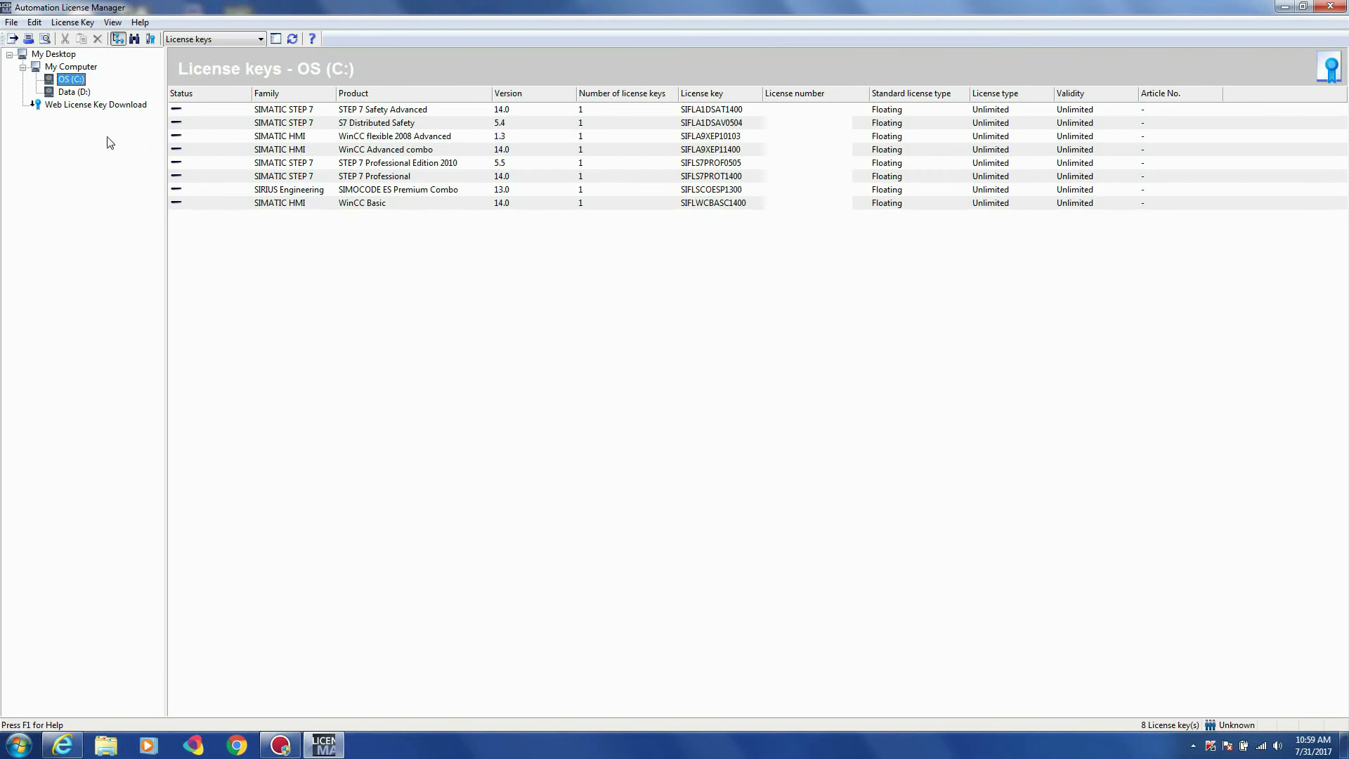
- Return to Web License Key Download and start the WinCC Basic V14 SP1 browser download
{"action": "left_click", "coordinate": [95, 104]}
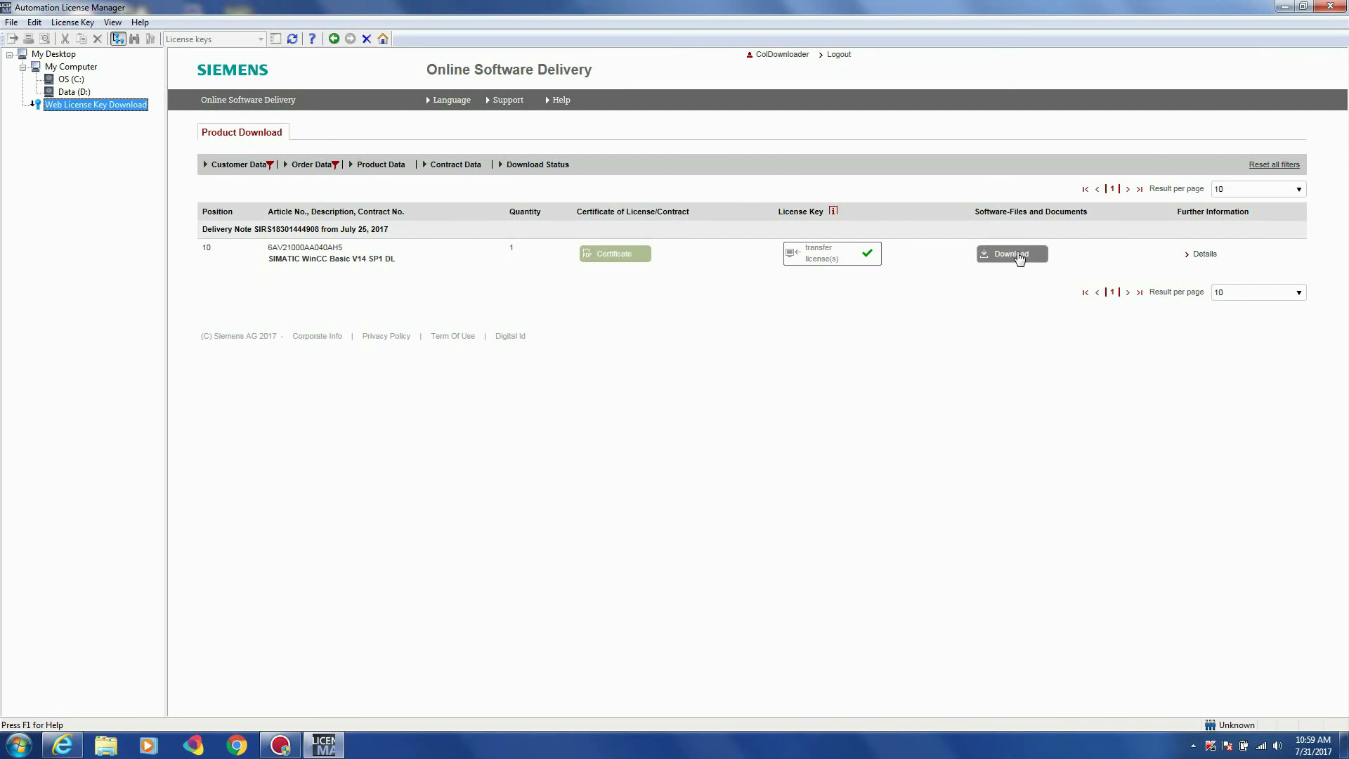
{"action": "left_click", "coordinate": [1011, 253]}
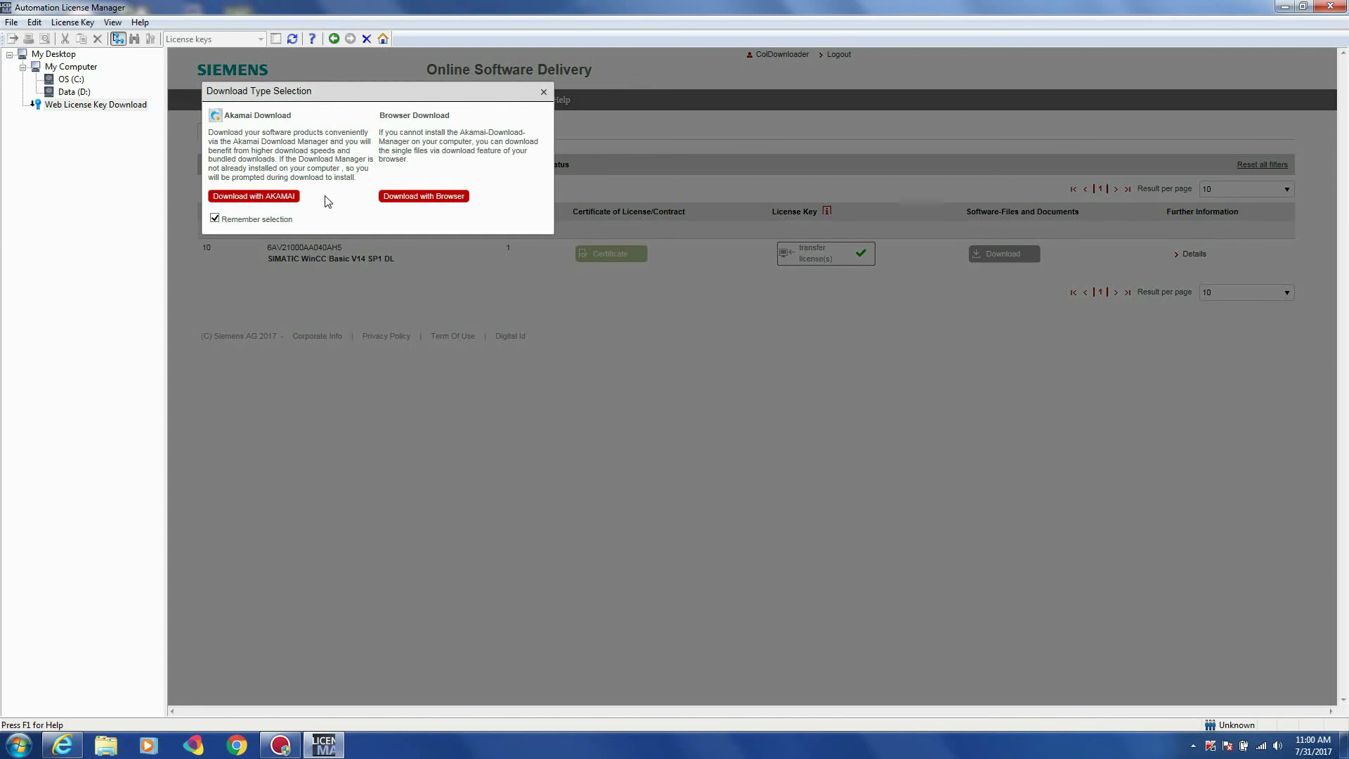
{"action": "mouse_move", "coordinate": [303, 204]}
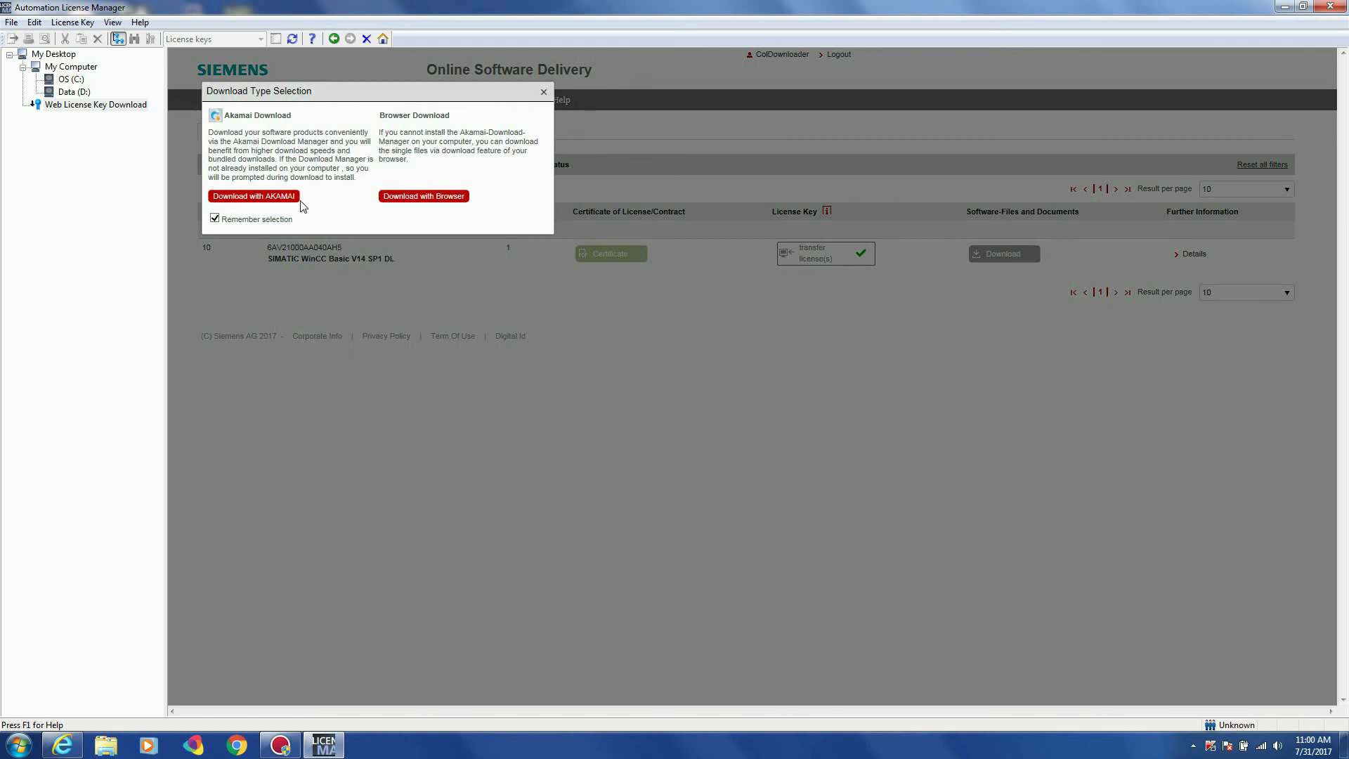
{"action": "mouse_move", "coordinate": [298, 206]}
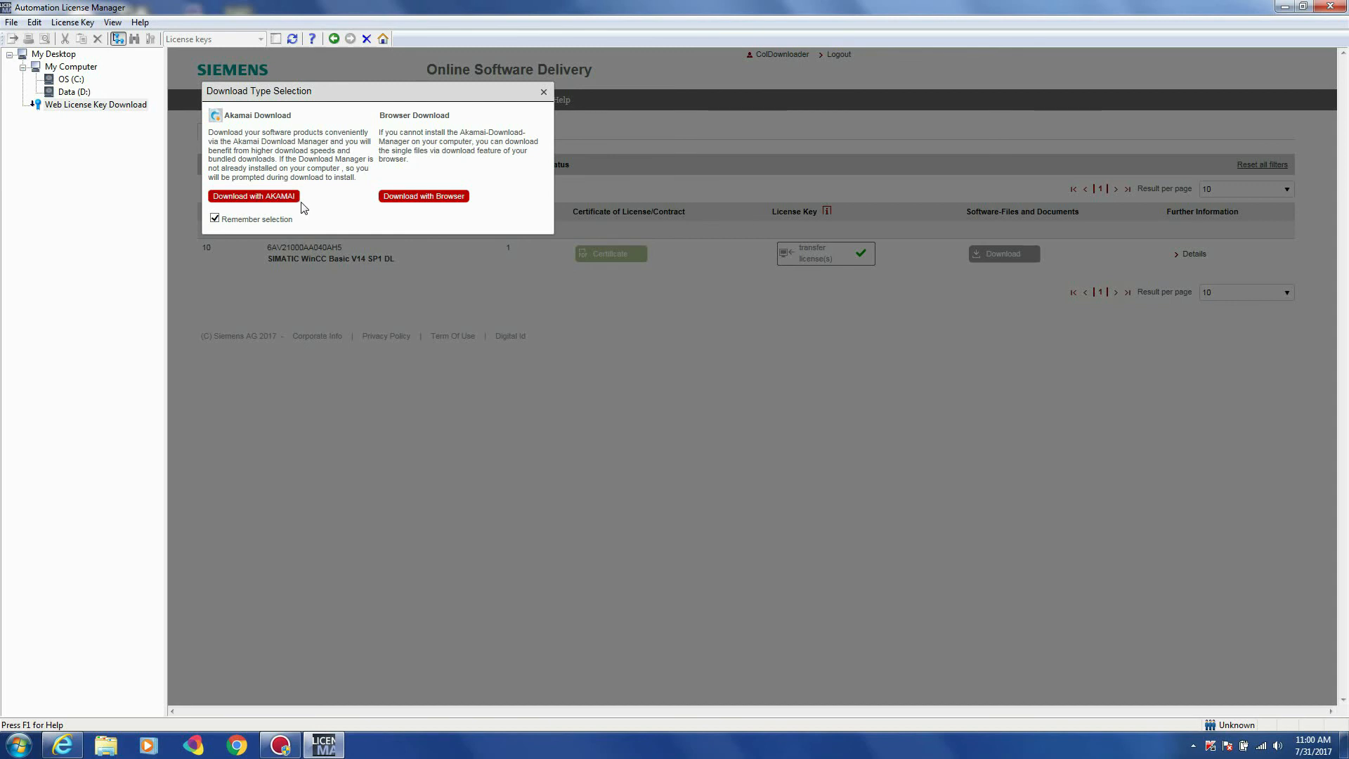
{"action": "mouse_move", "coordinate": [401, 216]}
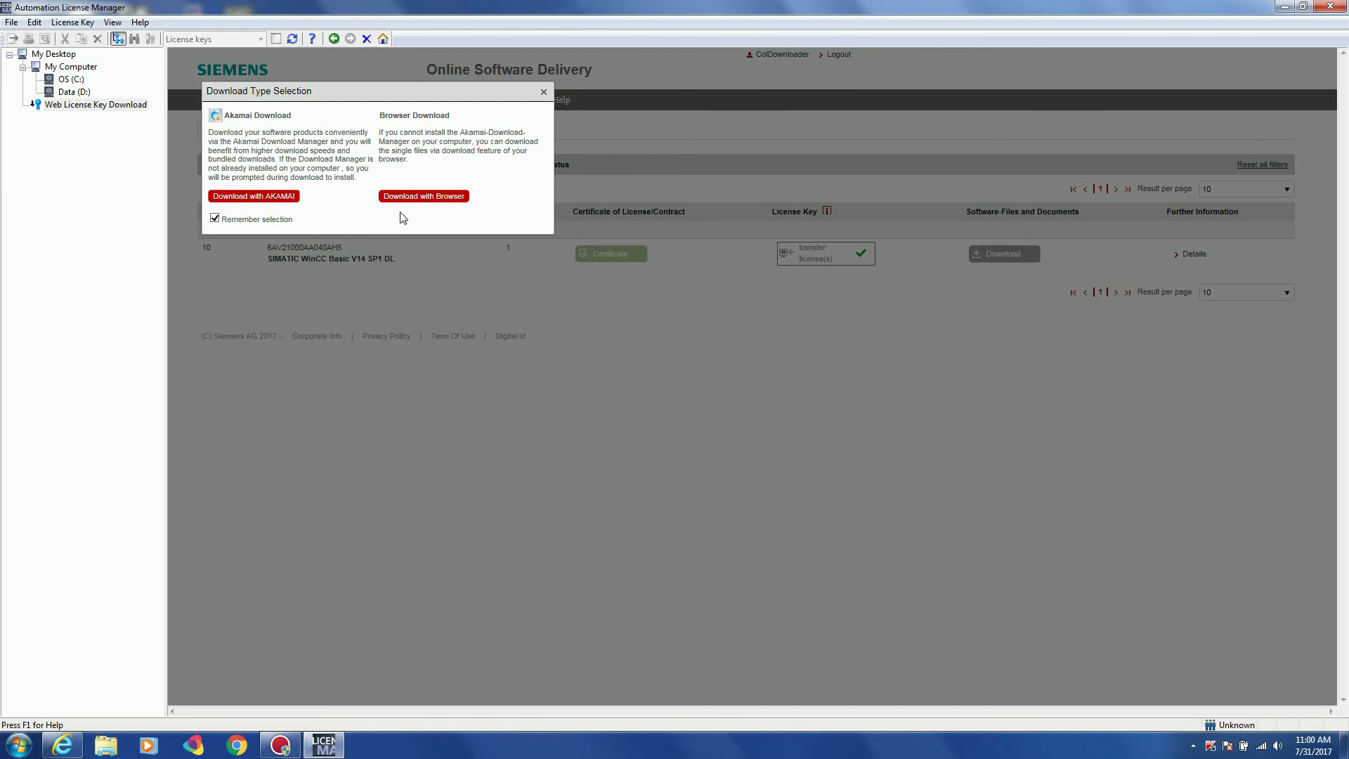
{"action": "left_click", "coordinate": [423, 195]}
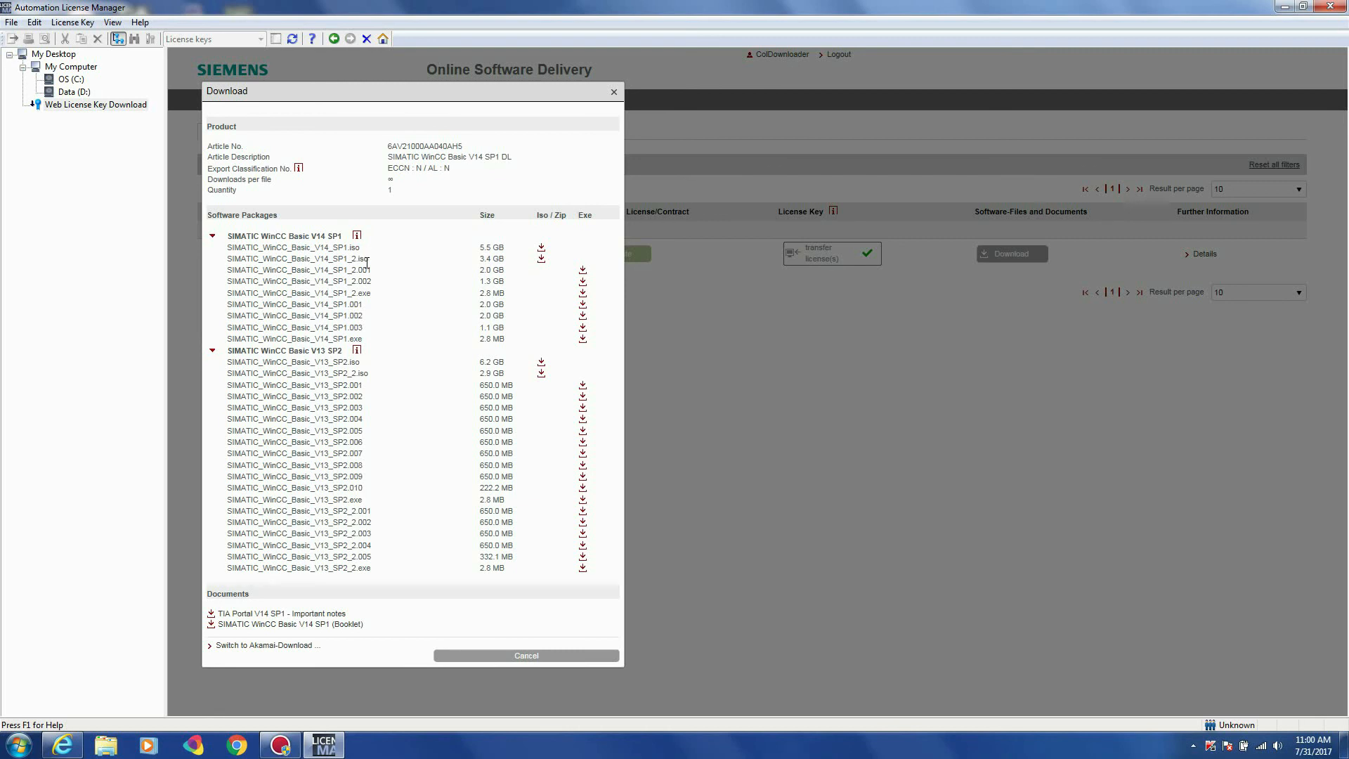
{"action": "mouse_move", "coordinate": [364, 331]}
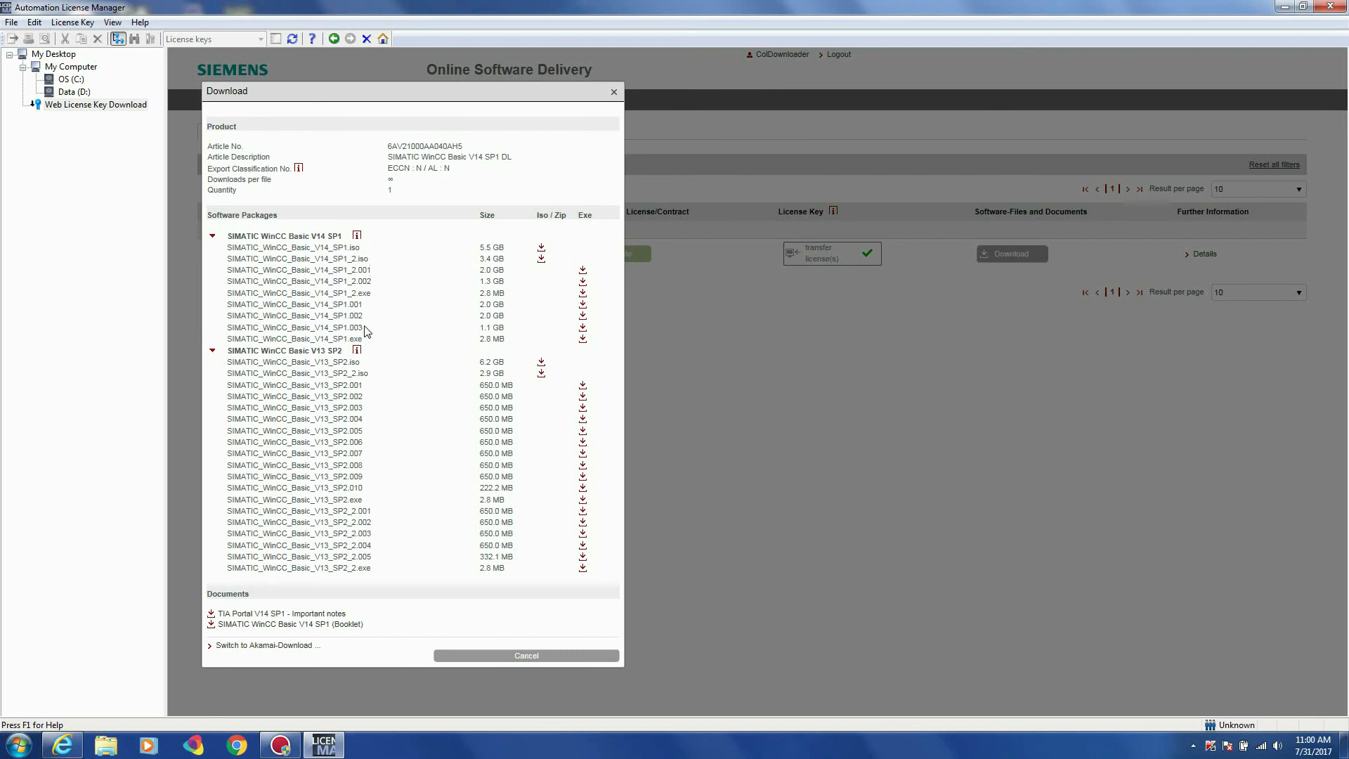
{"action": "mouse_move", "coordinate": [373, 278]}
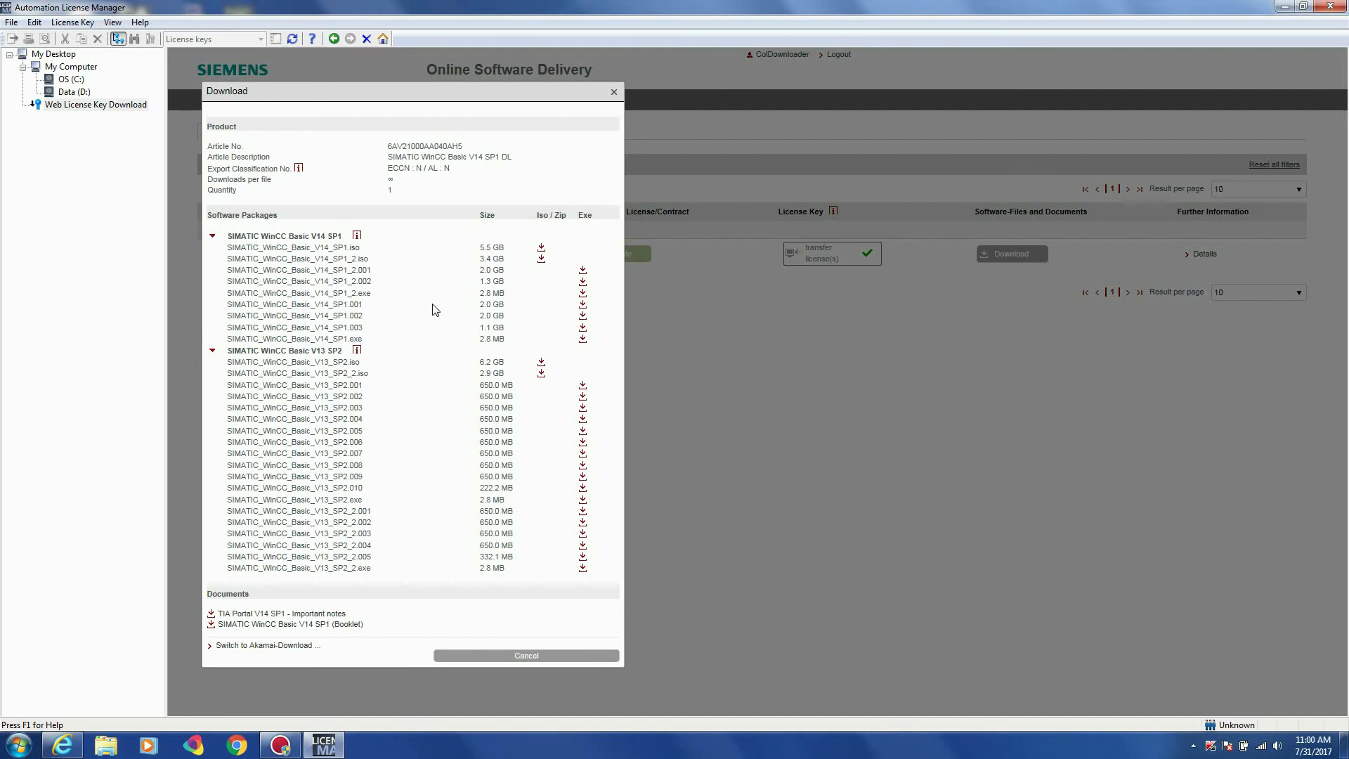
{"action": "mouse_move", "coordinate": [505, 439]}
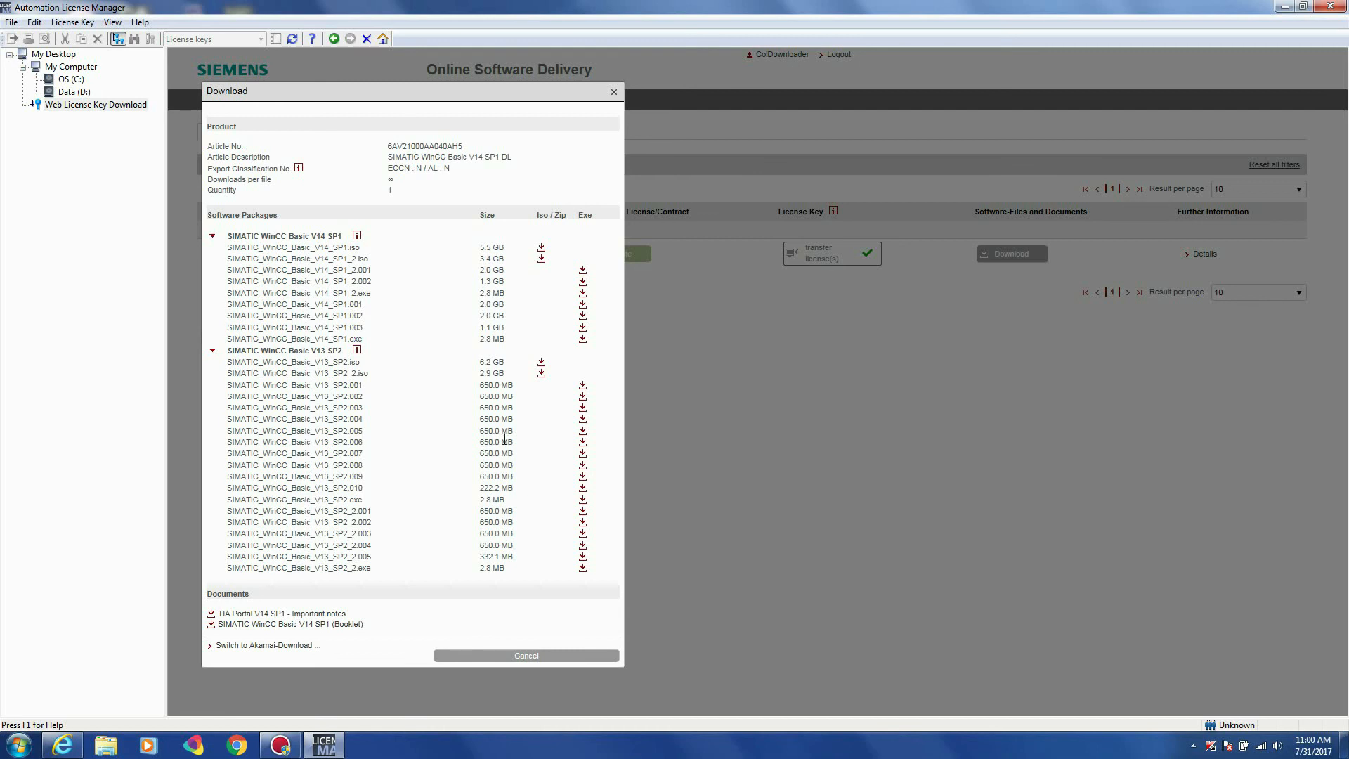